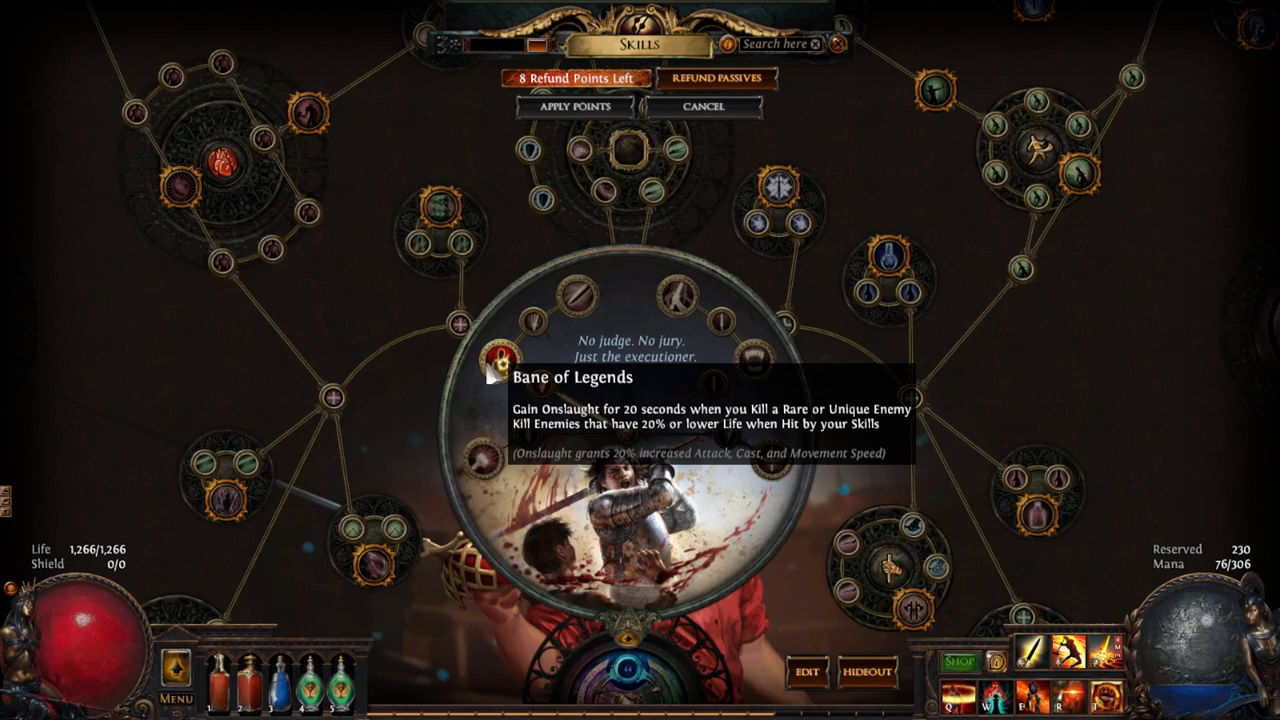
{"action": "mouse_move", "coordinate": [548, 384]}
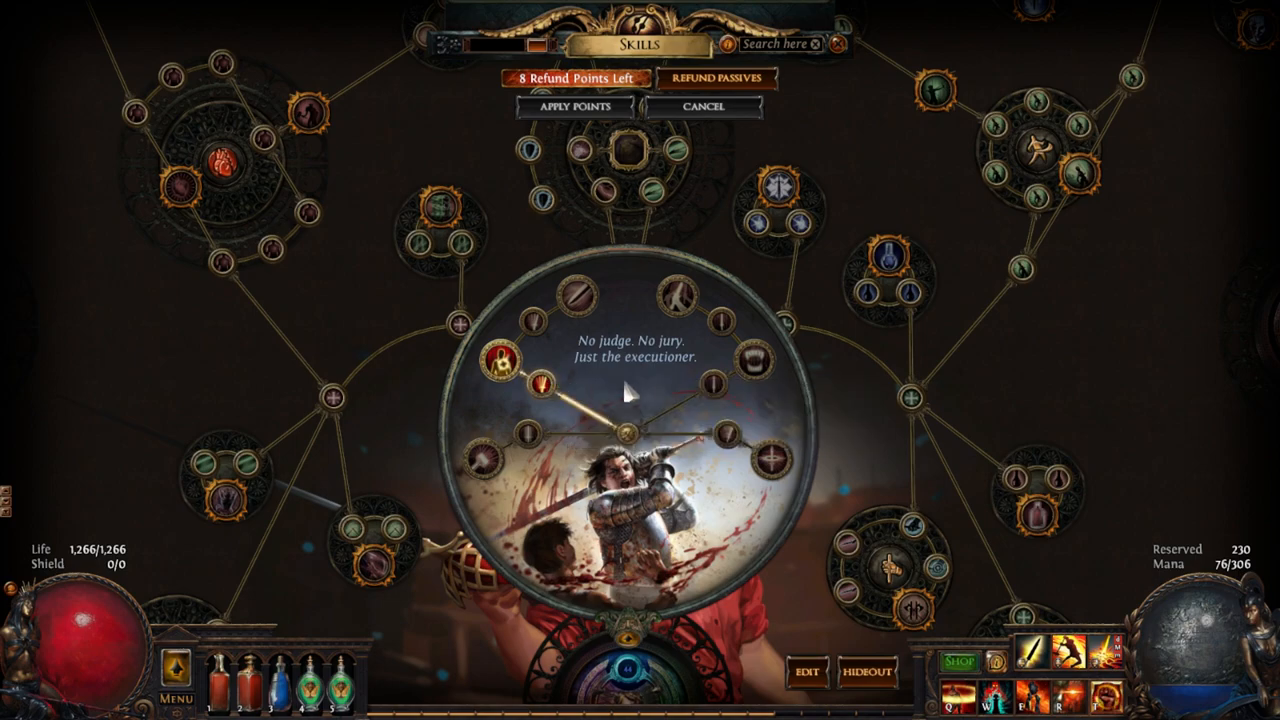
{"action": "mouse_move", "coordinate": [716, 388]}
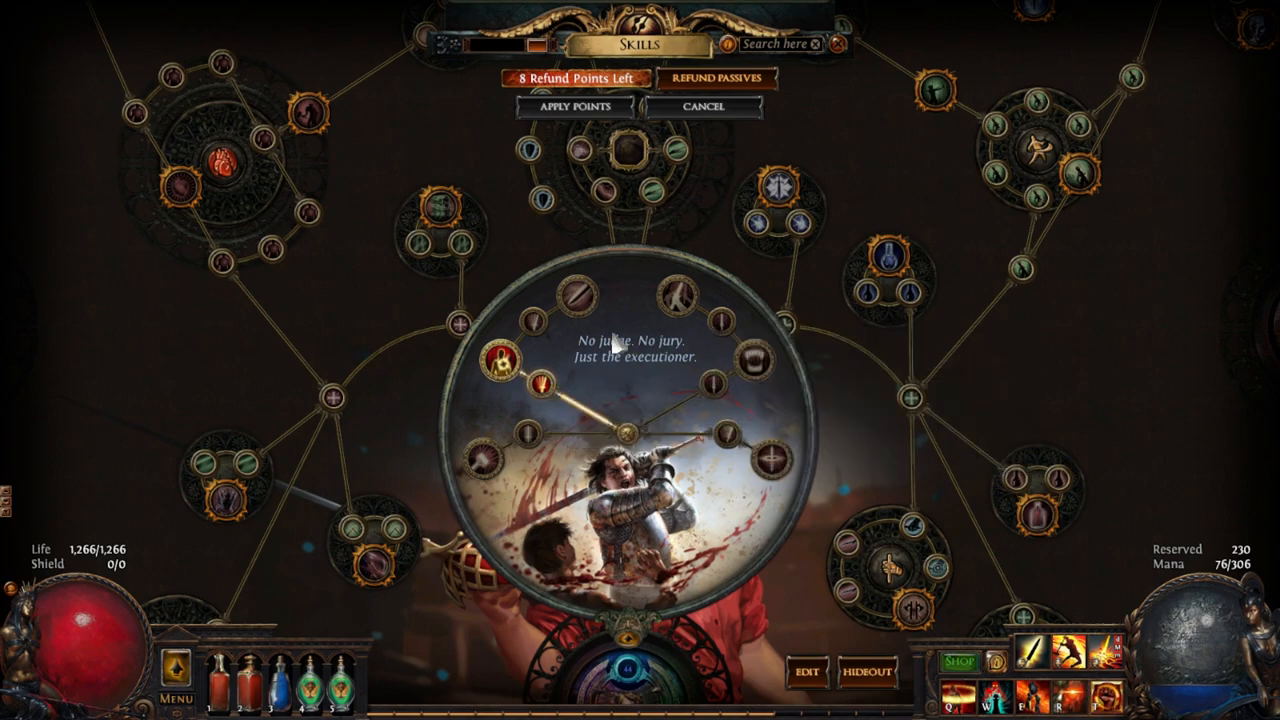
{"action": "mouse_move", "coordinate": [548, 388]}
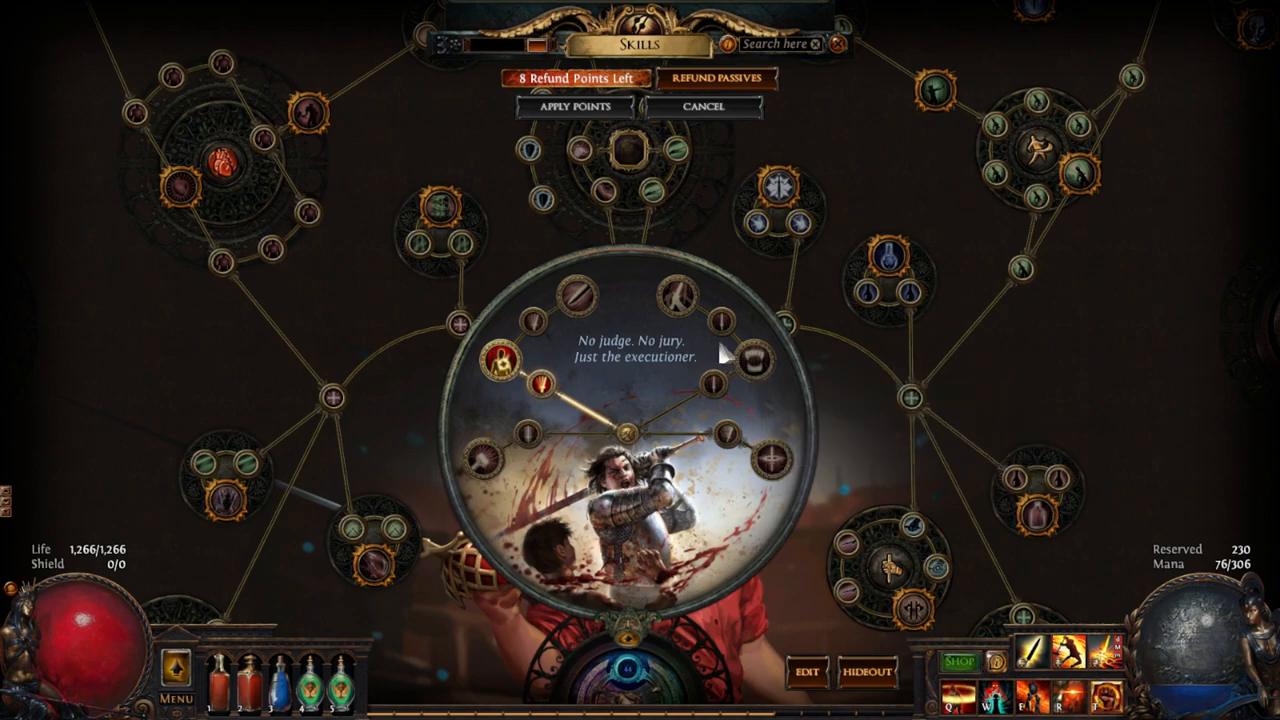
{"action": "mouse_move", "coordinate": [692, 310]}
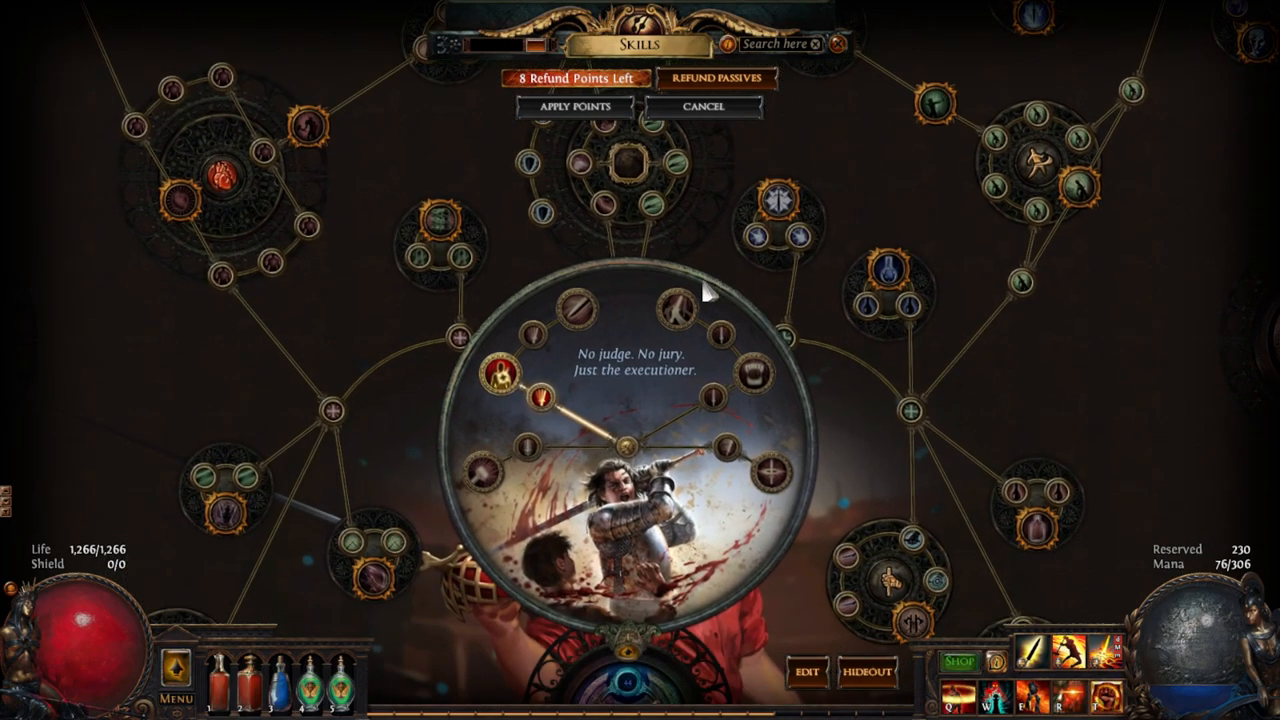
Zoom in and out around the Slayer ascendancy on the empty Duelist tree.
{"action": "scroll", "scroll_direction": "down", "scroll_amount": 3}
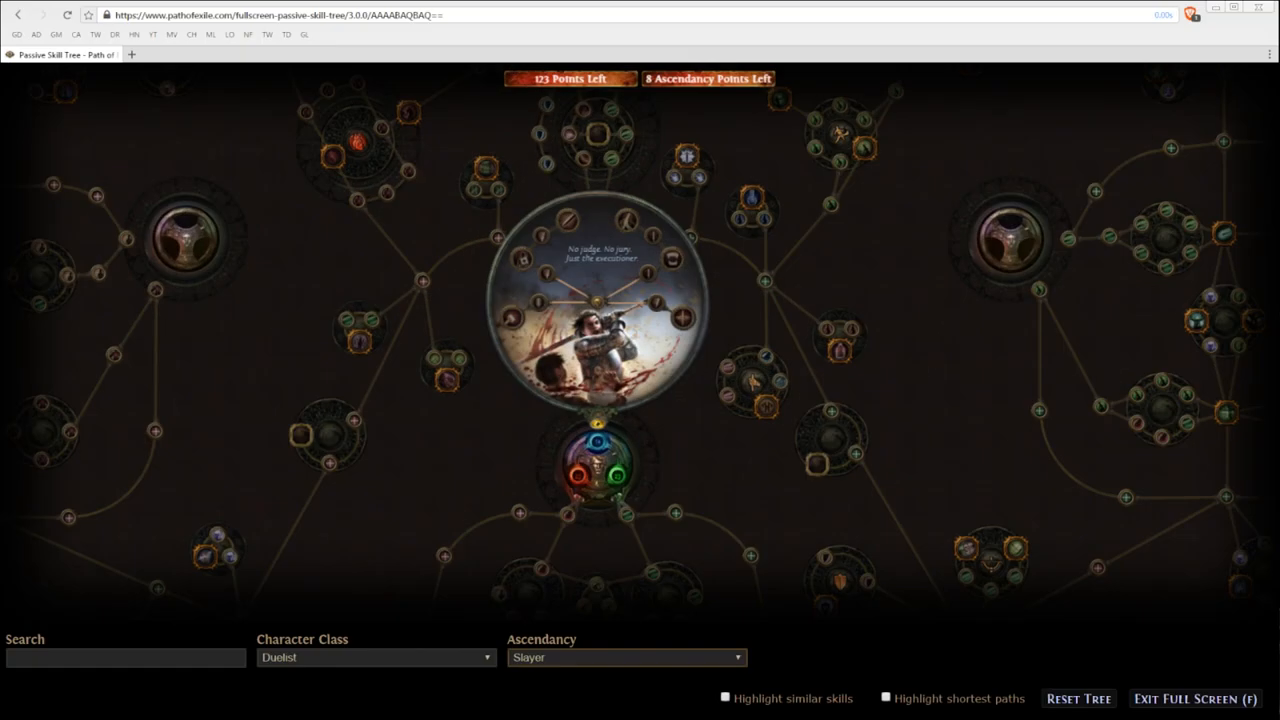
{"action": "scroll", "scroll_direction": "down", "scroll_amount": 3}
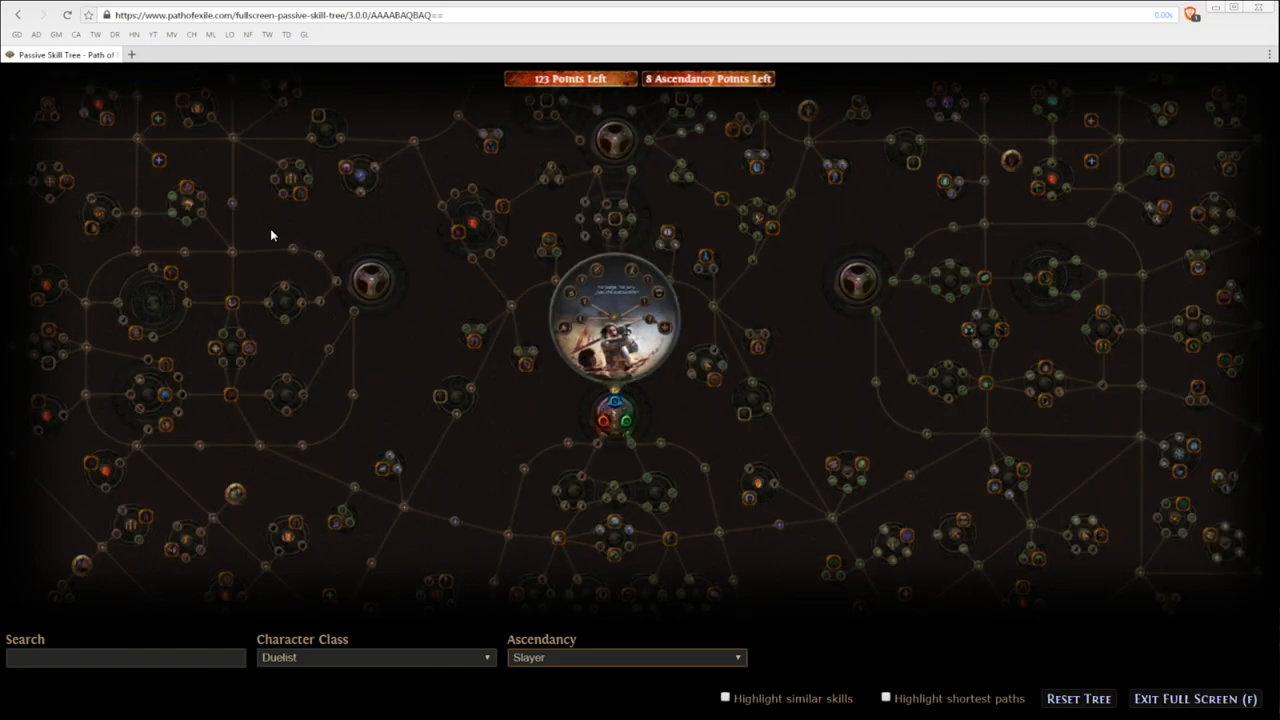
{"action": "scroll", "scroll_direction": "up", "scroll_amount": 3}
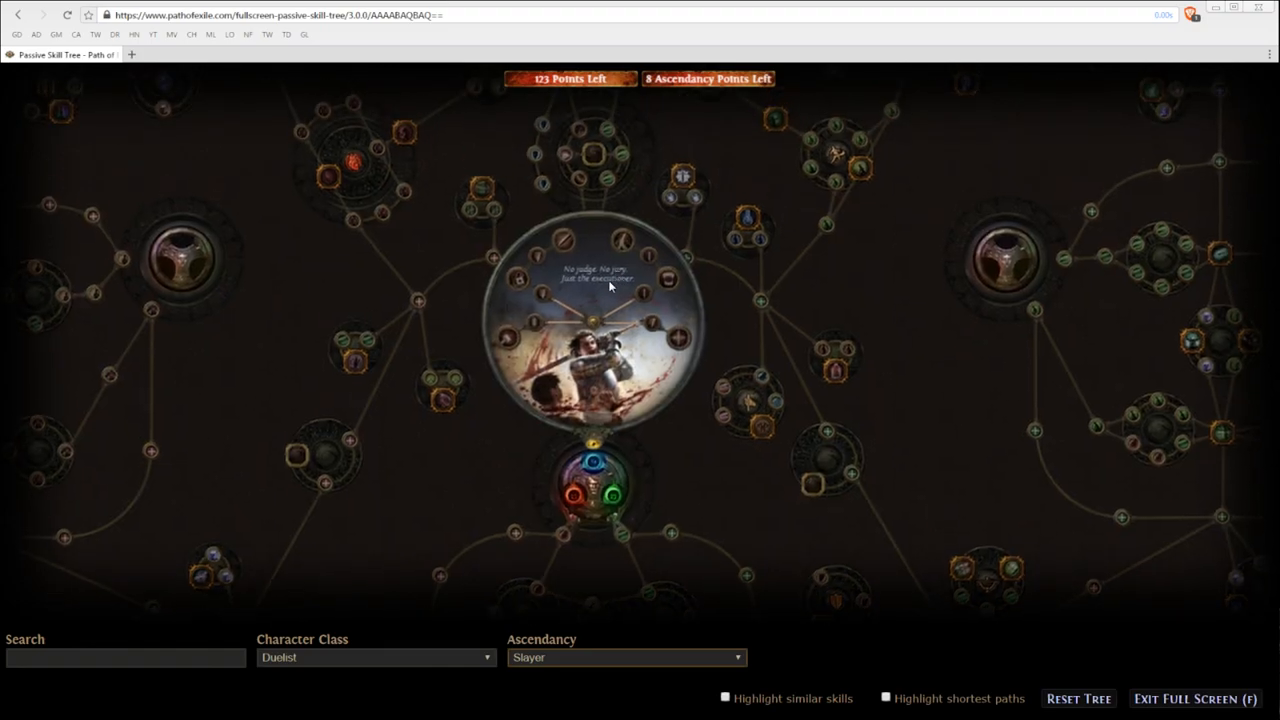
{"action": "mouse_move", "coordinate": [588, 276]}
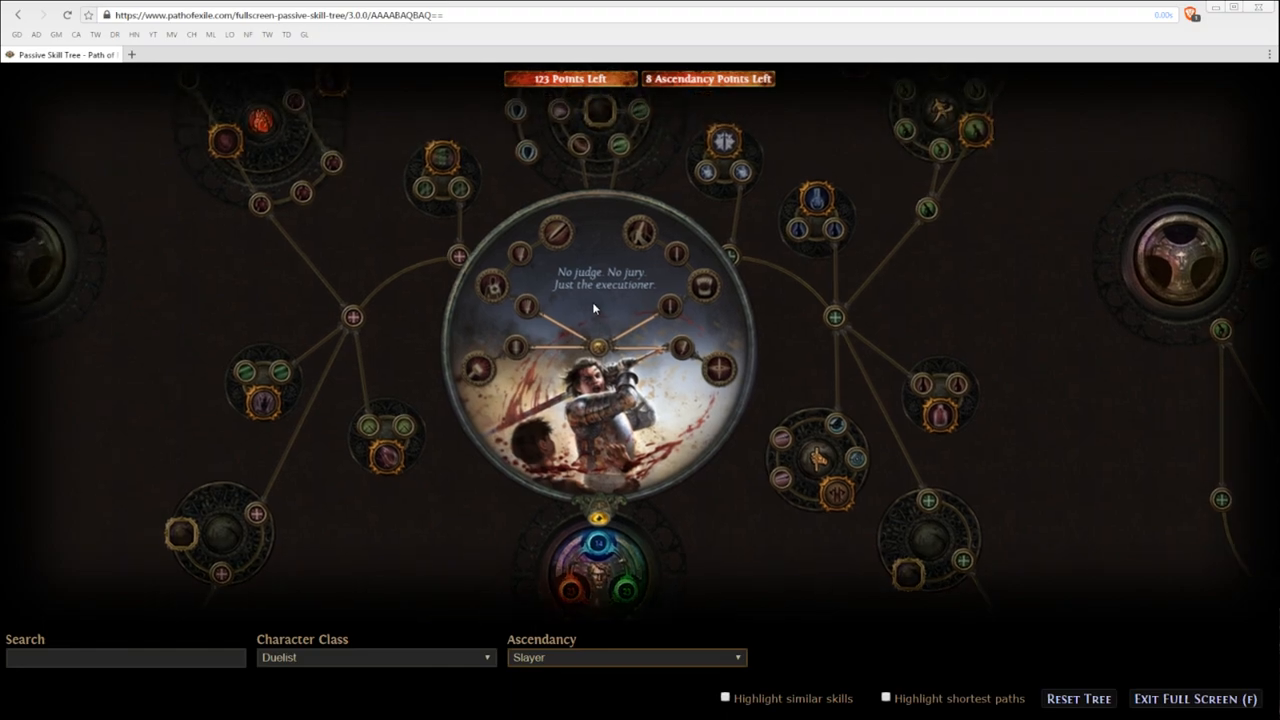
{"action": "mouse_move", "coordinate": [640, 318]}
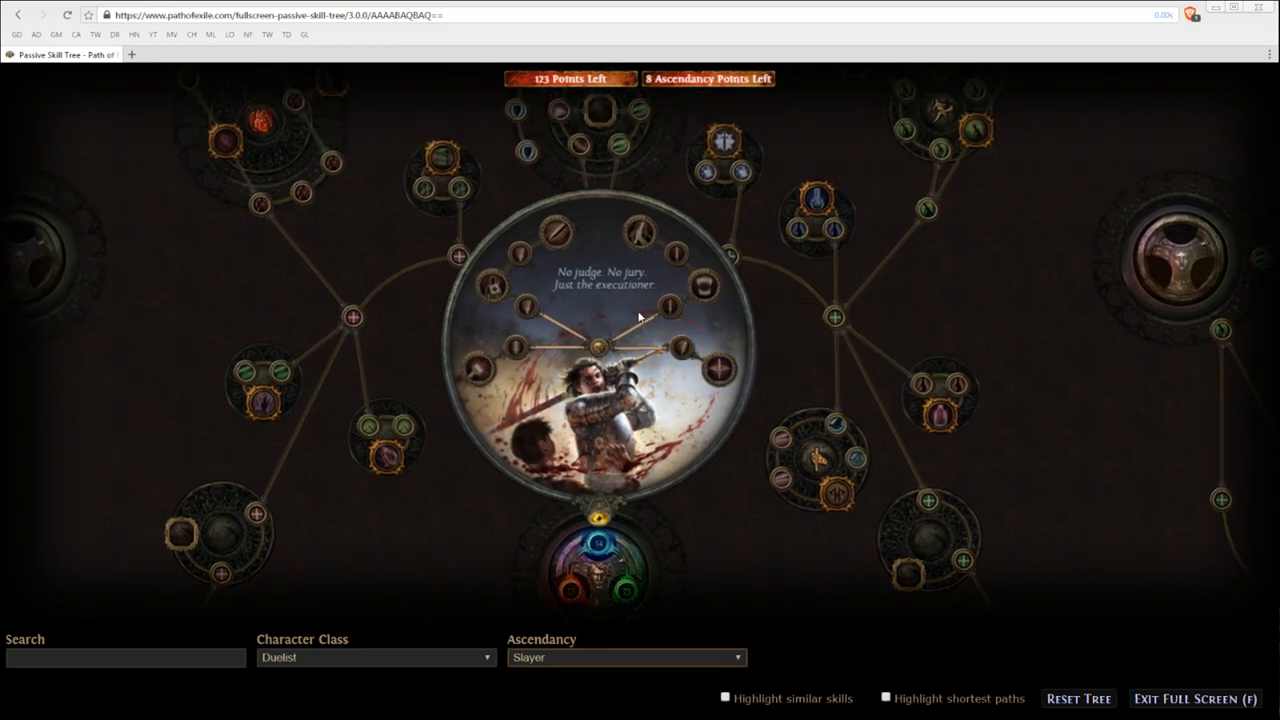
{"action": "mouse_move", "coordinate": [480, 284]}
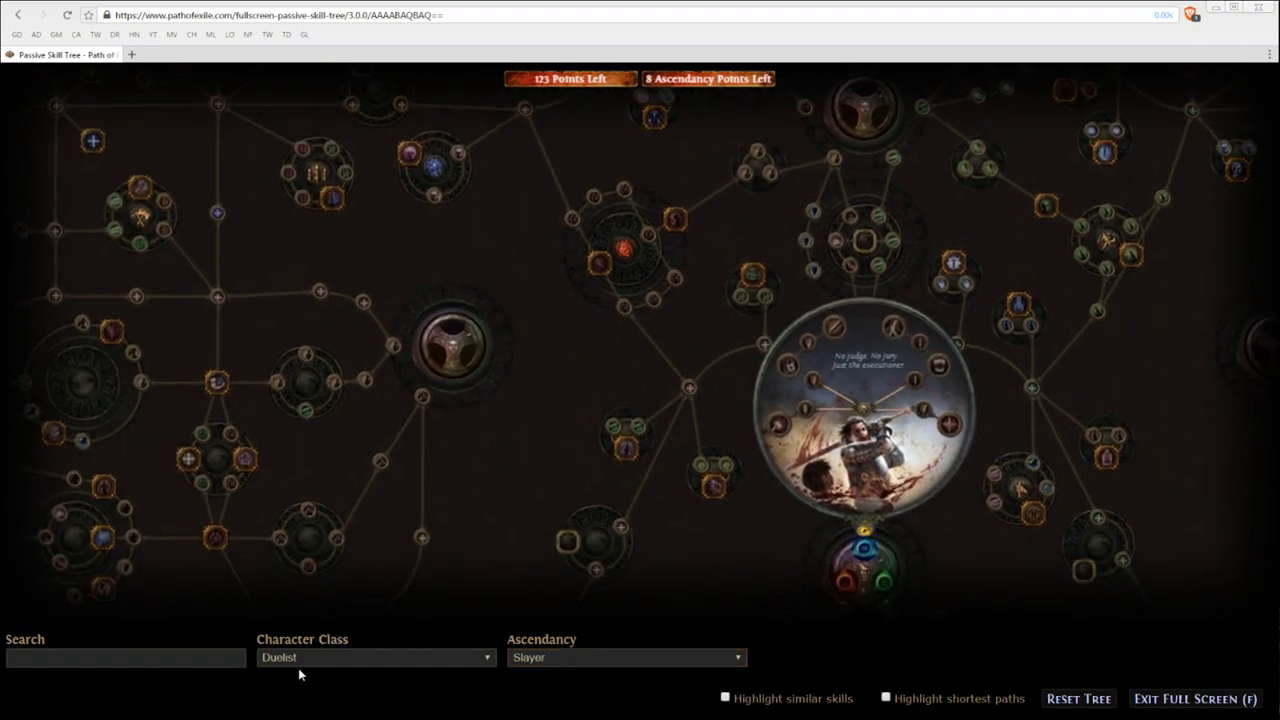
Set the class to Marauder with the Juggernaut ascendancy.
{"action": "left_click", "coordinate": [376, 656]}
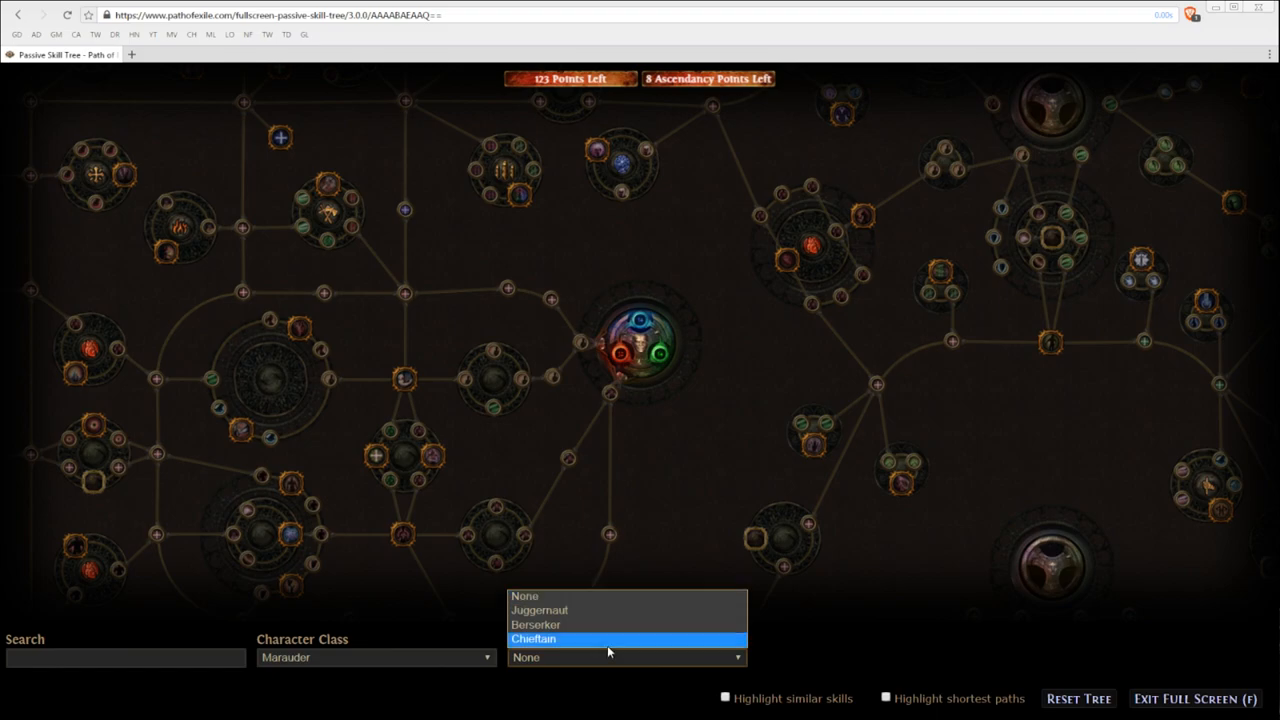
{"action": "left_click", "coordinate": [540, 608]}
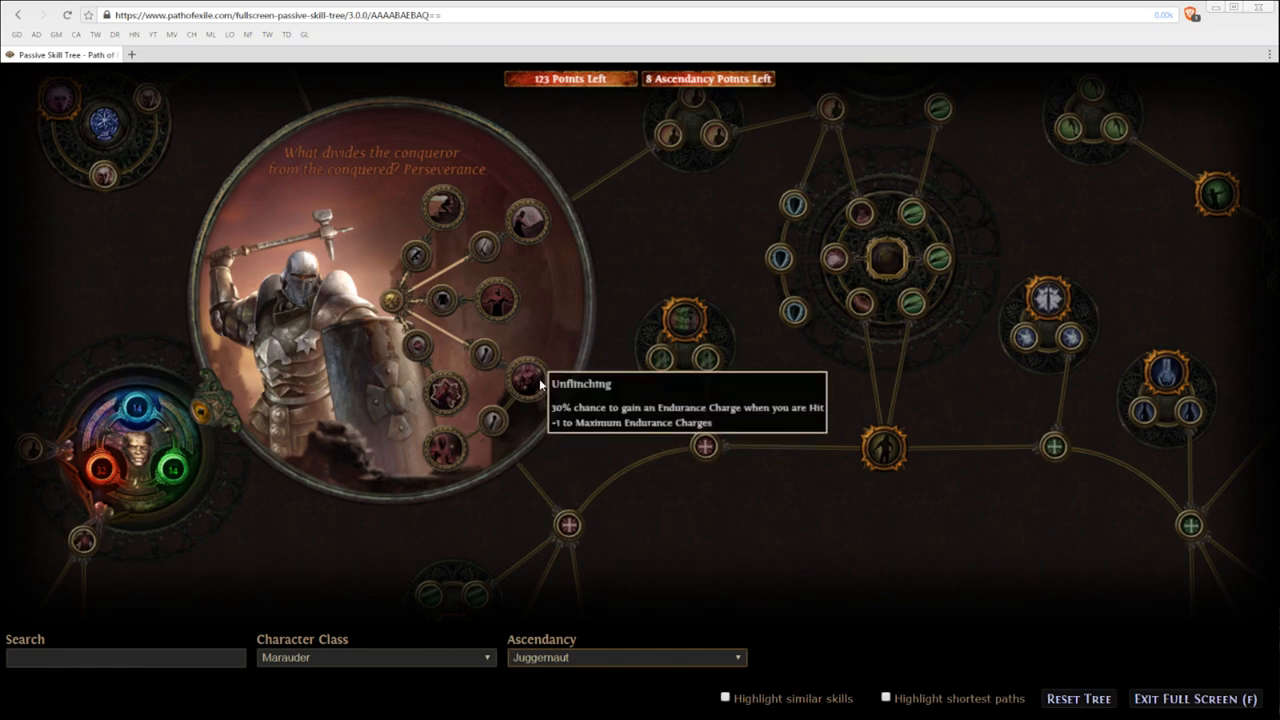
{"action": "mouse_move", "coordinate": [444, 462]}
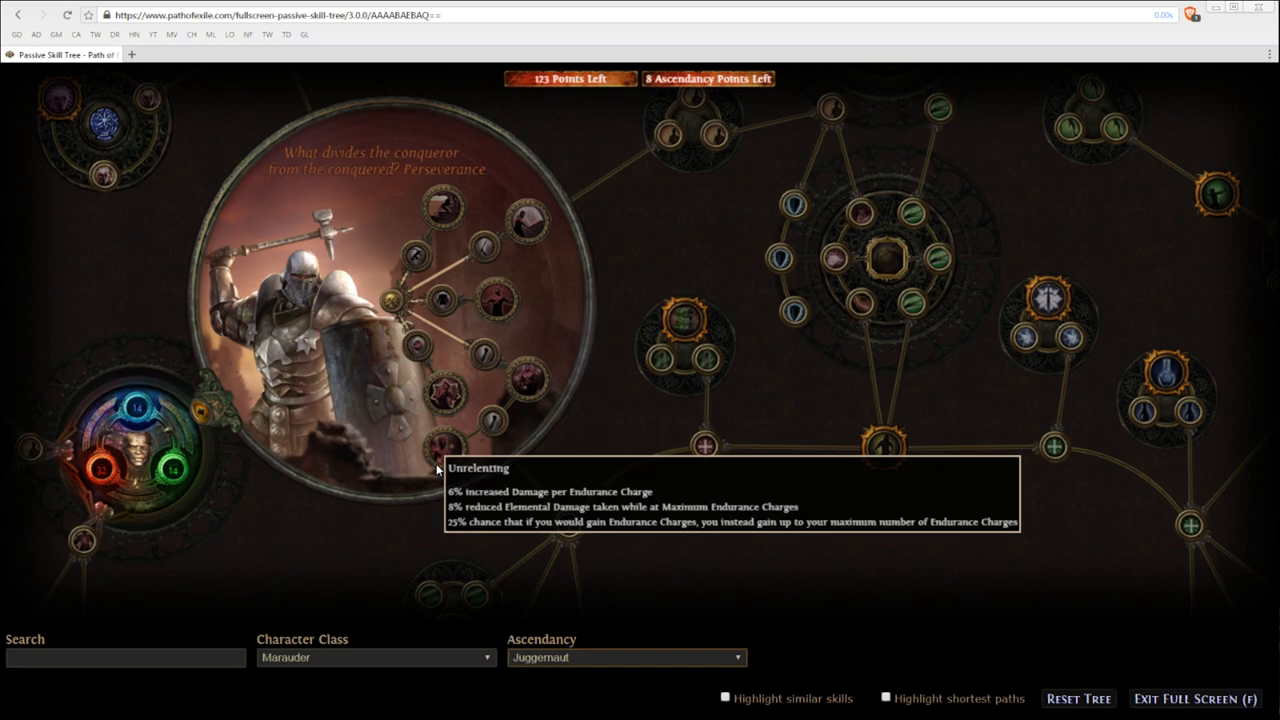
{"action": "mouse_move", "coordinate": [448, 400]}
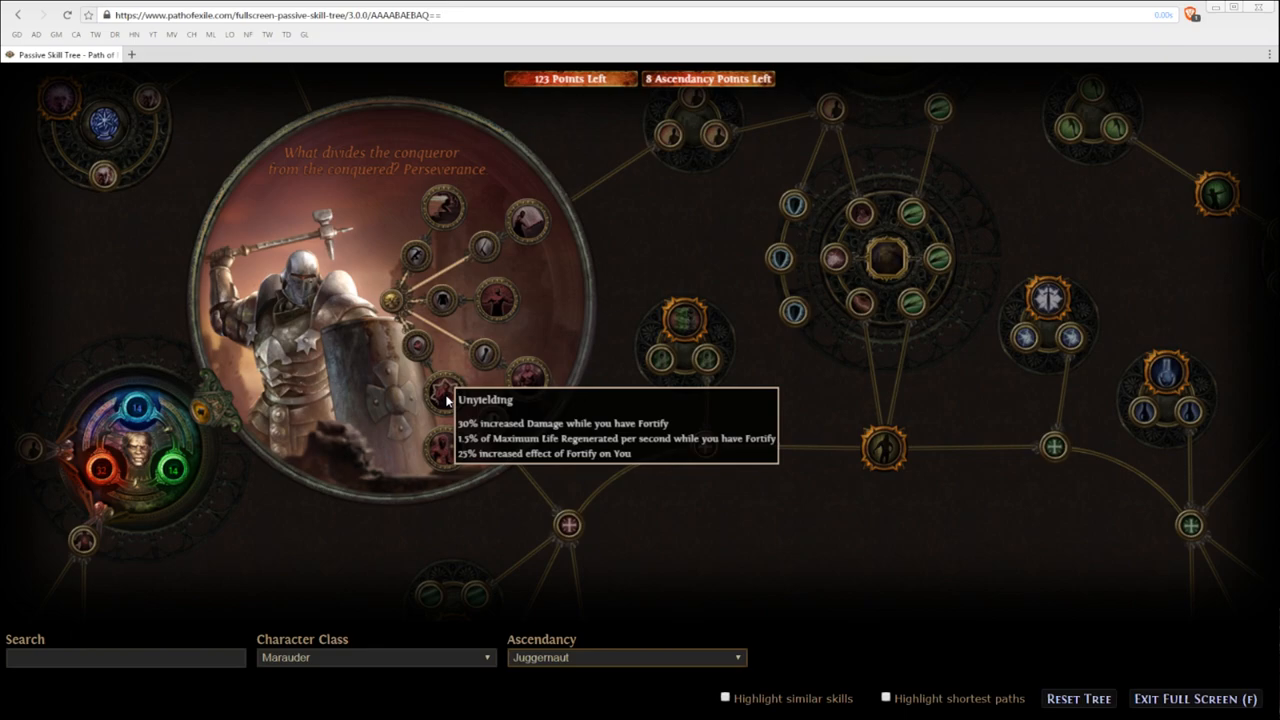
{"action": "mouse_move", "coordinate": [490, 302]}
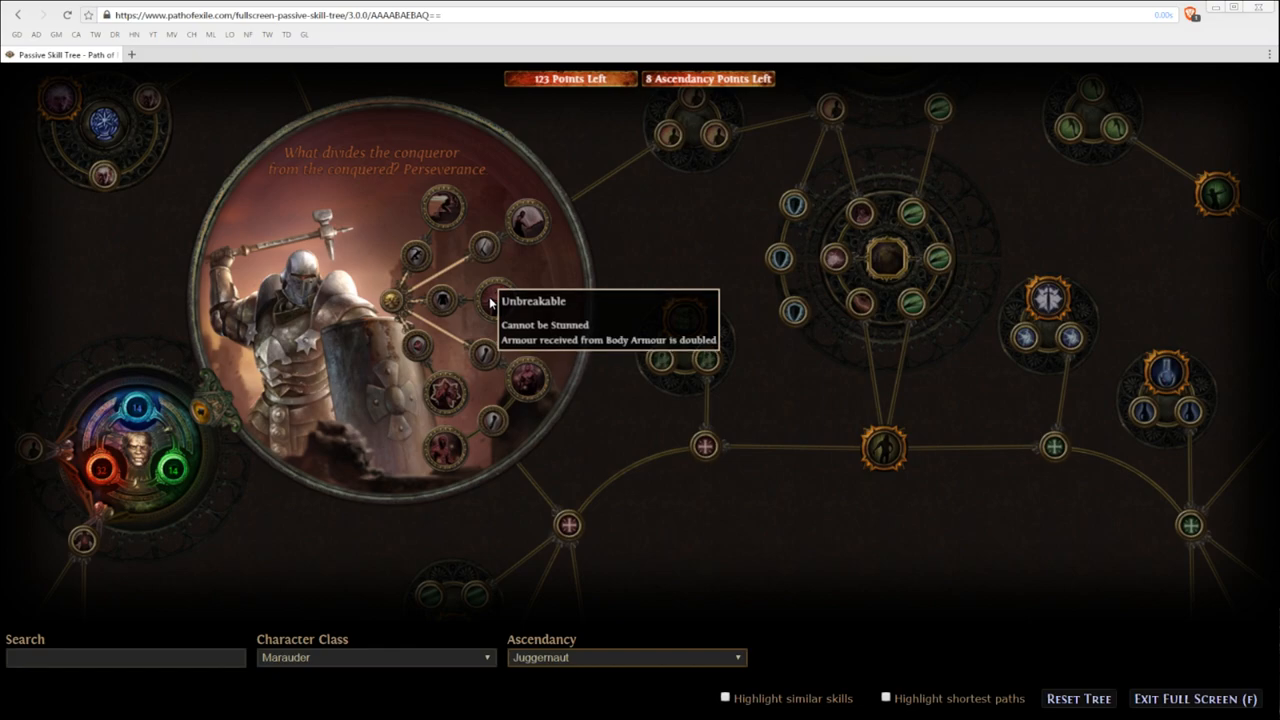
{"action": "mouse_move", "coordinate": [516, 244]}
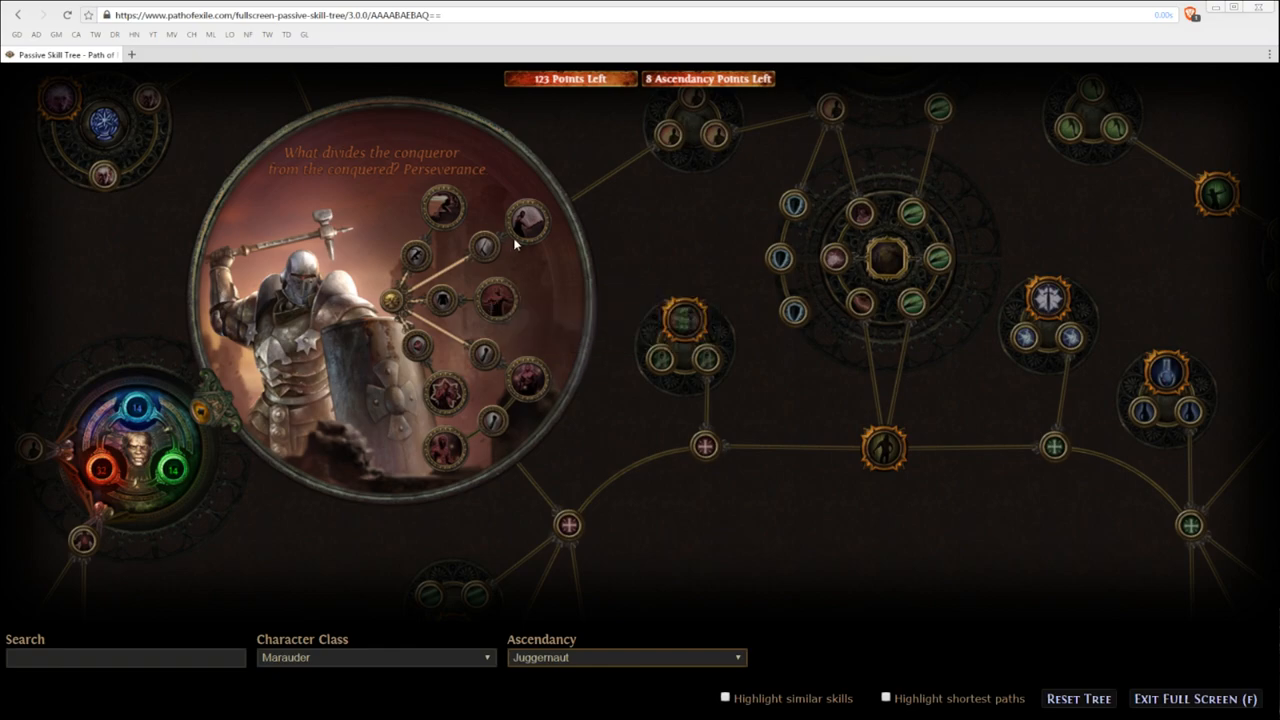
{"action": "mouse_move", "coordinate": [528, 220]}
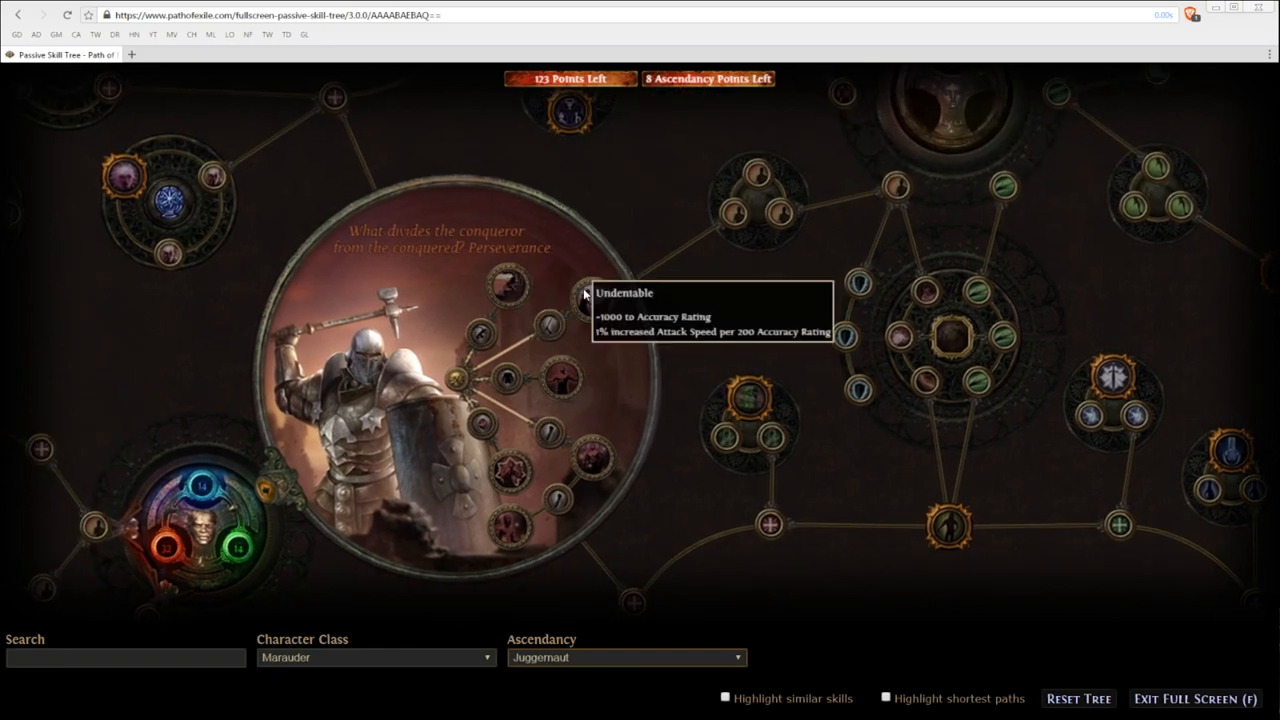
{"action": "mouse_move", "coordinate": [502, 288]}
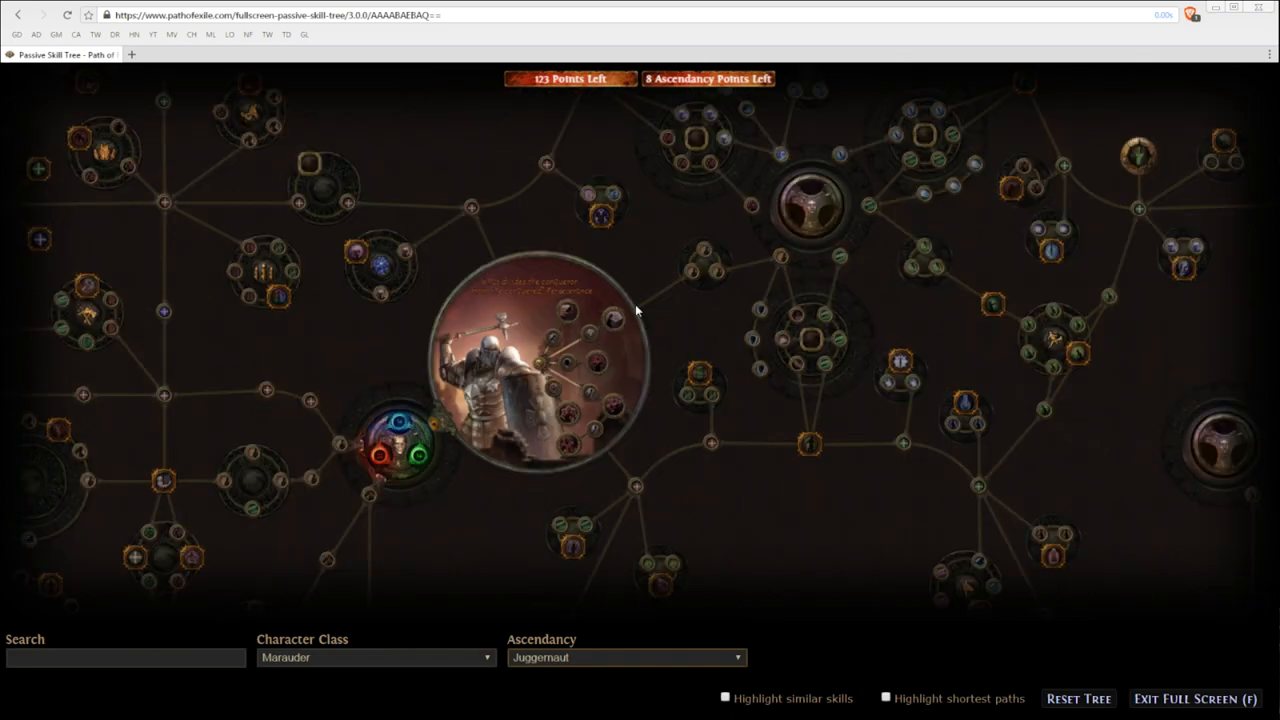
Switch to Scion and pan the tree to center the Ascendant's Ascendancy wheel.
{"action": "left_click", "coordinate": [376, 656]}
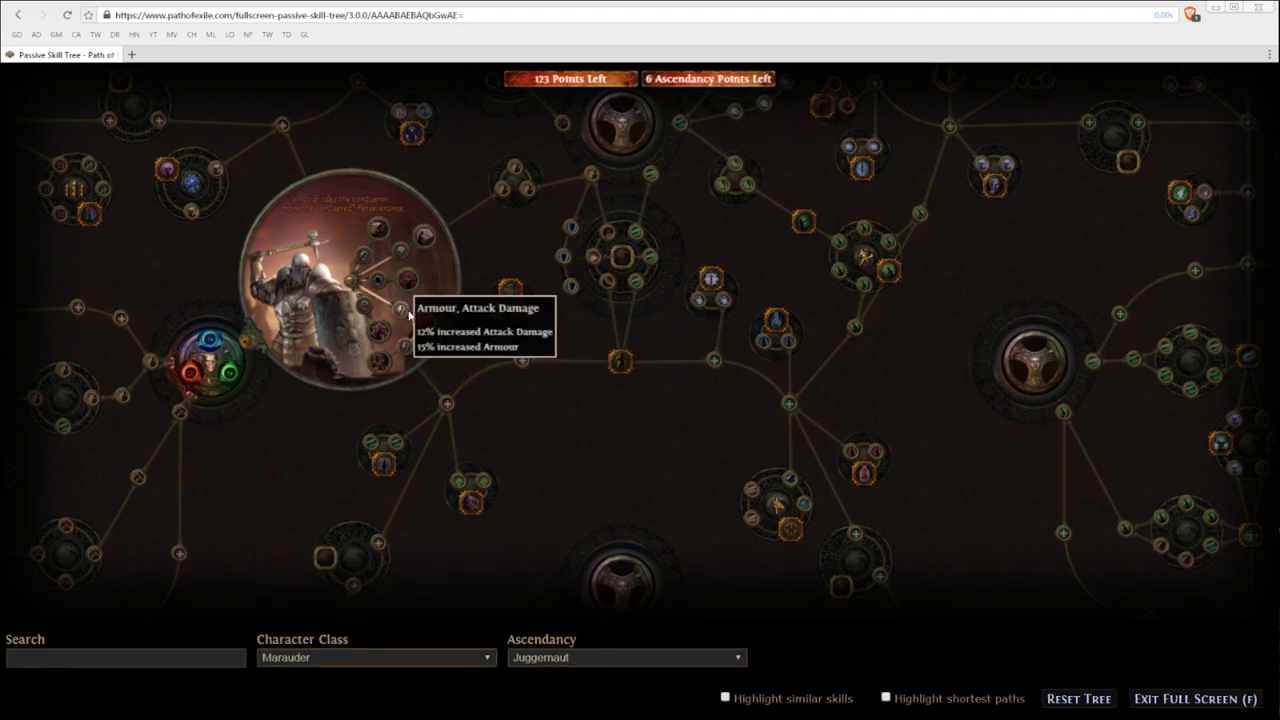
{"action": "left_click", "coordinate": [420, 320]}
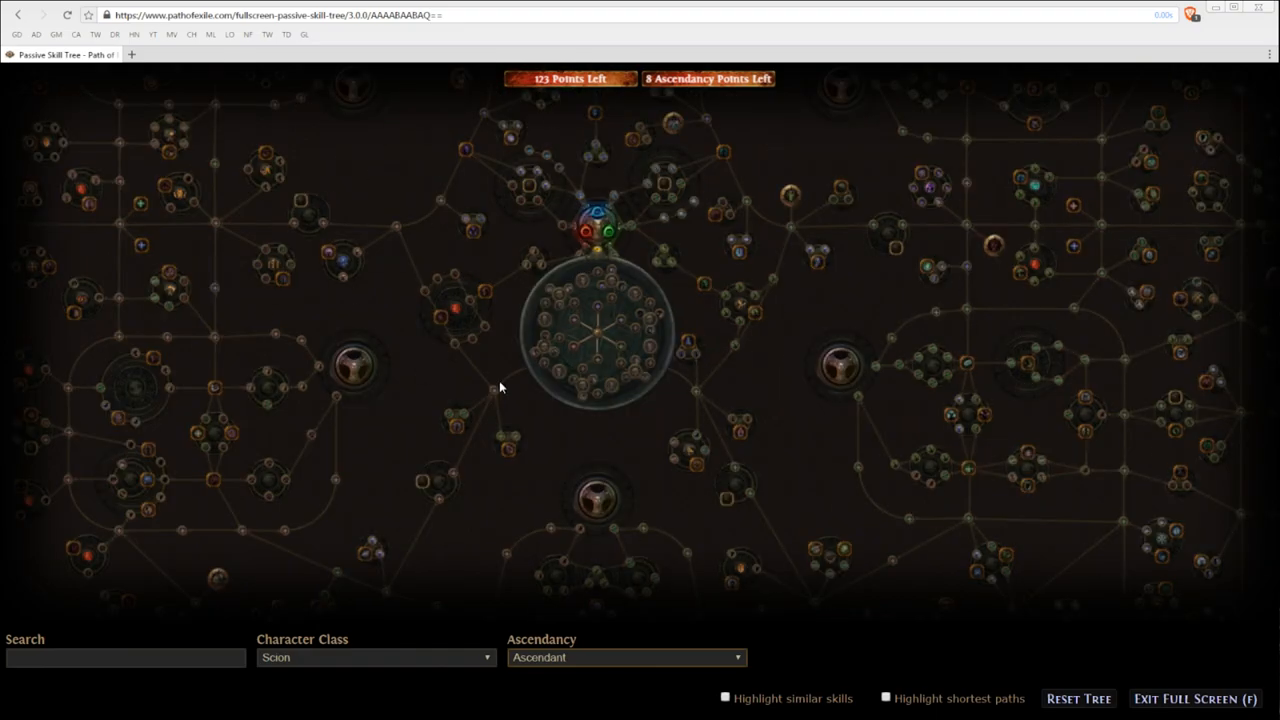
{"action": "scroll", "scroll_direction": "up", "scroll_amount": 3}
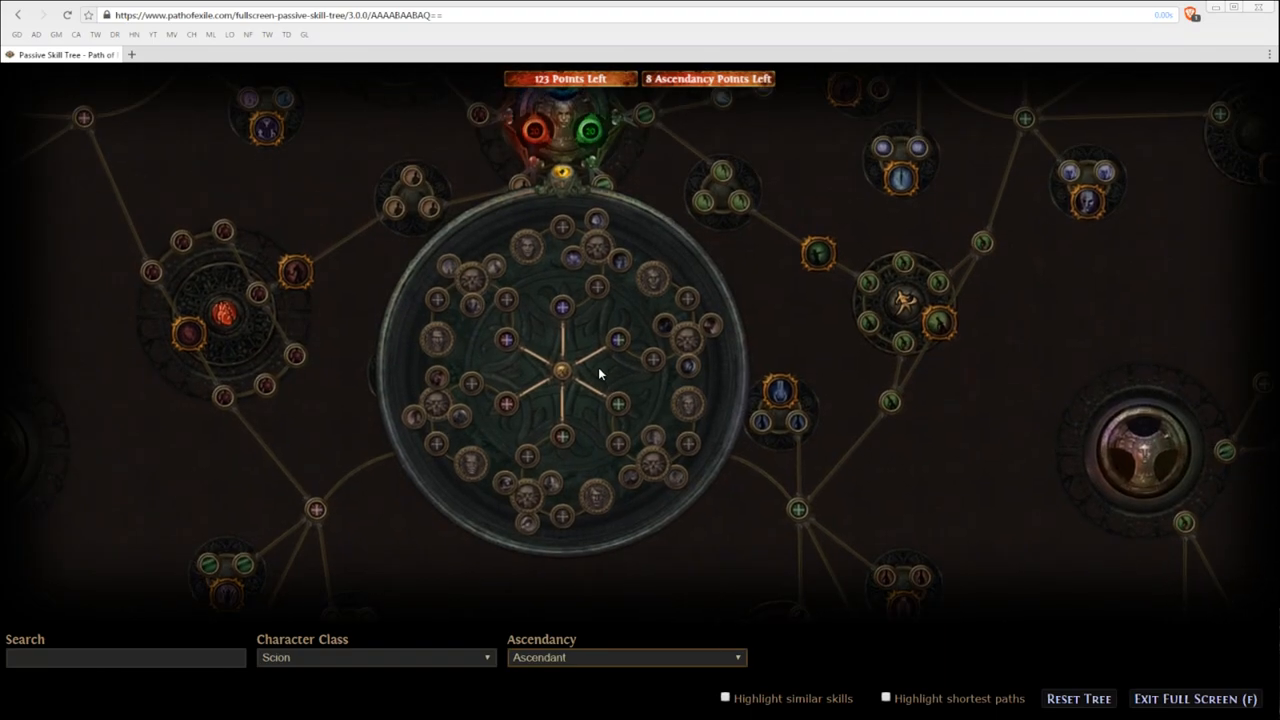
{"action": "scroll", "scroll_direction": "down", "scroll_amount": 3}
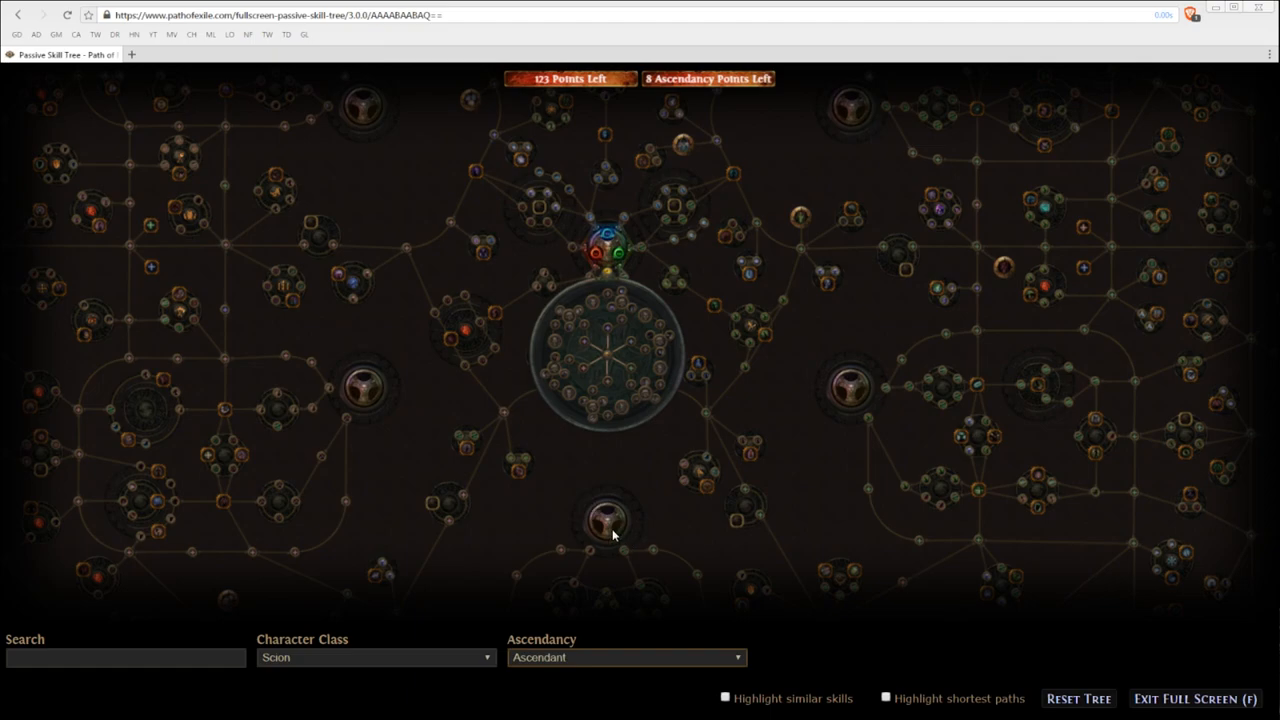
{"action": "mouse_move", "coordinate": [610, 512]}
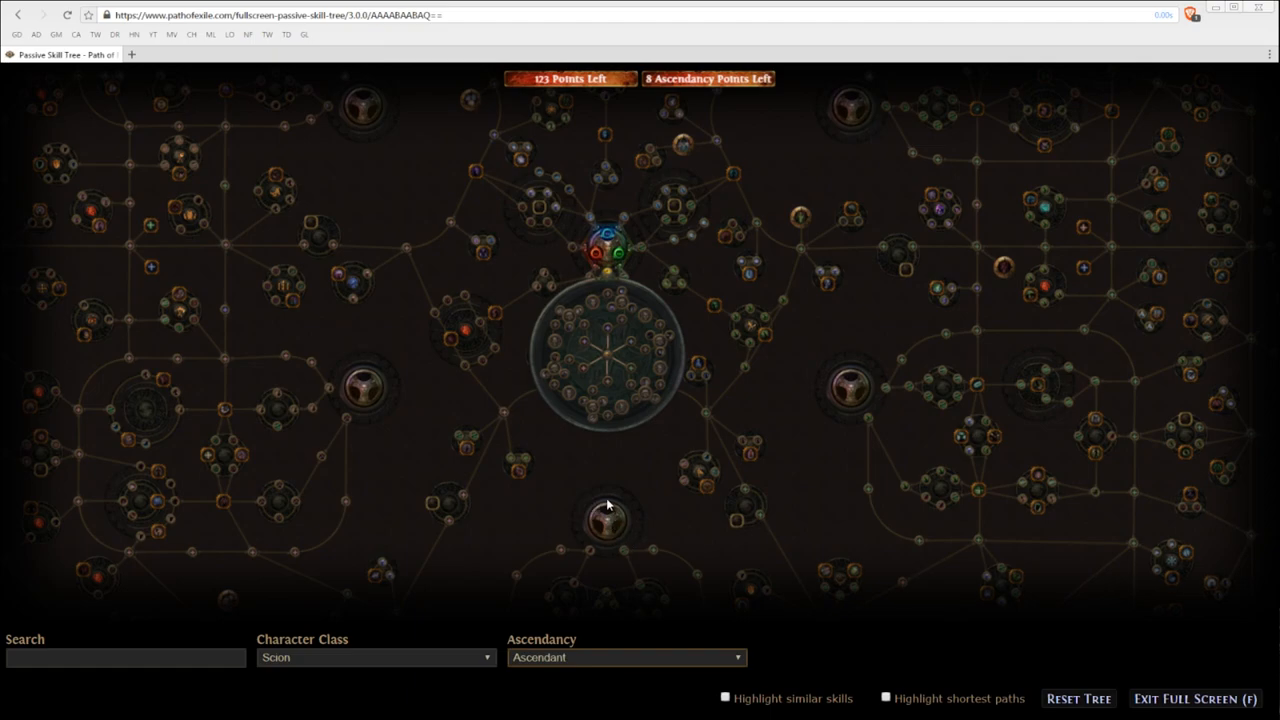
{"action": "mouse_move", "coordinate": [556, 476]}
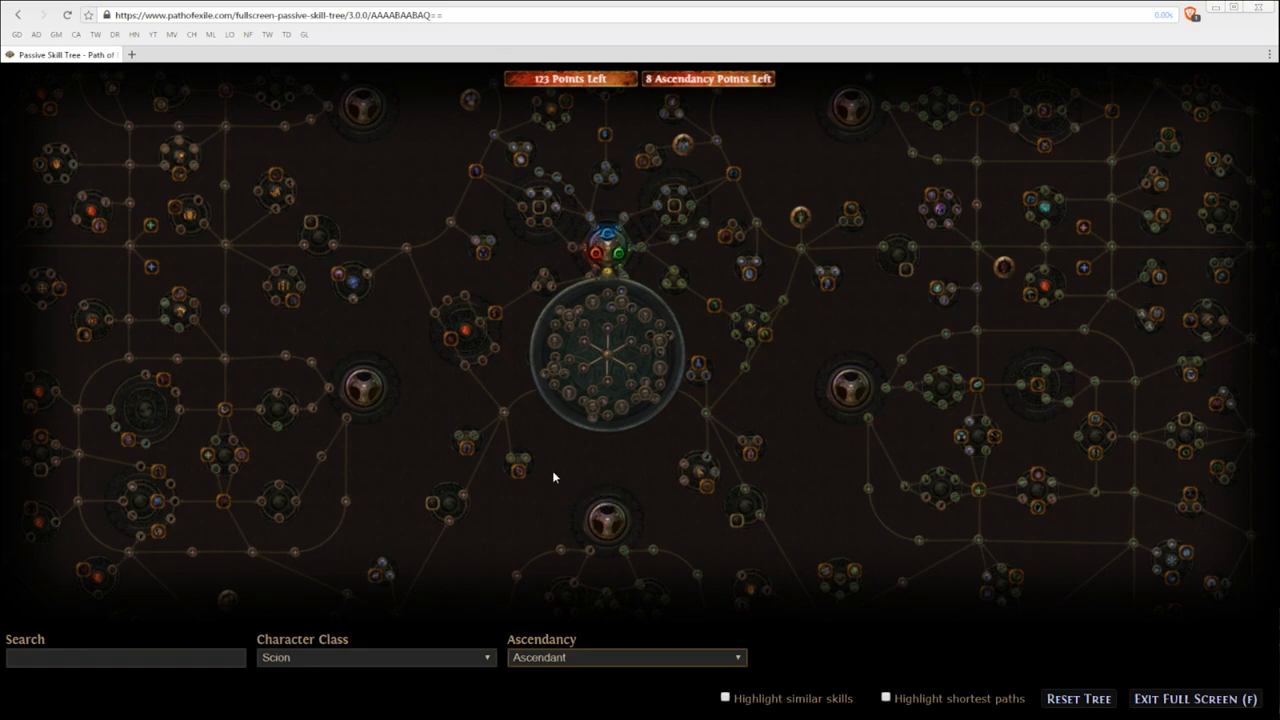
{"action": "left_click_drag", "start_coordinate": [556, 476], "coordinate": [544, 284]}
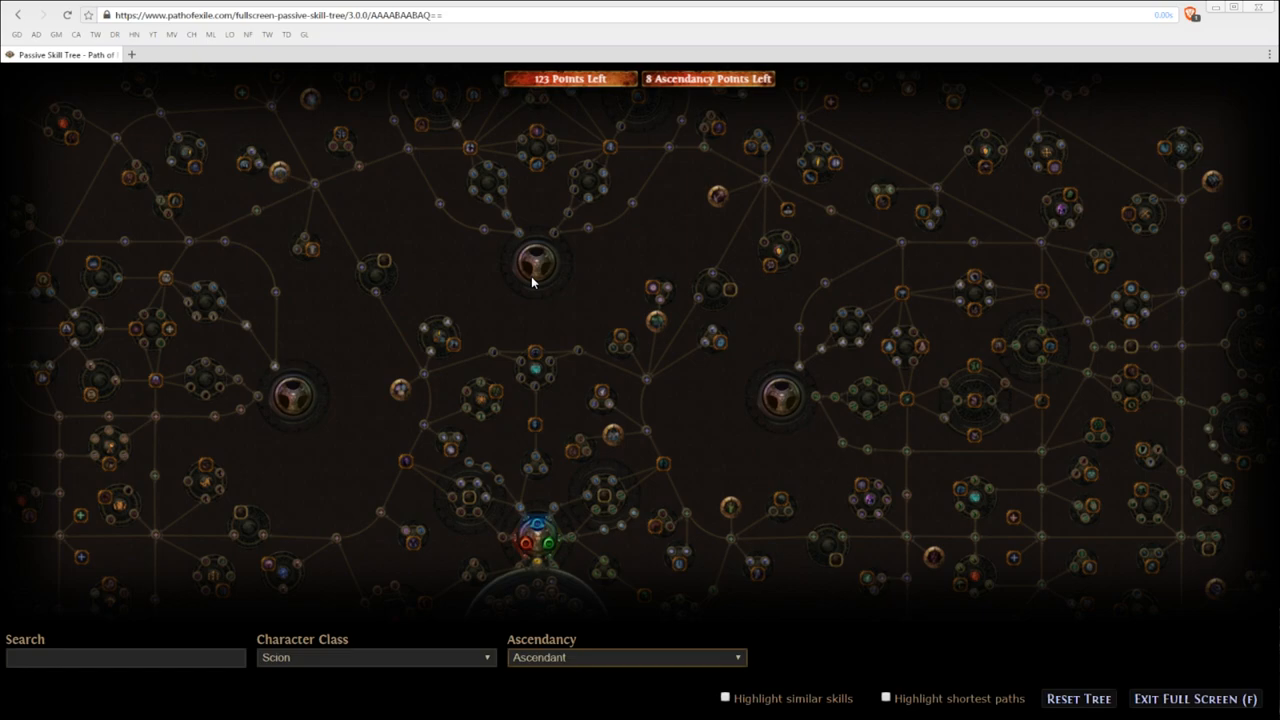
{"action": "left_click_drag", "start_coordinate": [532, 284], "coordinate": [604, 378]}
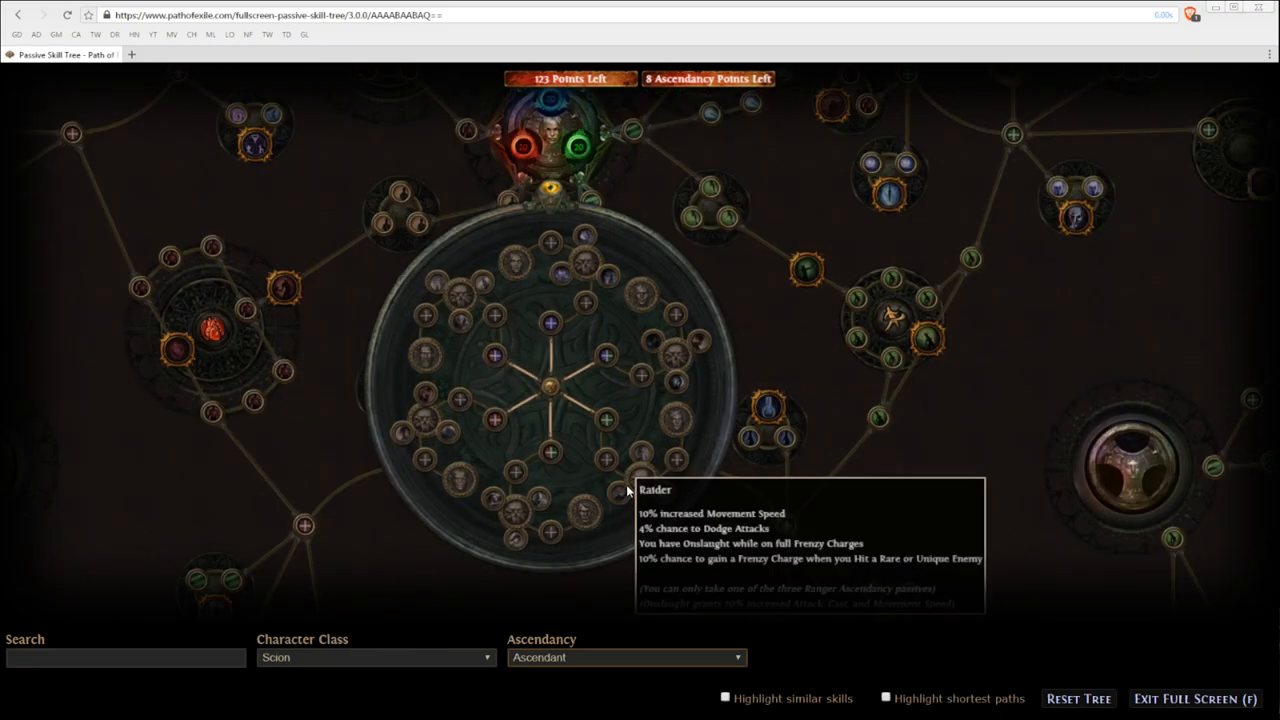
{"action": "mouse_move", "coordinate": [622, 540]}
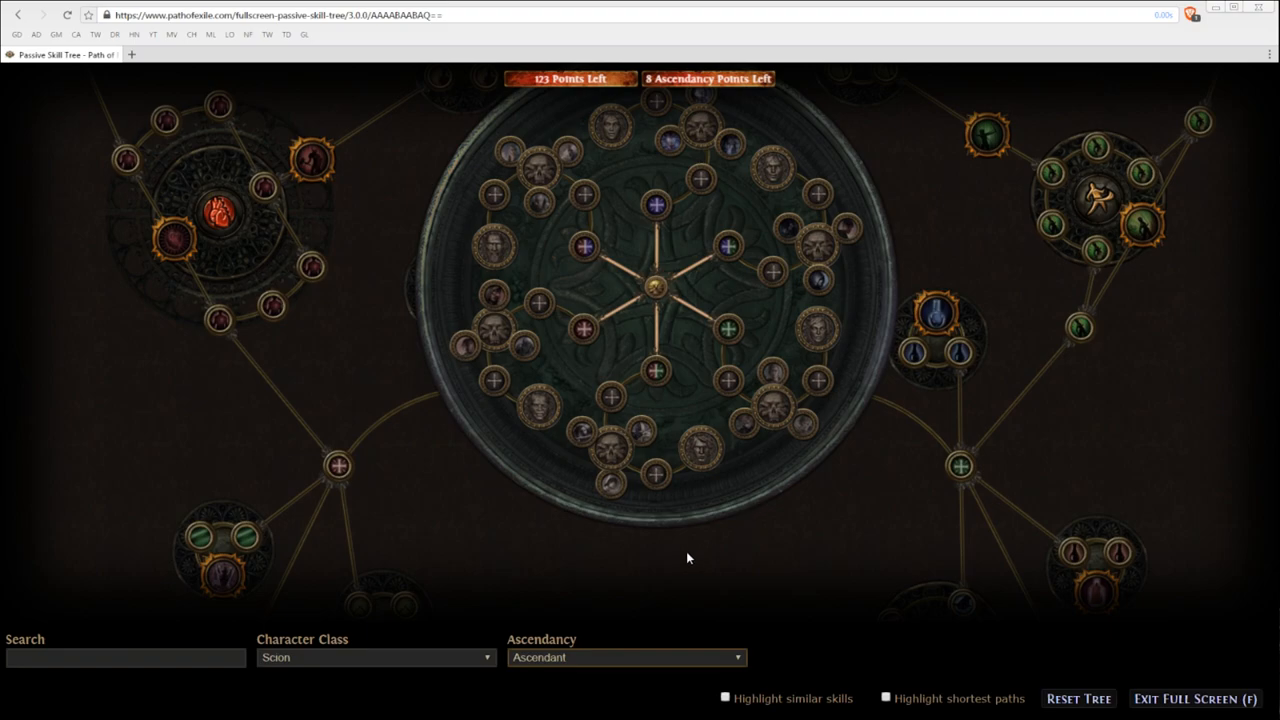
{"action": "mouse_move", "coordinate": [572, 444]}
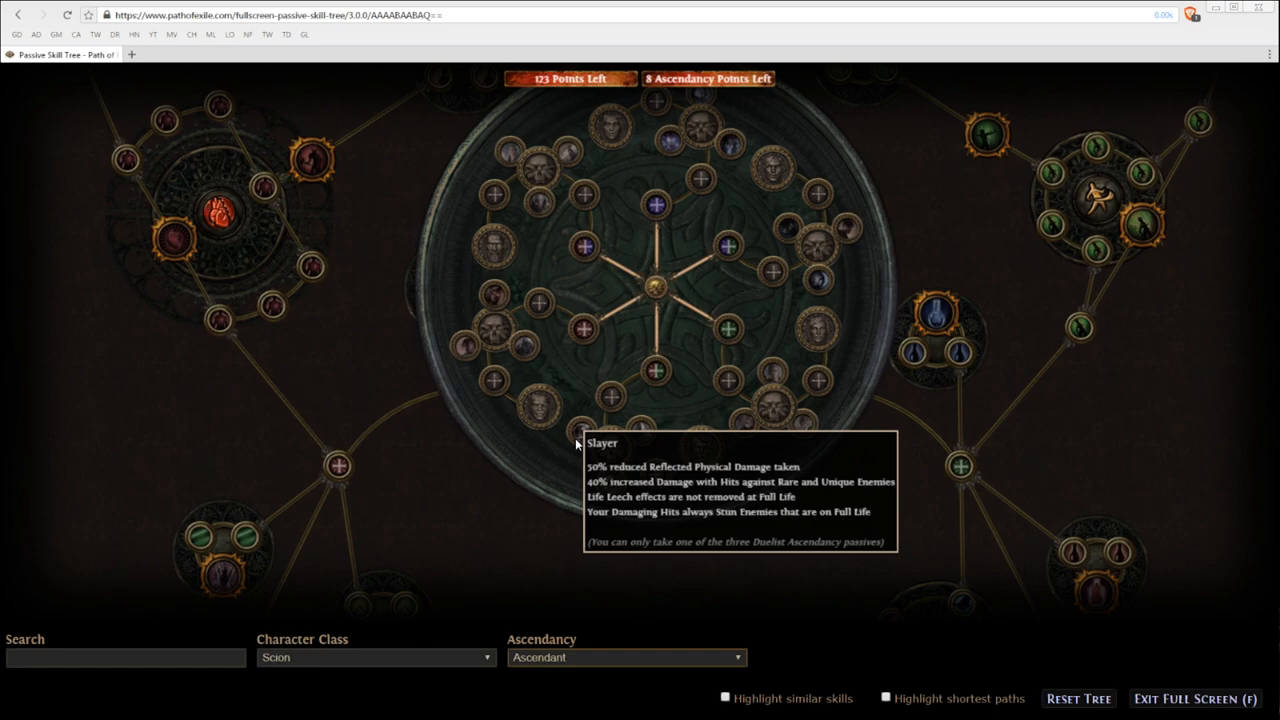
{"action": "mouse_move", "coordinate": [668, 408]}
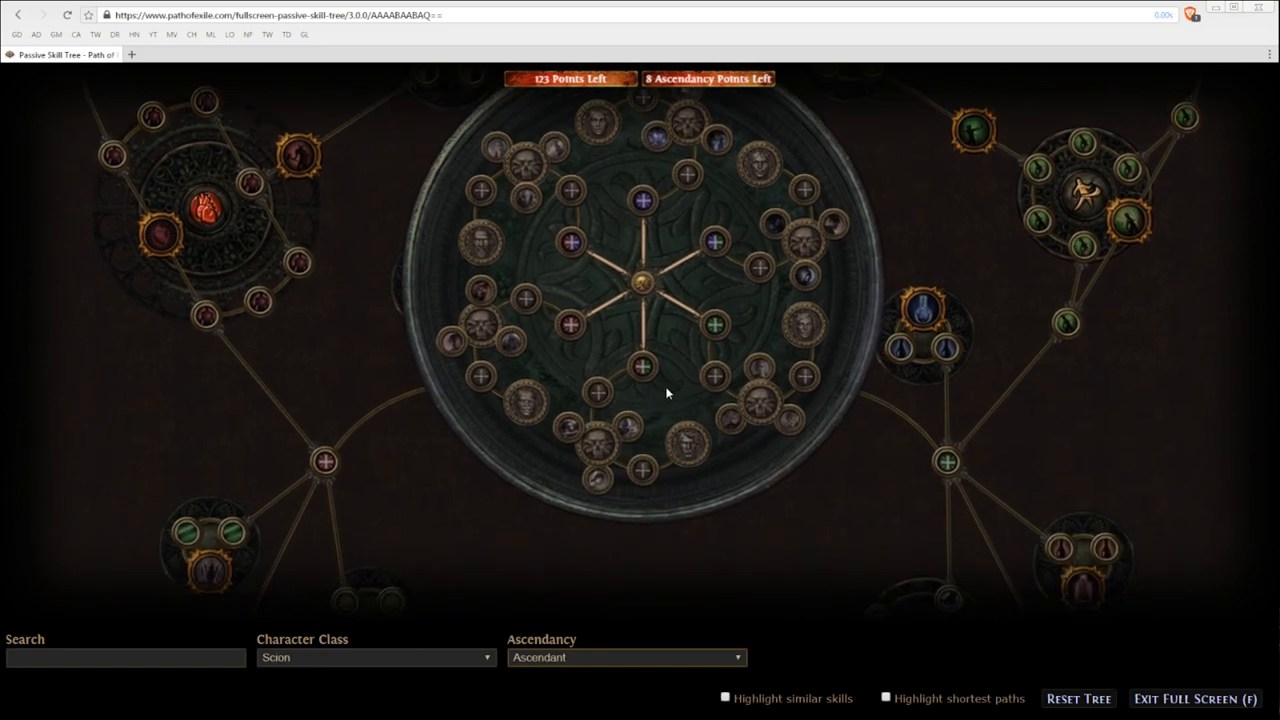
Allocate Strength and Dexterity, Passive Point and Duelist Ascendancy, leaving 5 ascendancy points.
{"action": "left_click", "coordinate": [642, 368]}
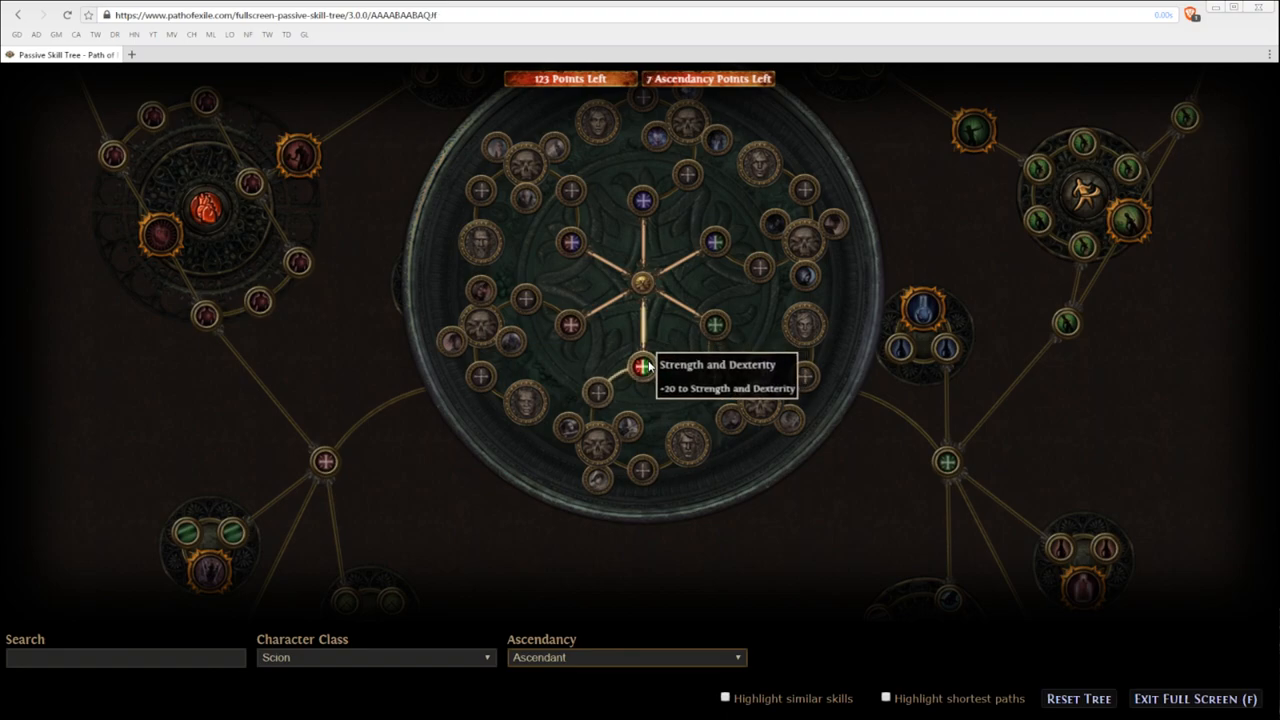
{"action": "left_click", "coordinate": [642, 368]}
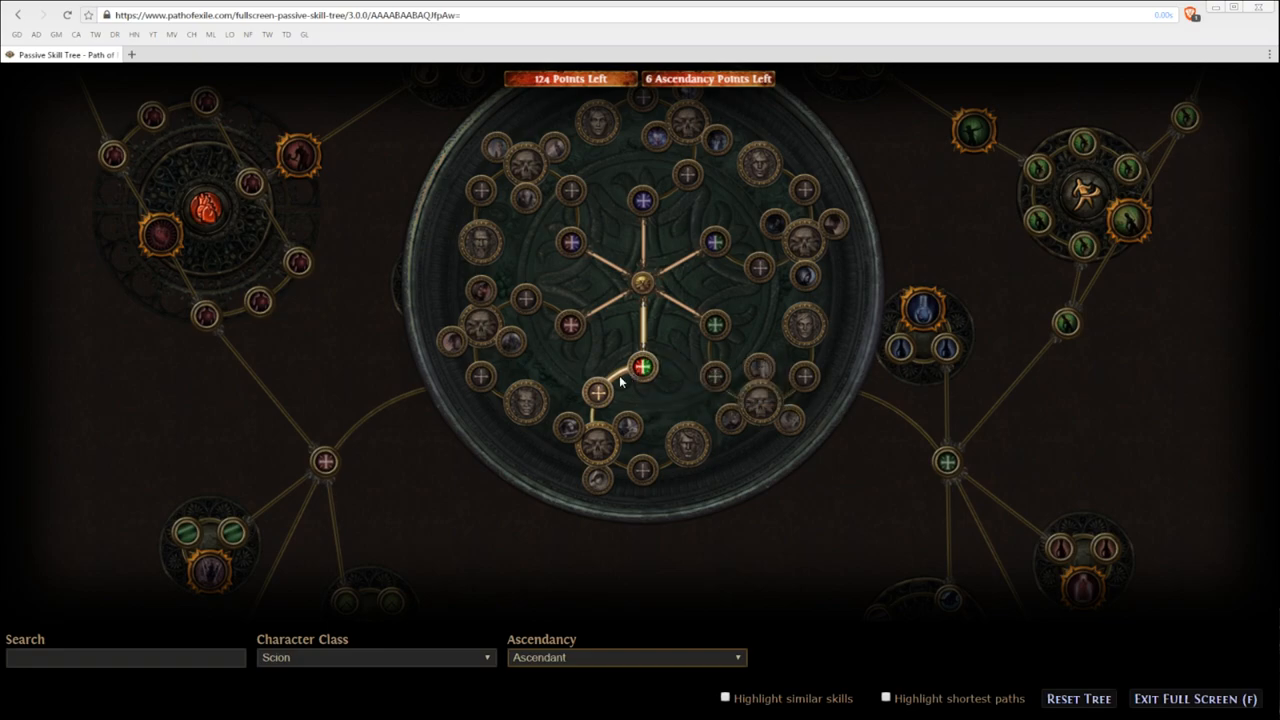
{"action": "mouse_move", "coordinate": [596, 390]}
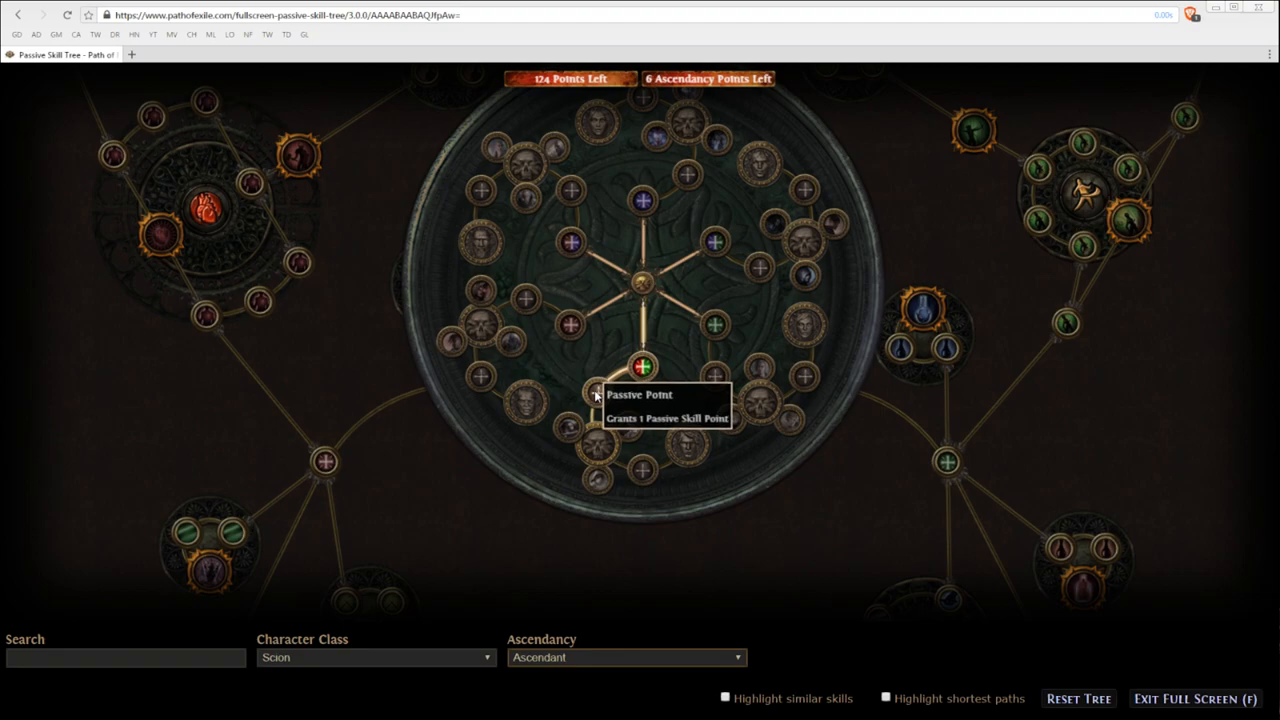
{"action": "mouse_move", "coordinate": [616, 408]}
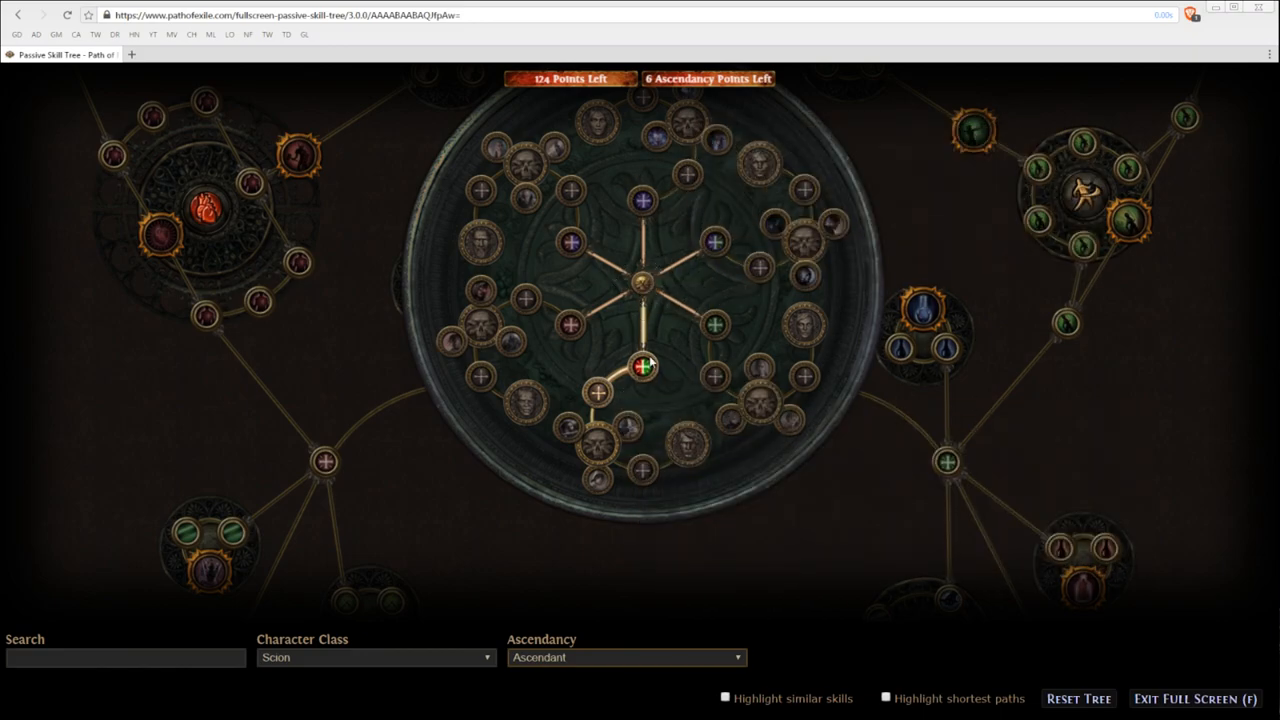
{"action": "mouse_move", "coordinate": [572, 430]}
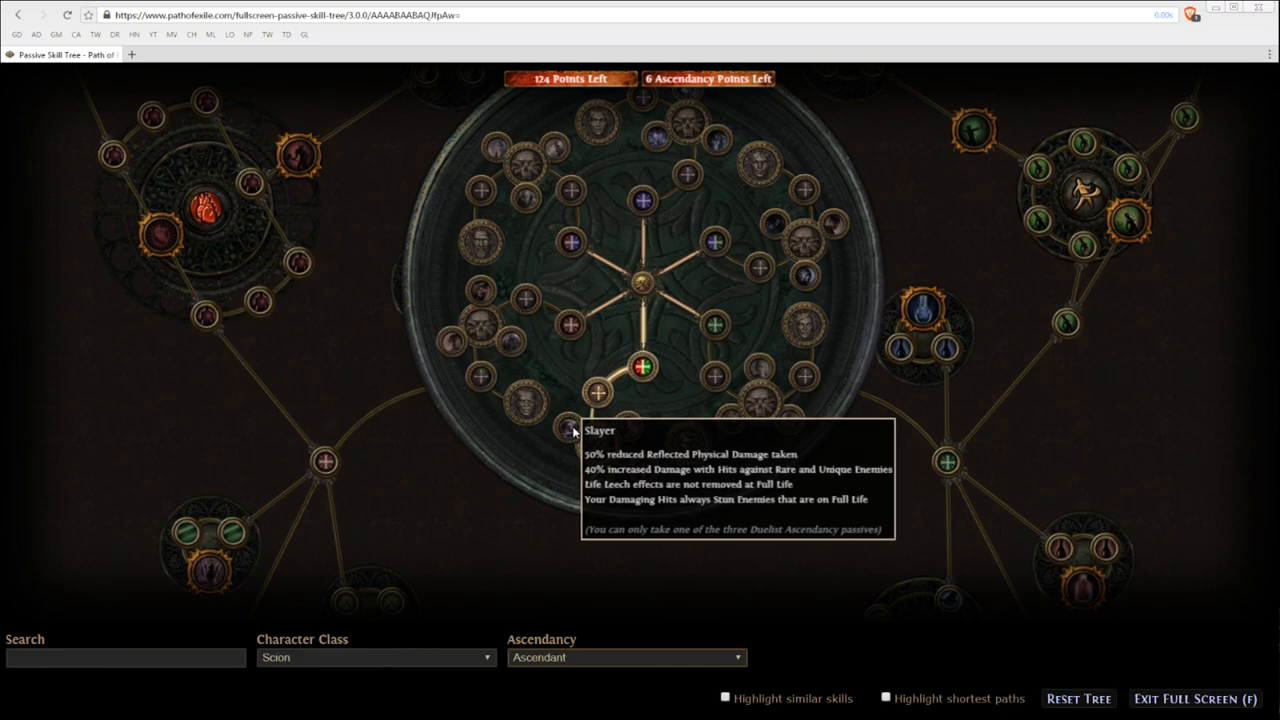
{"action": "mouse_move", "coordinate": [596, 390]}
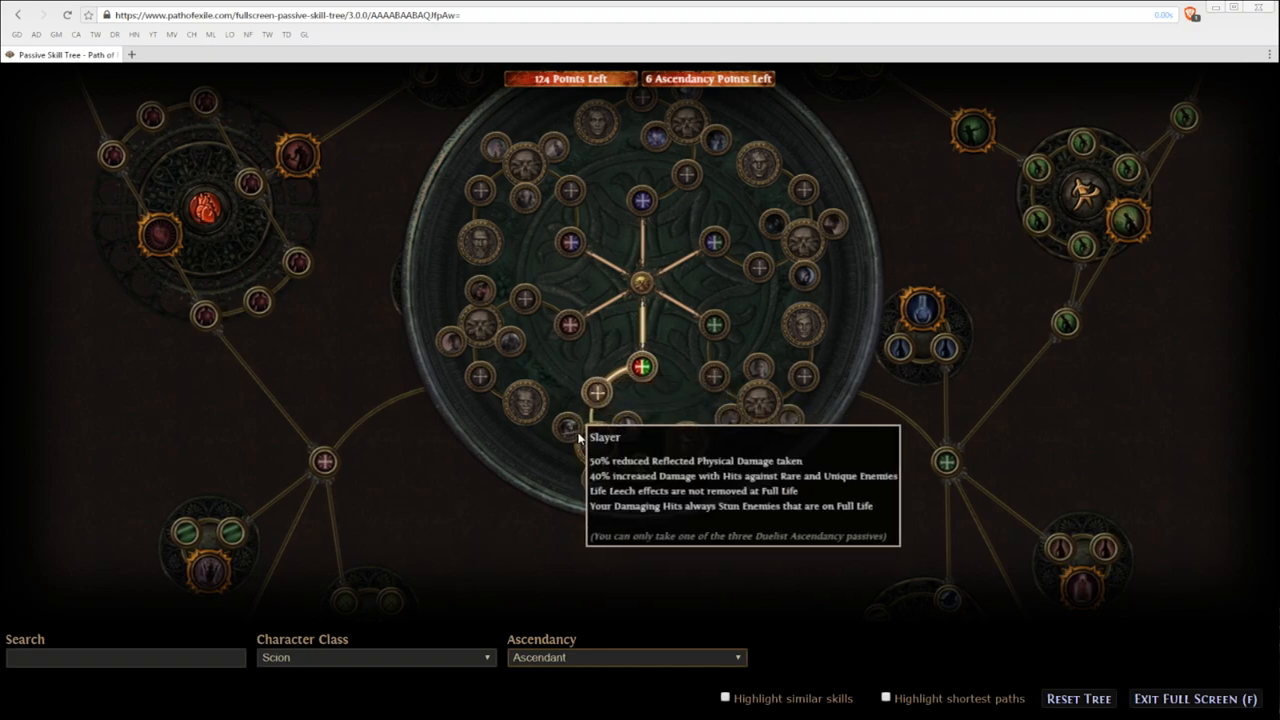
{"action": "left_click", "coordinate": [584, 440]}
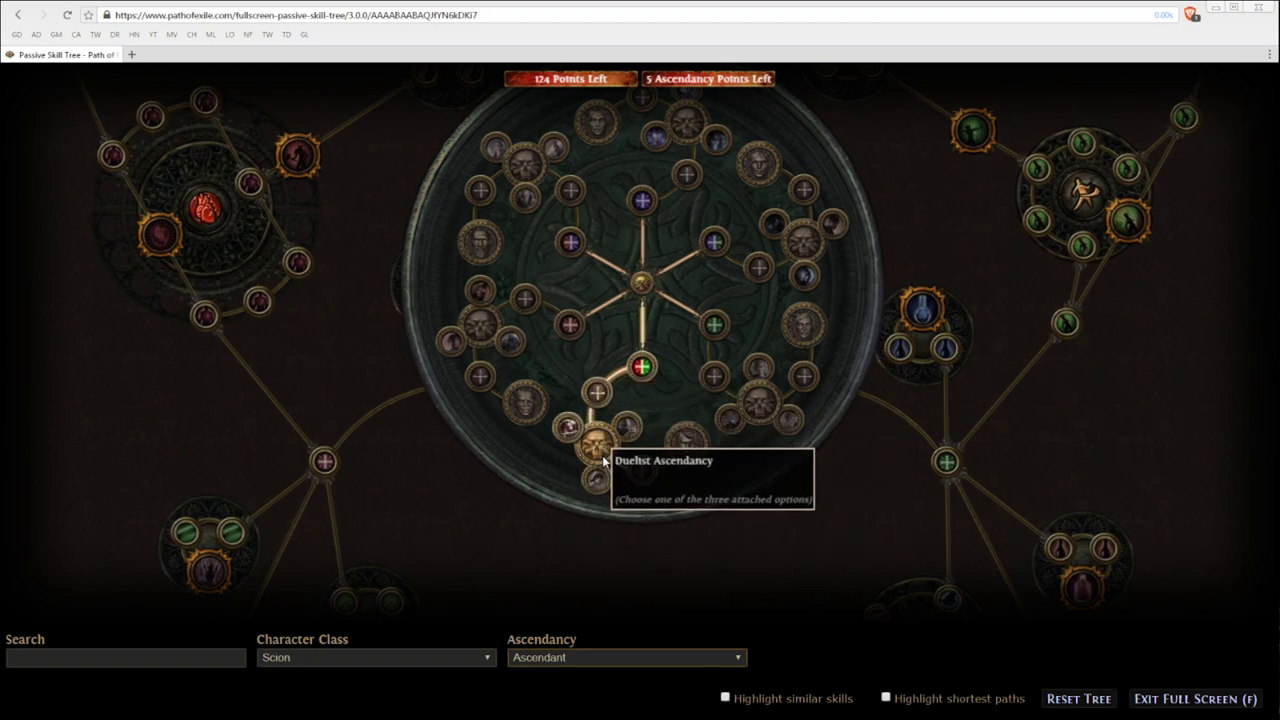
{"action": "mouse_move", "coordinate": [580, 436]}
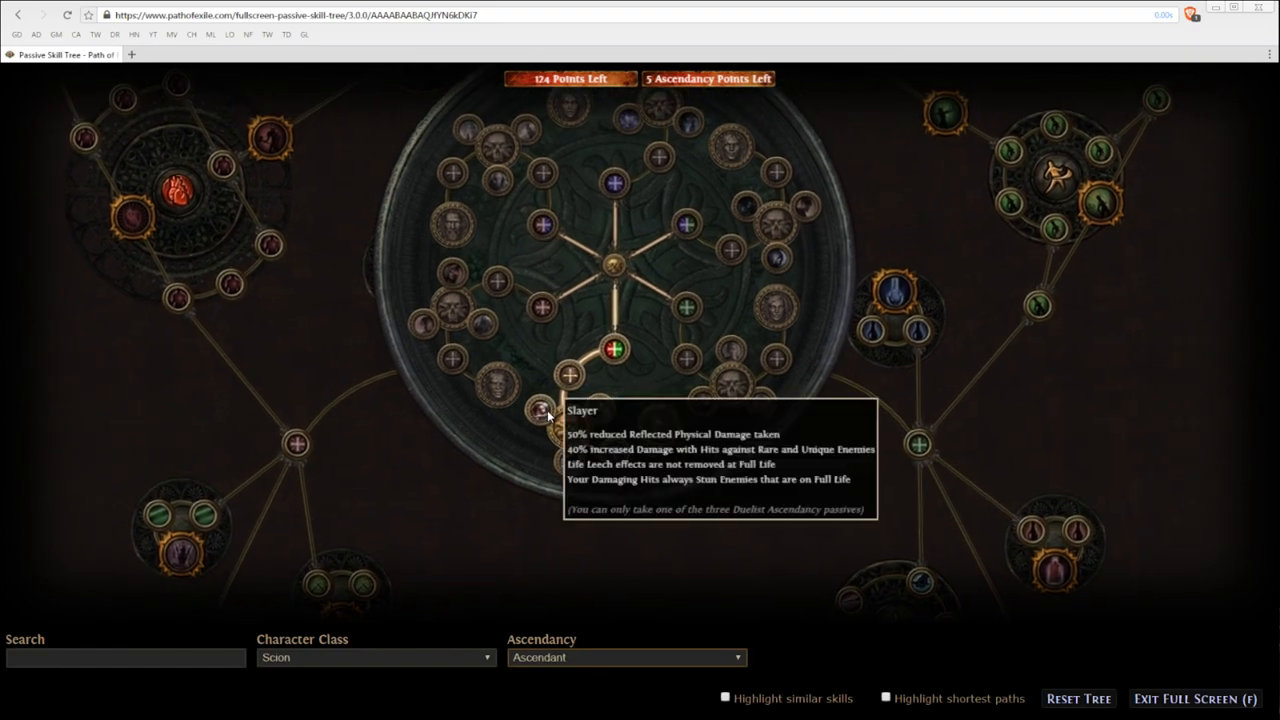
{"action": "mouse_move", "coordinate": [616, 448]}
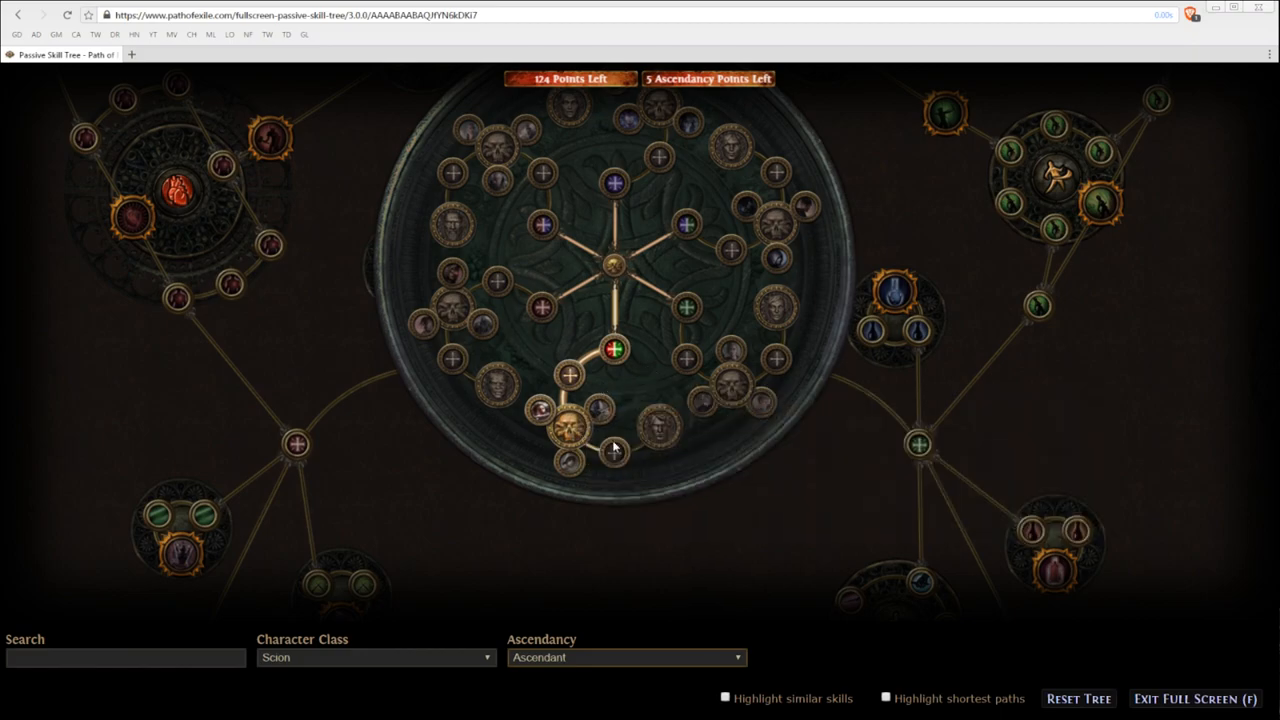
{"action": "mouse_move", "coordinate": [660, 432]}
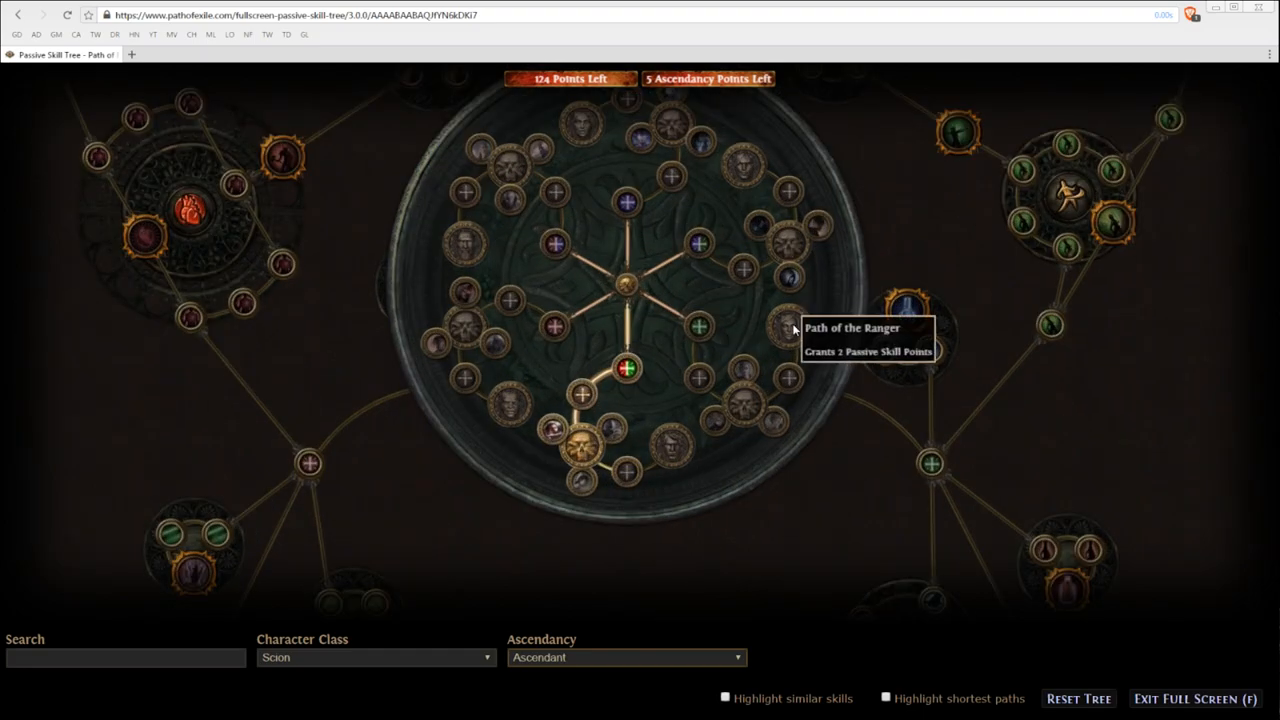
{"action": "mouse_move", "coordinate": [672, 456]}
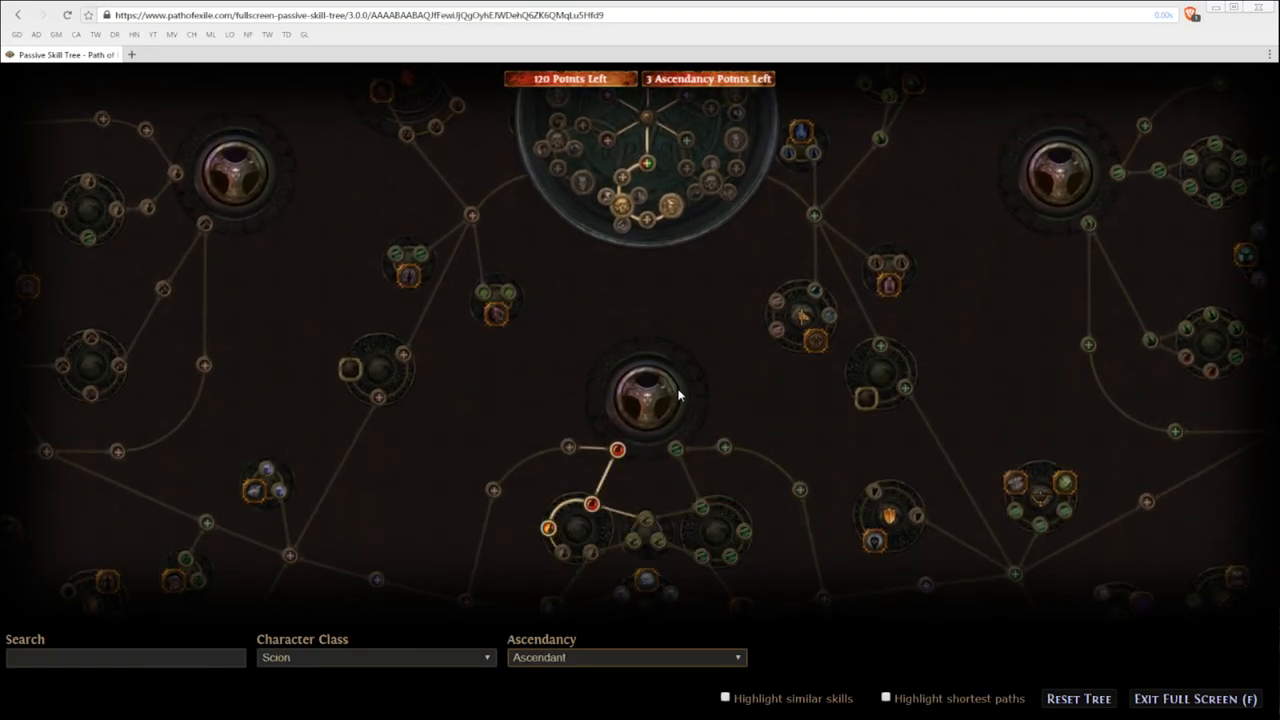
Zoom out to check the main tree after taking Path of the Ranger.
{"action": "scroll", "scroll_direction": "up", "scroll_amount": 3}
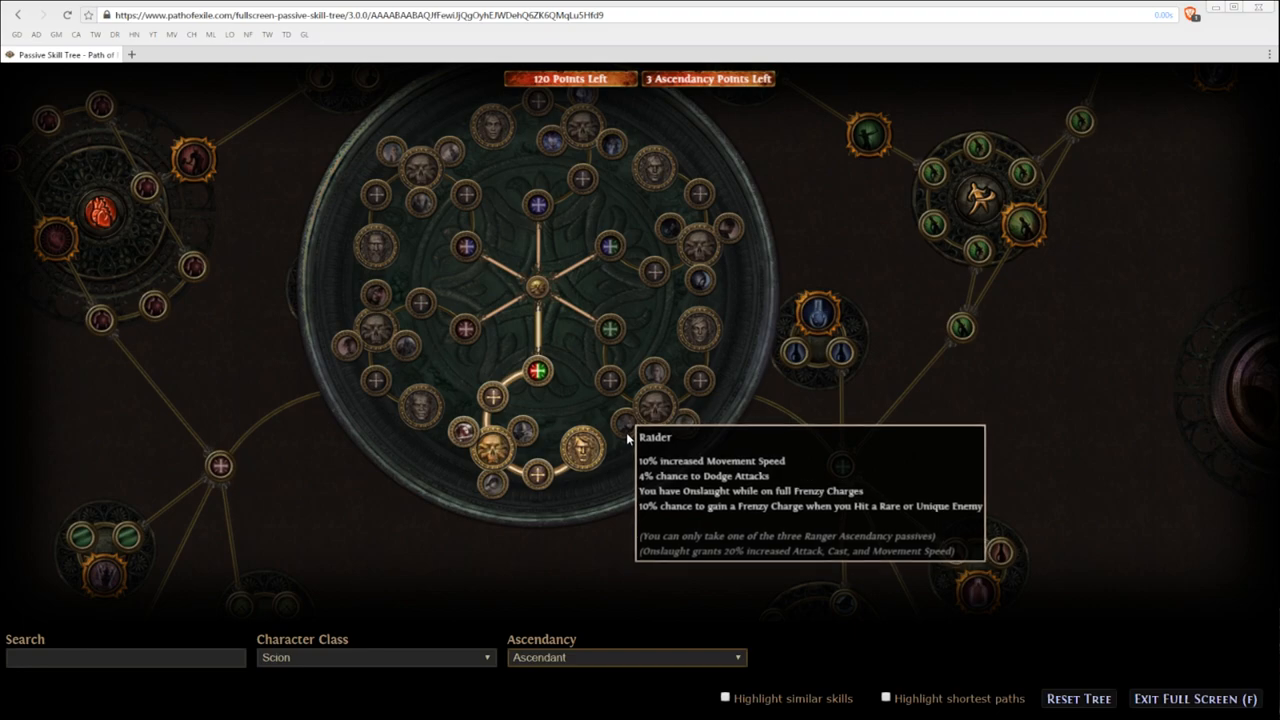
{"action": "mouse_move", "coordinate": [624, 436]}
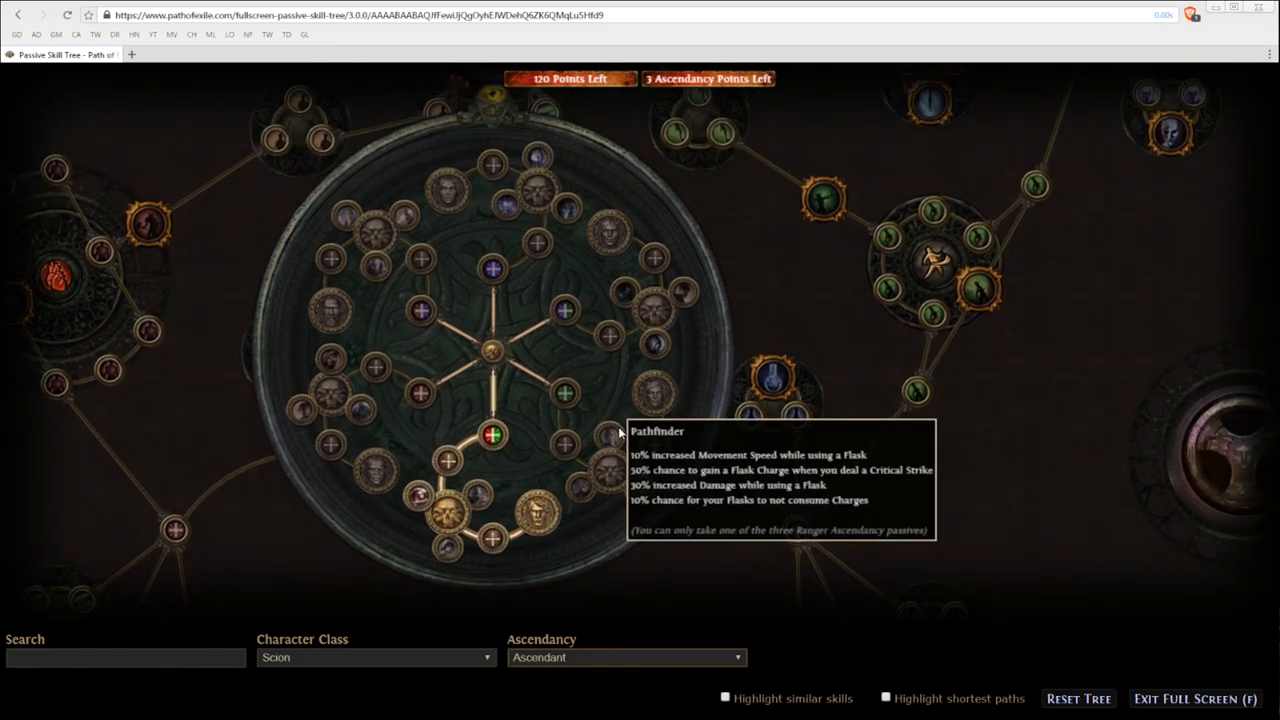
{"action": "mouse_move", "coordinate": [642, 482]}
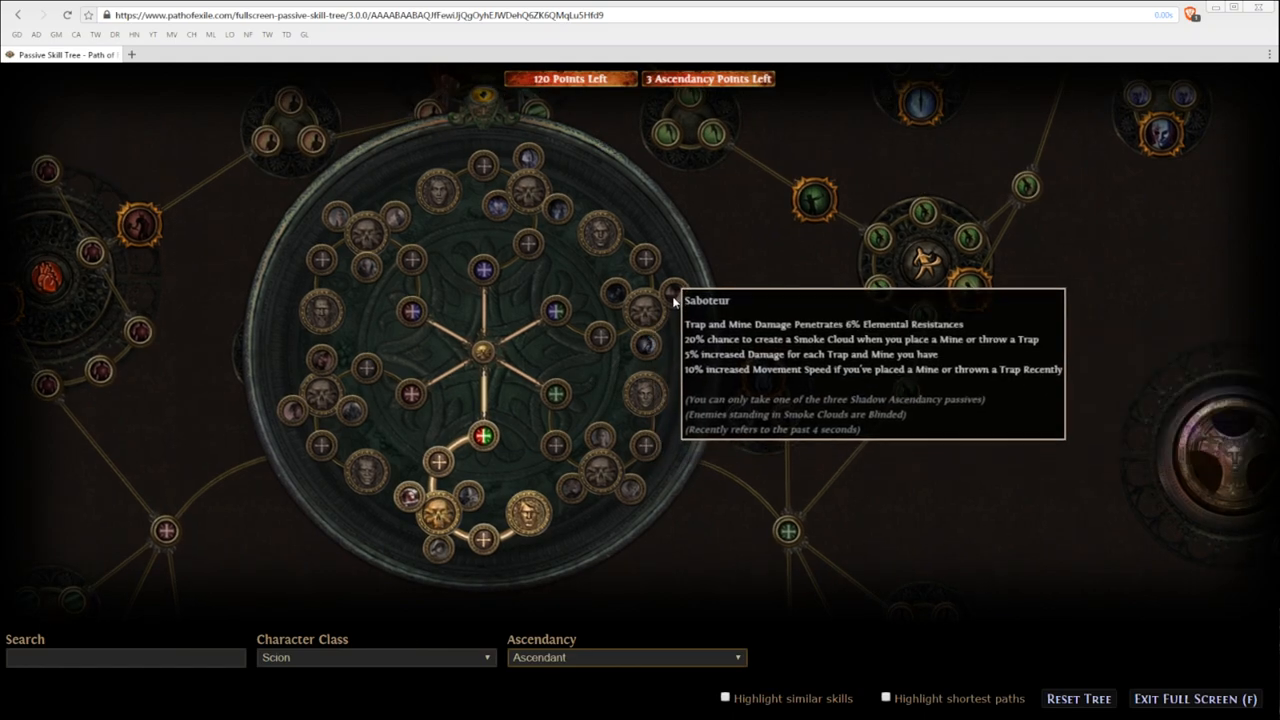
{"action": "mouse_move", "coordinate": [624, 308]}
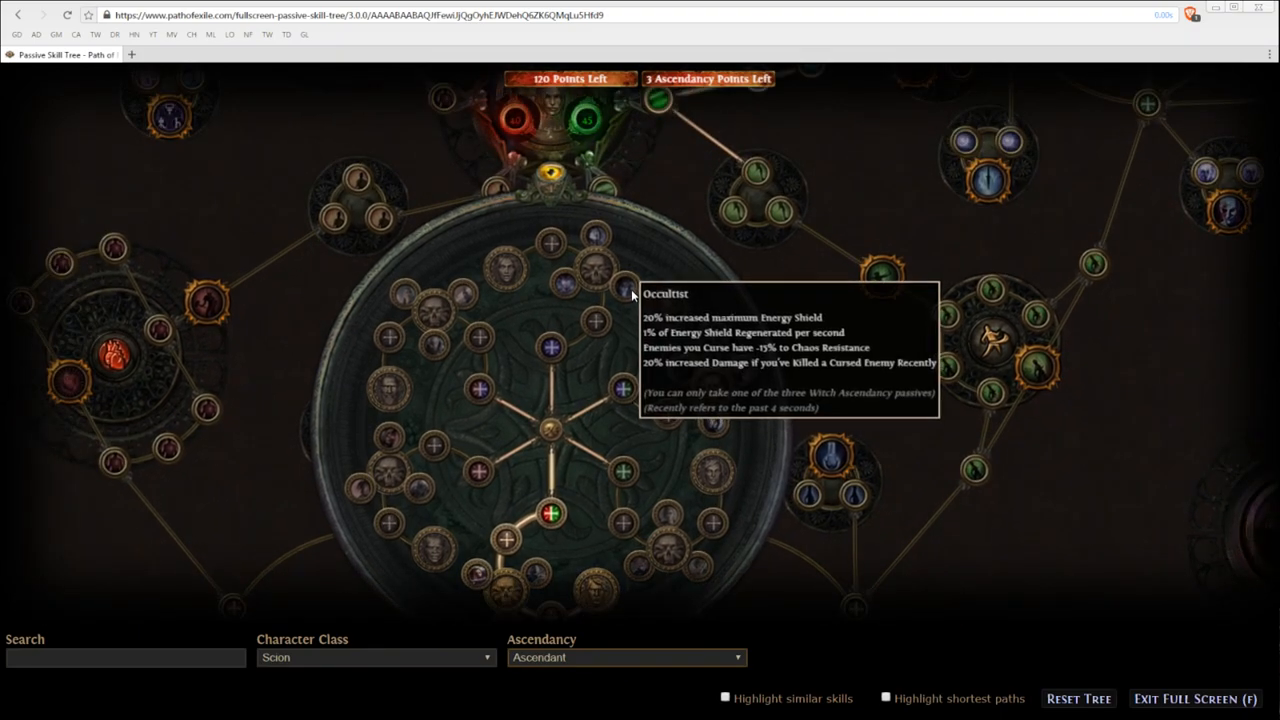
{"action": "mouse_move", "coordinate": [678, 370]}
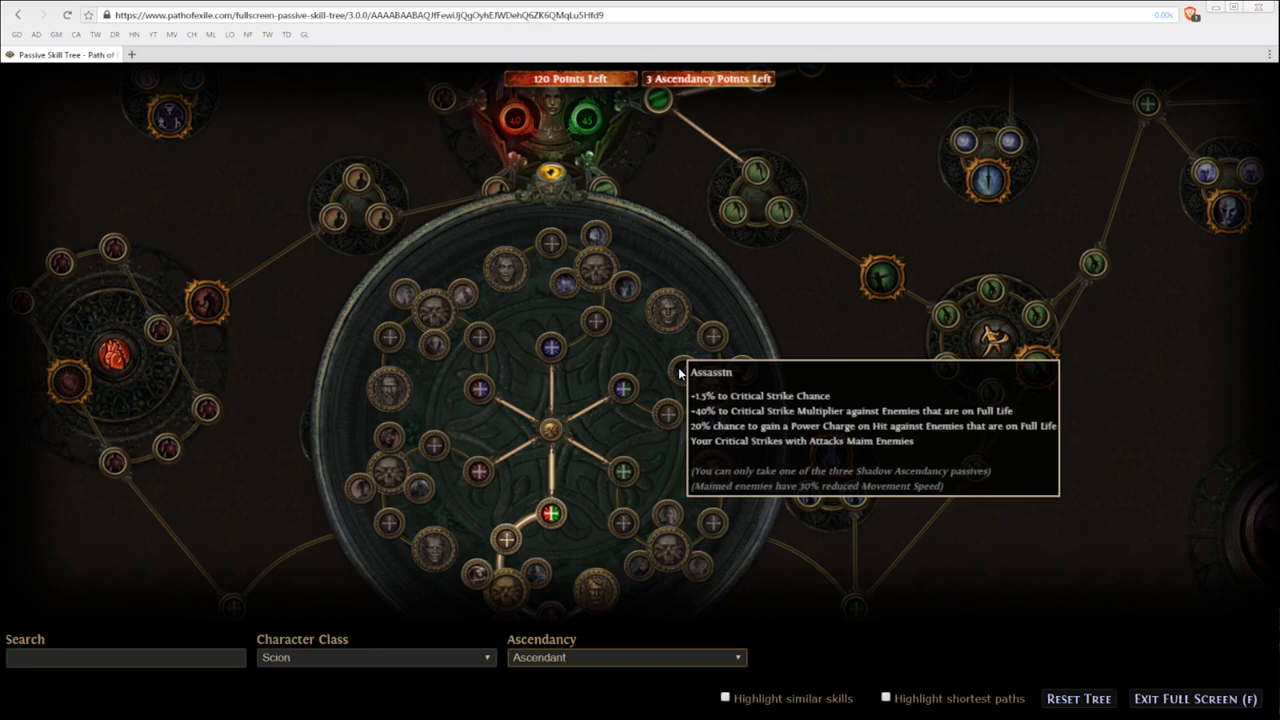
{"action": "mouse_move", "coordinate": [610, 396]}
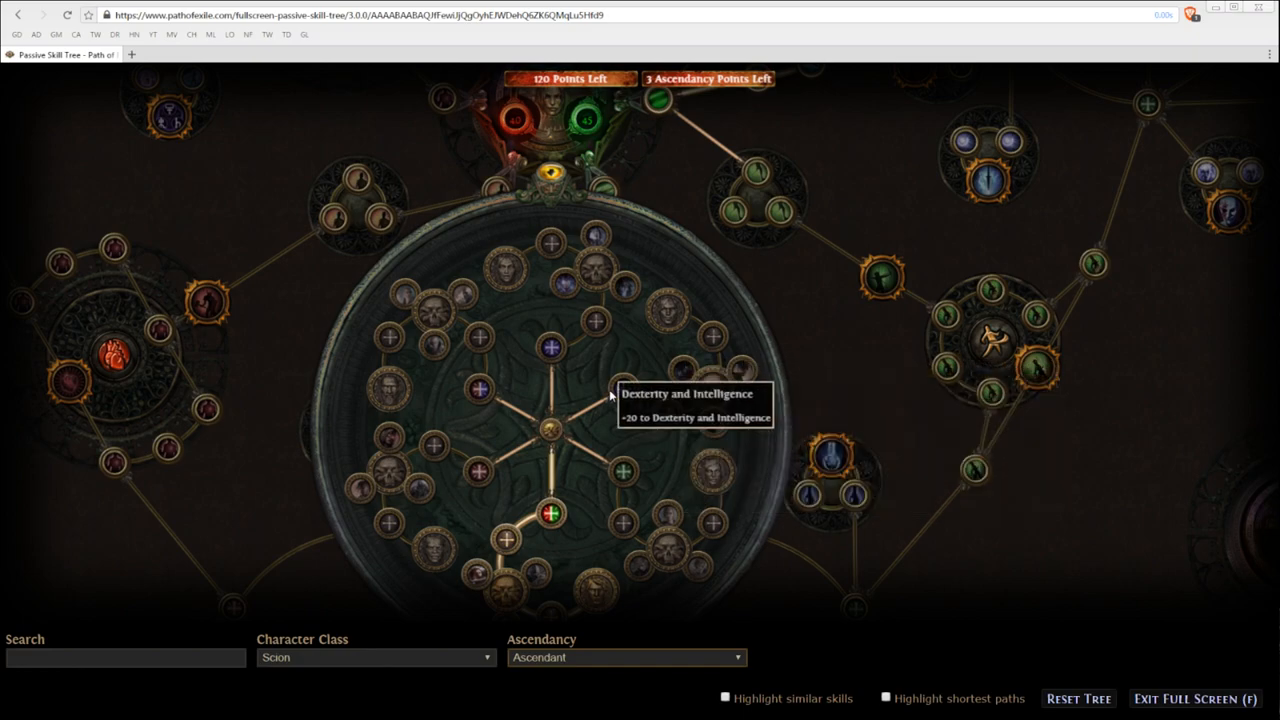
{"action": "mouse_move", "coordinate": [618, 398]}
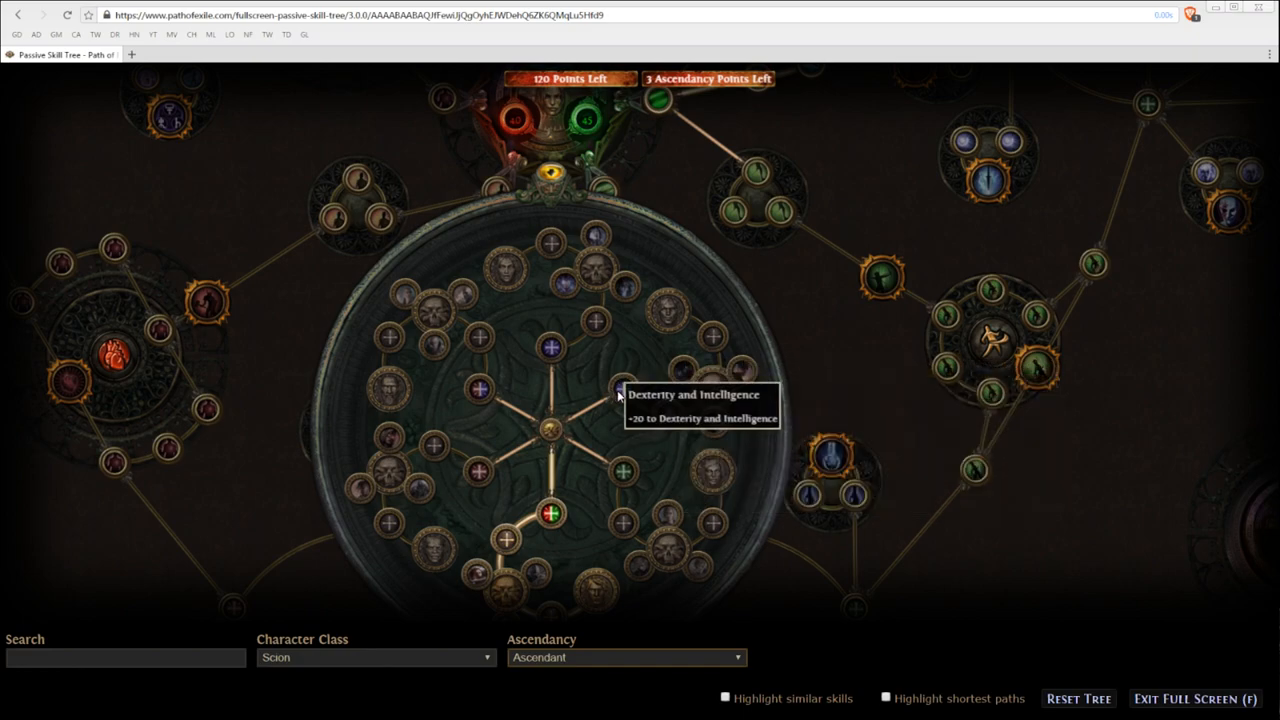
{"action": "mouse_move", "coordinate": [710, 352]}
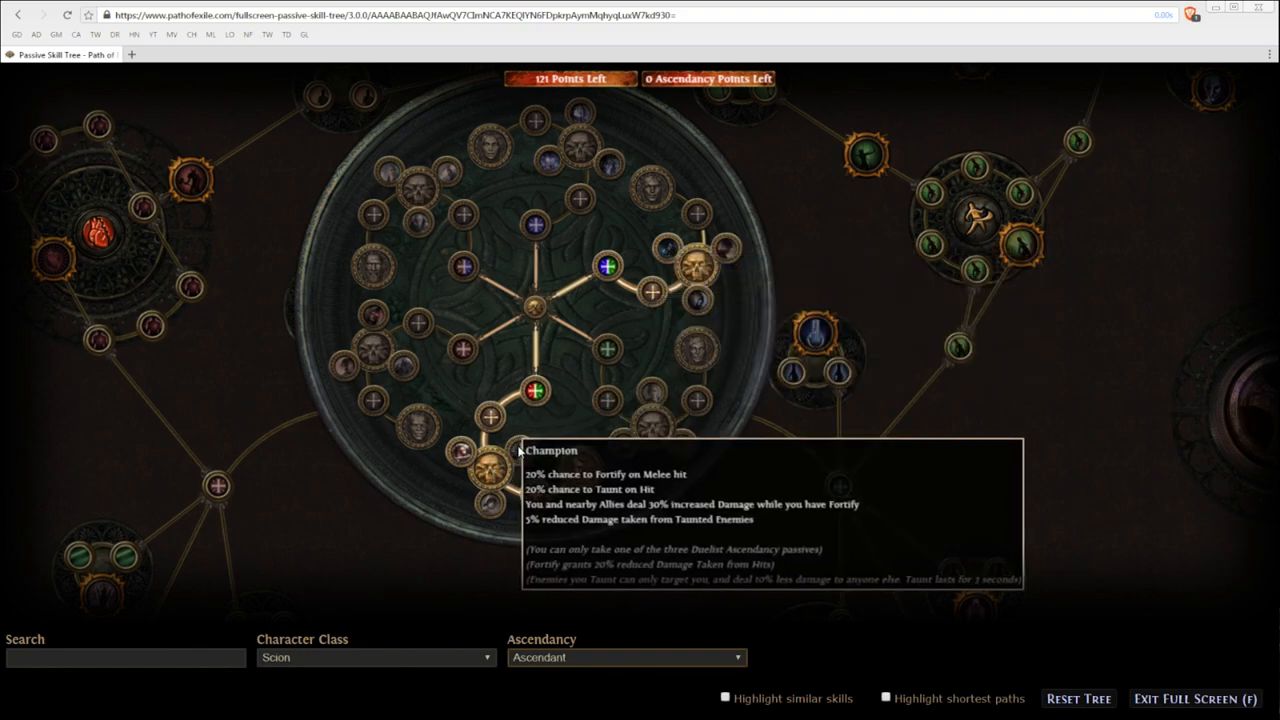
{"action": "mouse_move", "coordinate": [652, 264]}
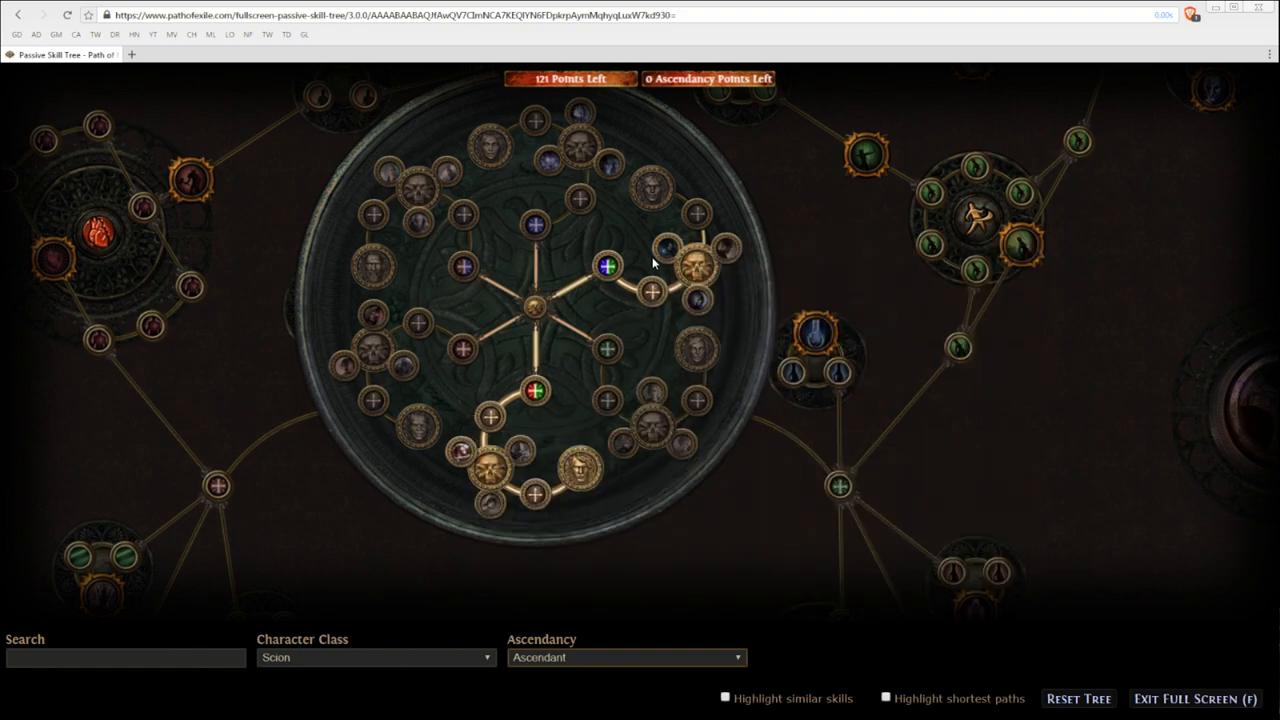
{"action": "mouse_move", "coordinate": [490, 418]}
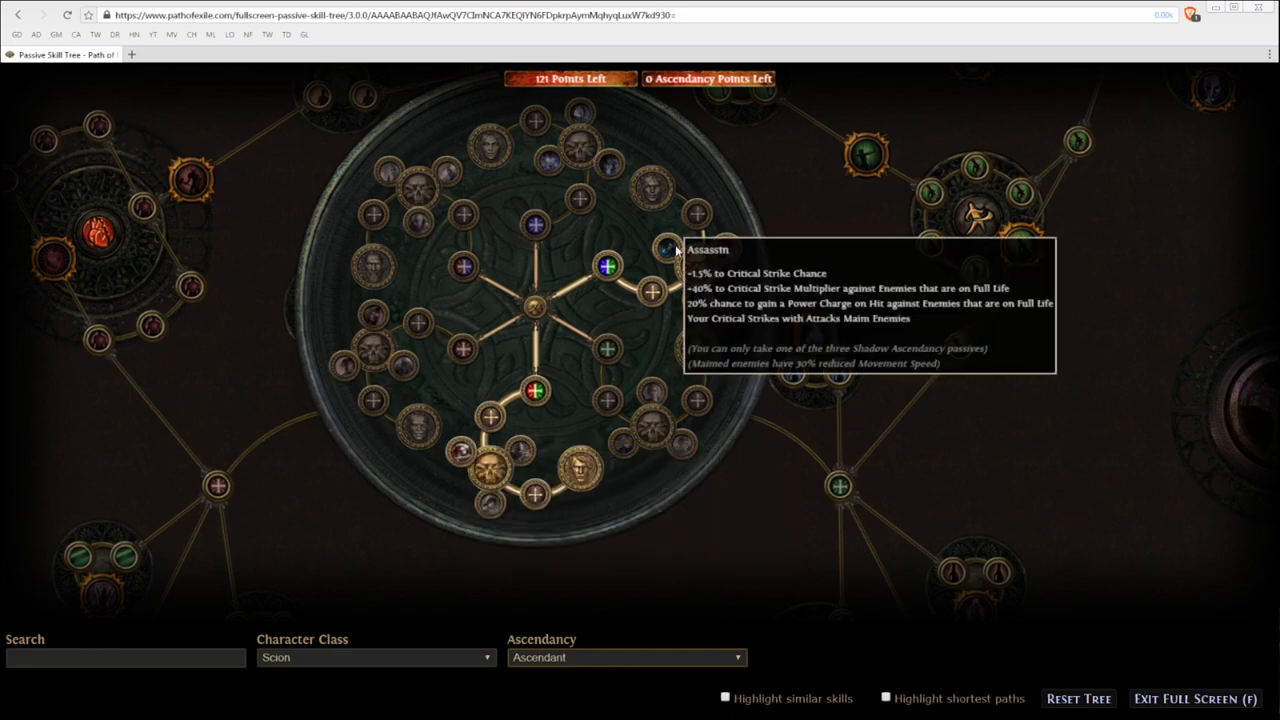
{"action": "mouse_move", "coordinate": [584, 520]}
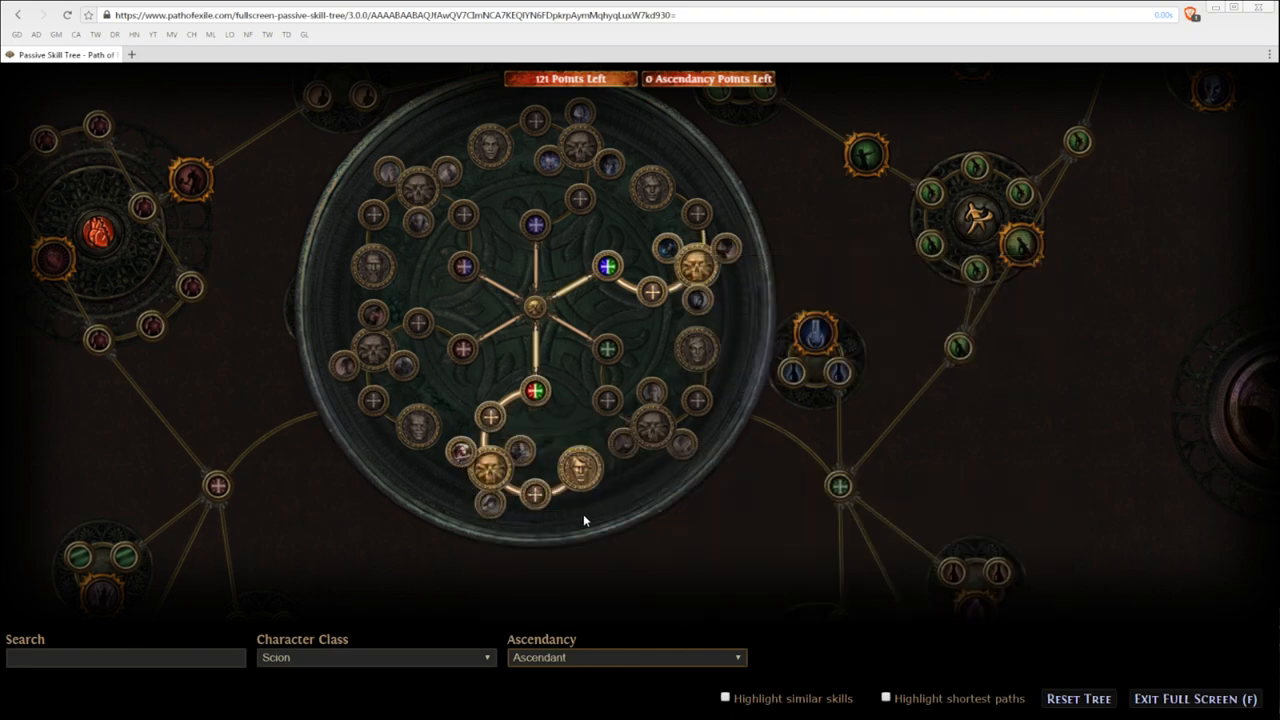
{"action": "mouse_move", "coordinate": [580, 470]}
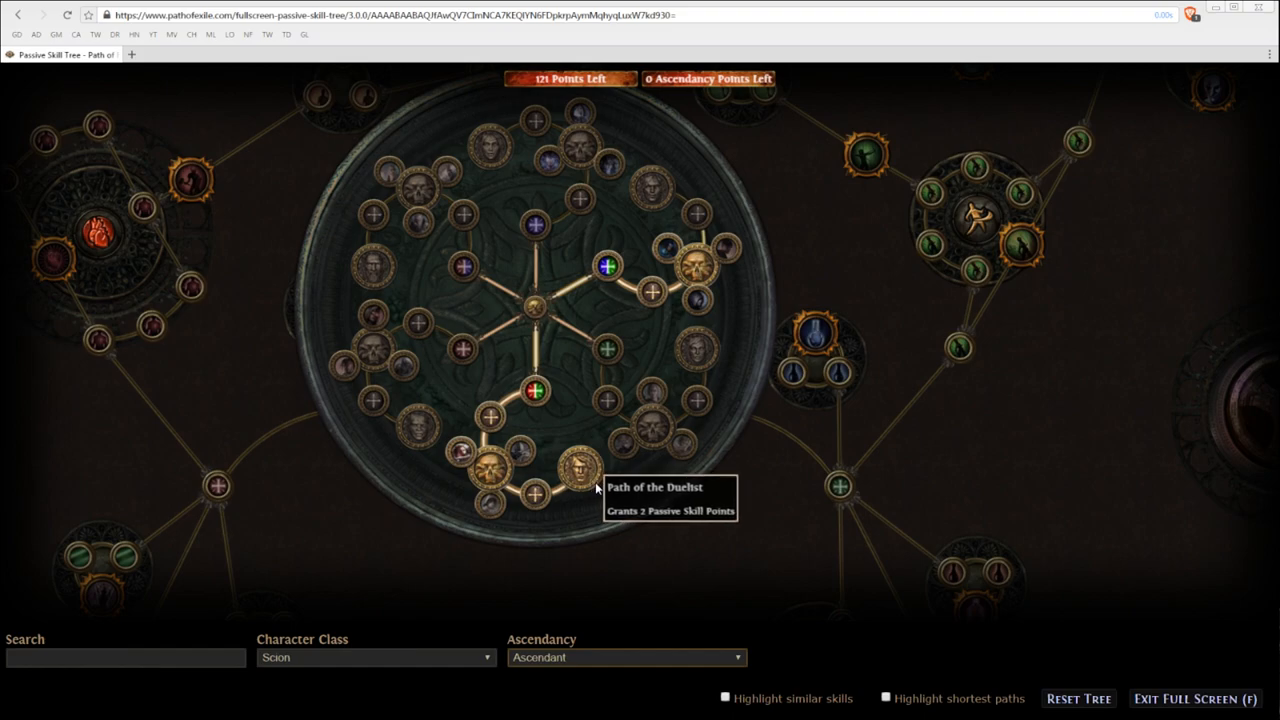
{"action": "mouse_move", "coordinate": [600, 360]}
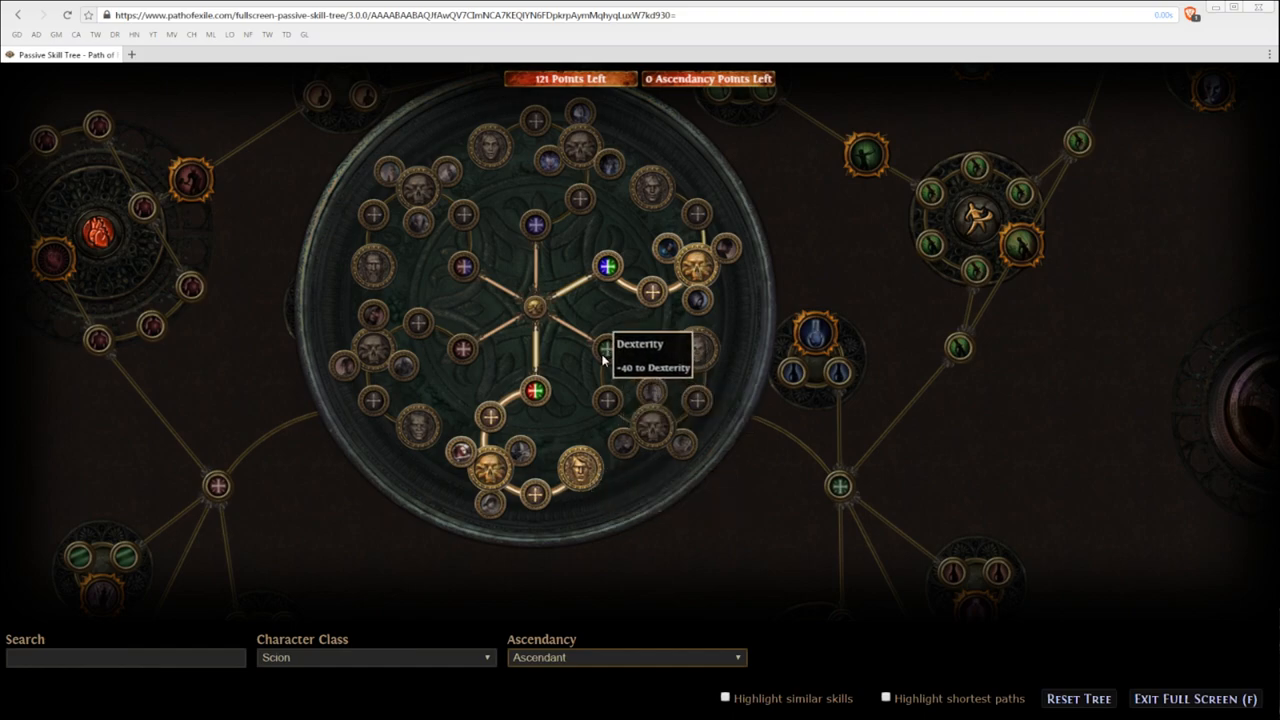
{"action": "mouse_move", "coordinate": [720, 272]}
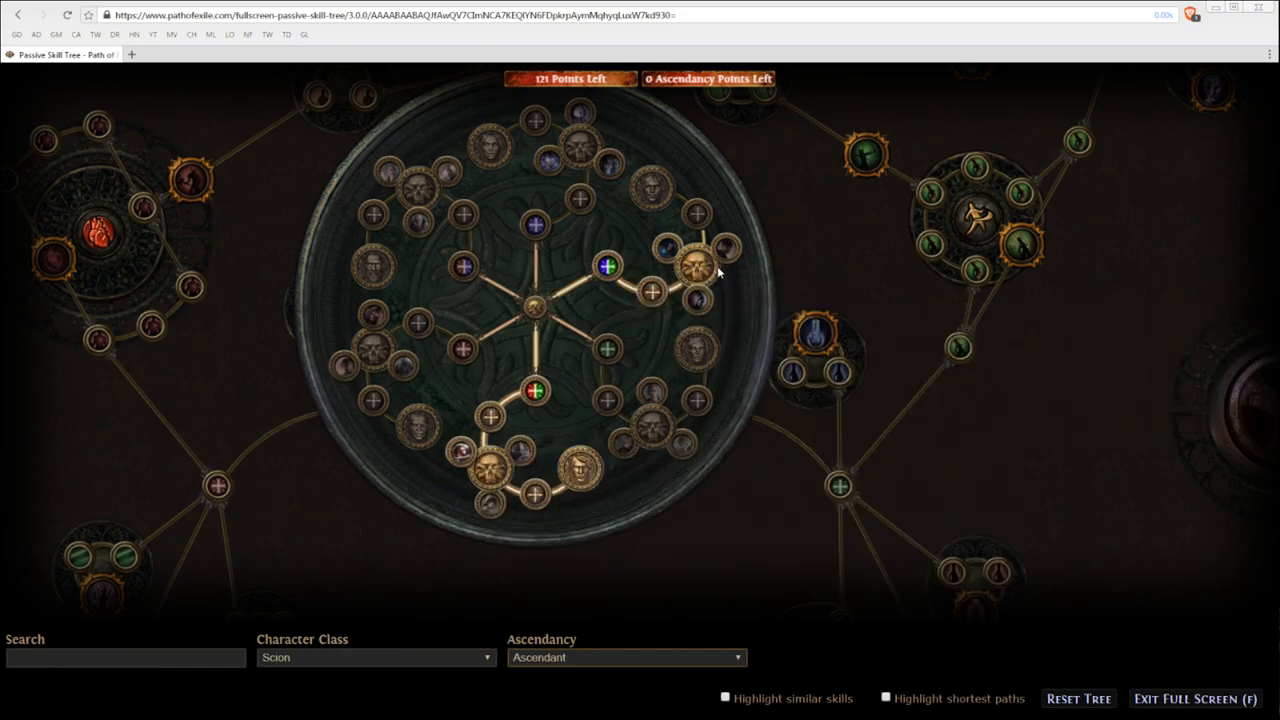
{"action": "mouse_move", "coordinate": [604, 300]}
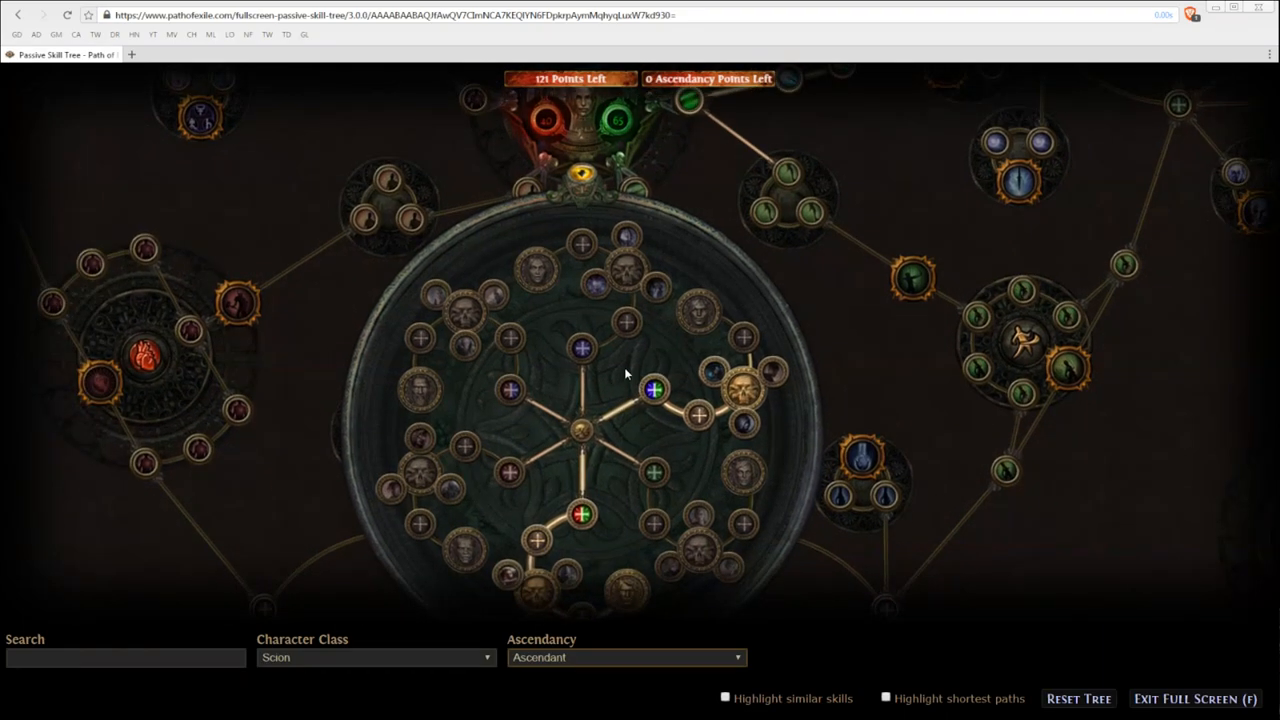
{"action": "mouse_move", "coordinate": [656, 236]}
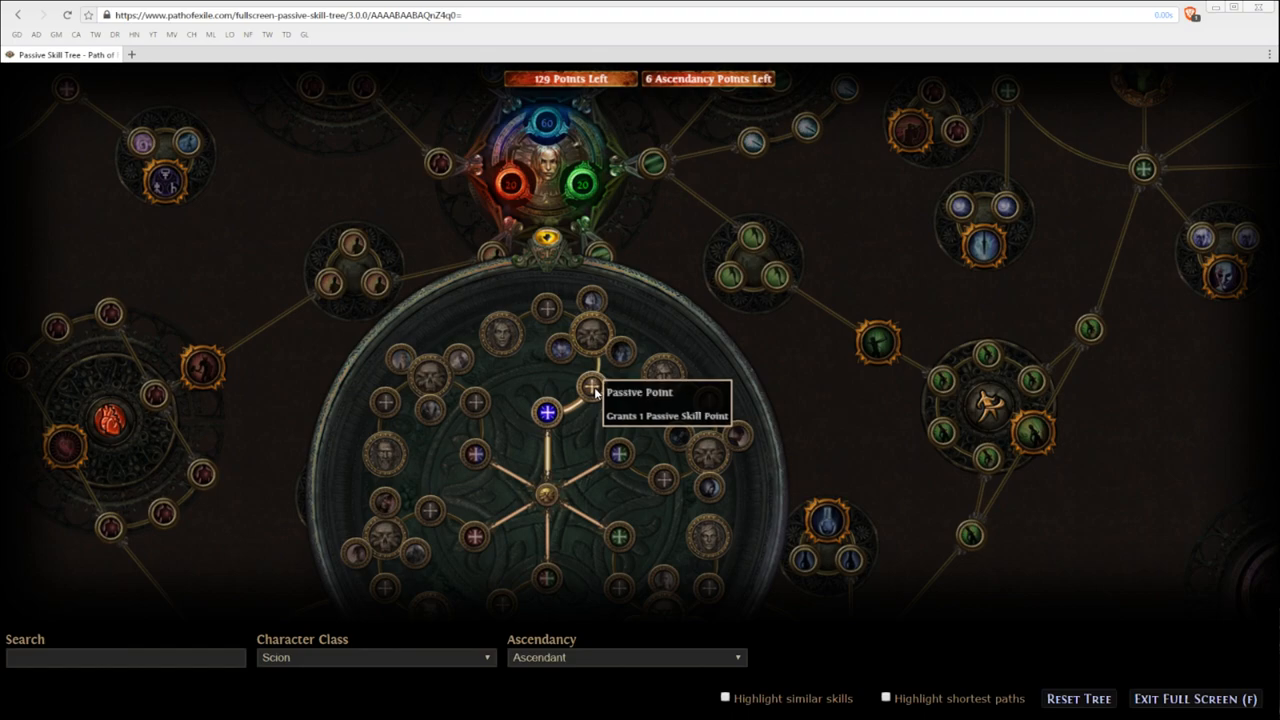
{"action": "mouse_move", "coordinate": [588, 344]}
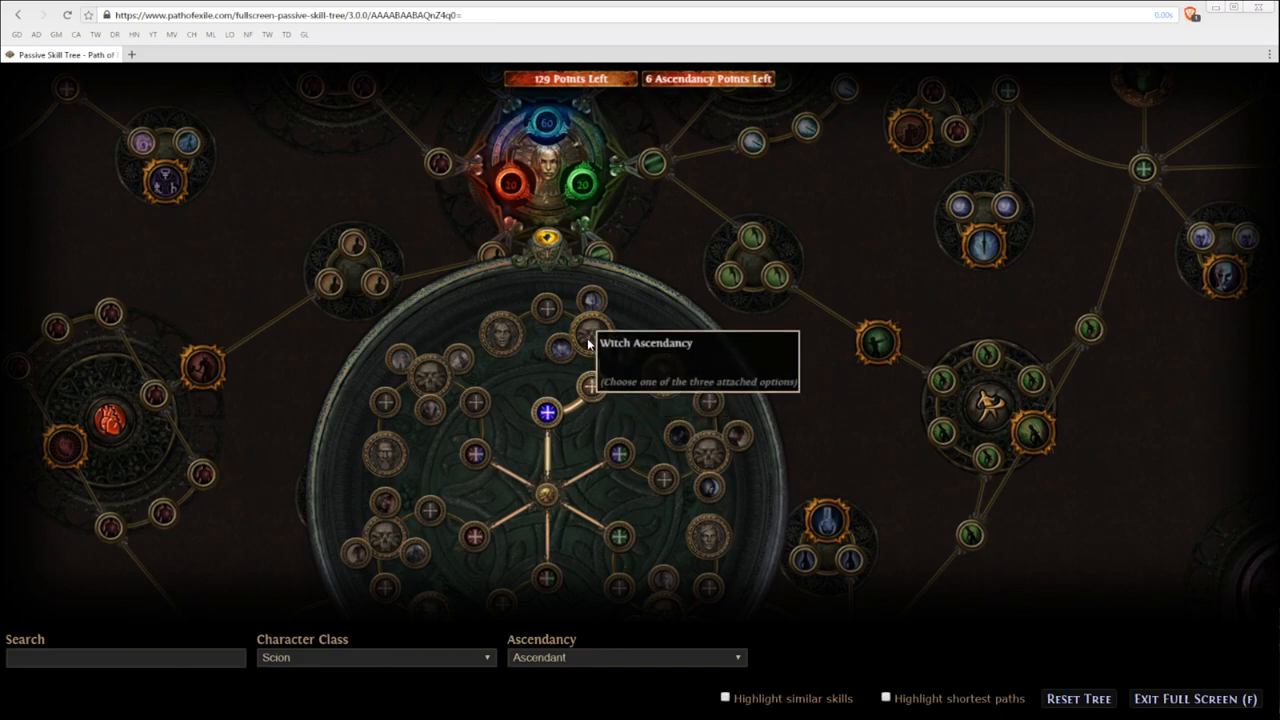
Take the Witch Ascendancy node toward Necromancer on the reset Ascendant tree.
{"action": "left_click", "coordinate": [590, 300]}
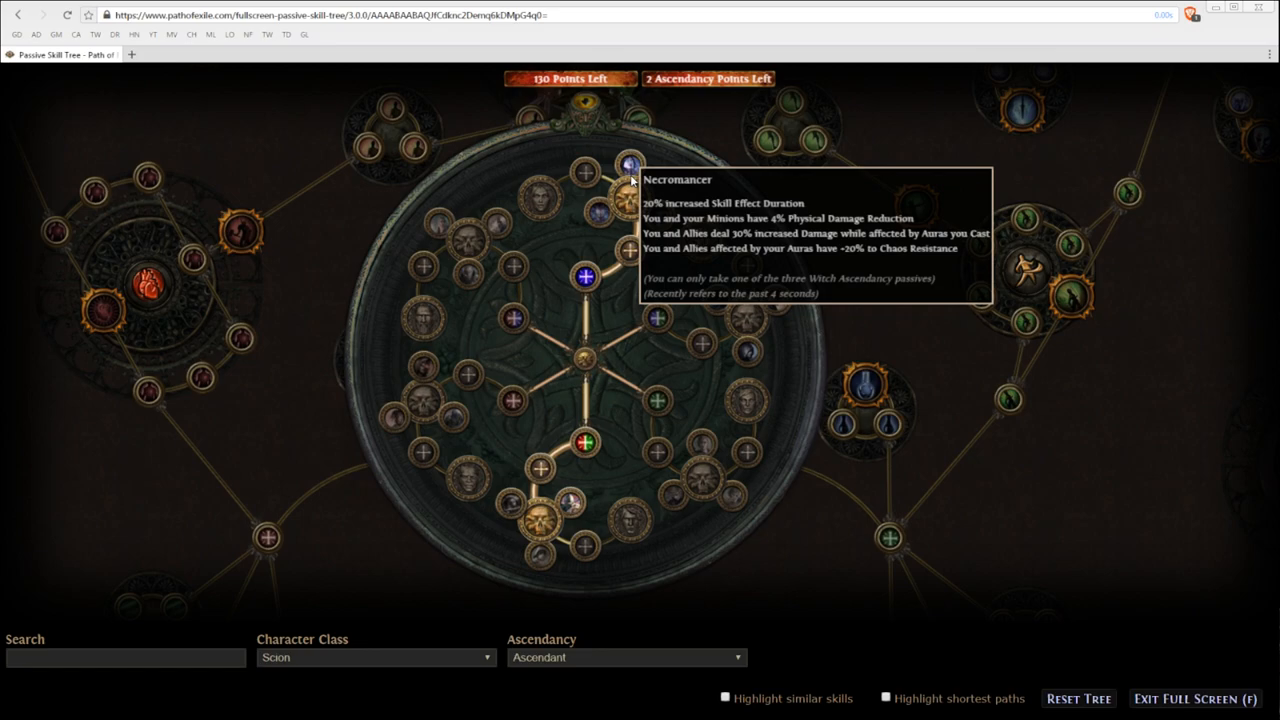
{"action": "mouse_move", "coordinate": [650, 176]}
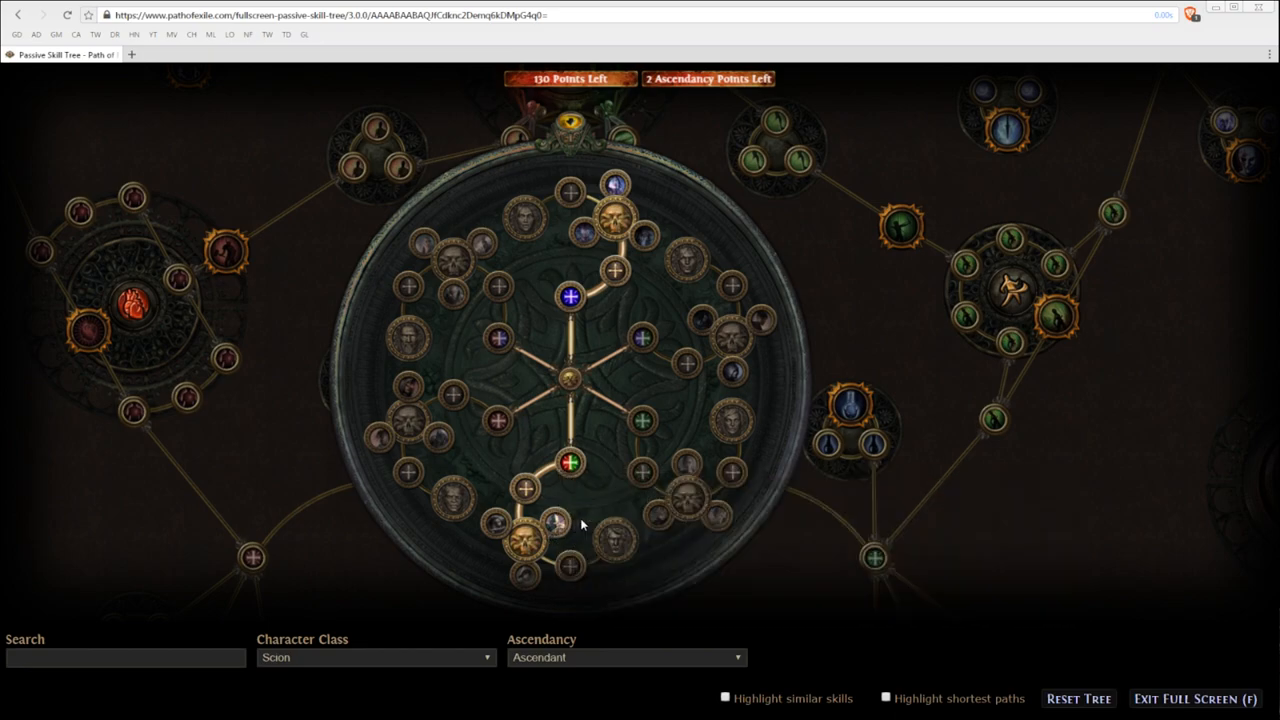
{"action": "scroll", "scroll_direction": "down", "scroll_amount": 3}
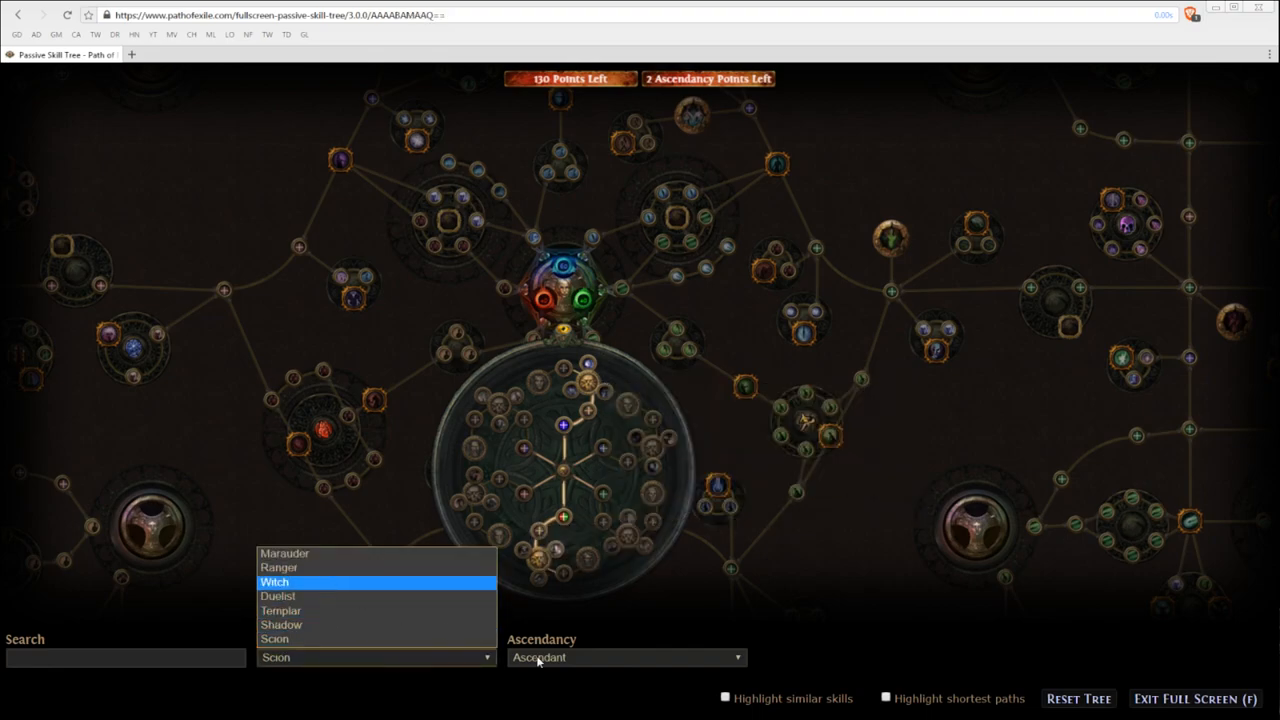
{"action": "left_click", "coordinate": [274, 580]}
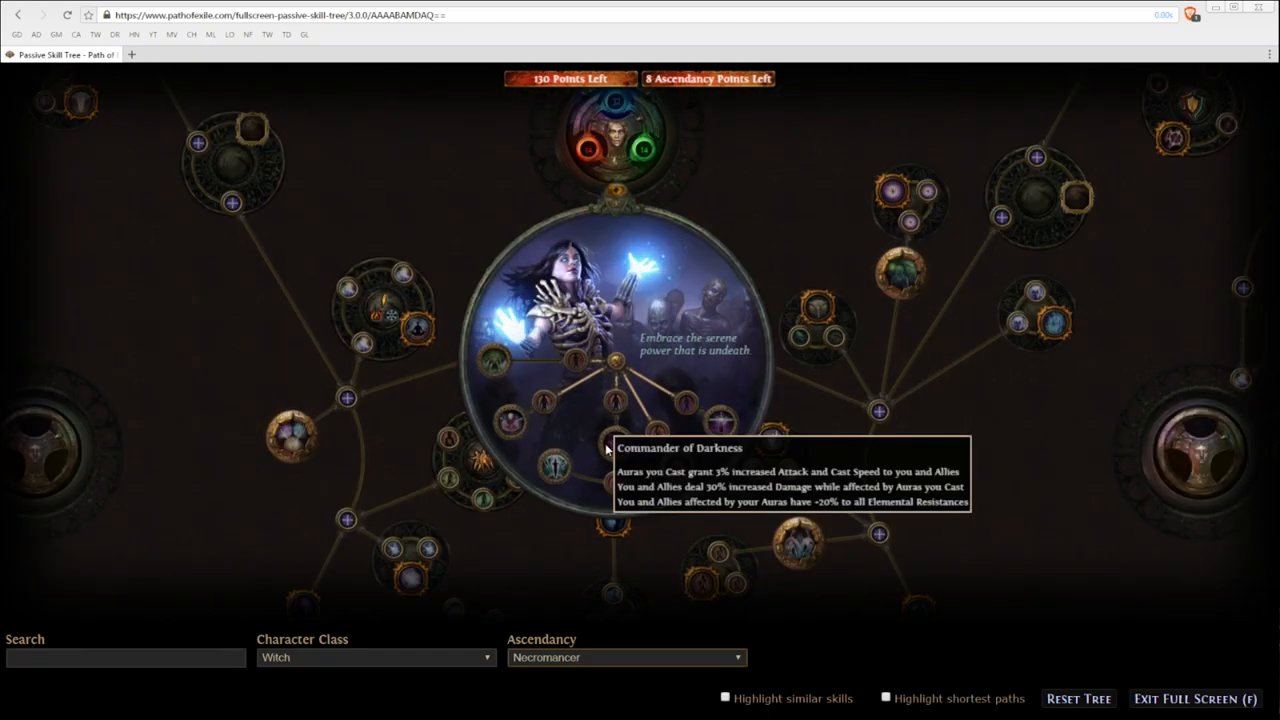
{"action": "mouse_move", "coordinate": [616, 456]}
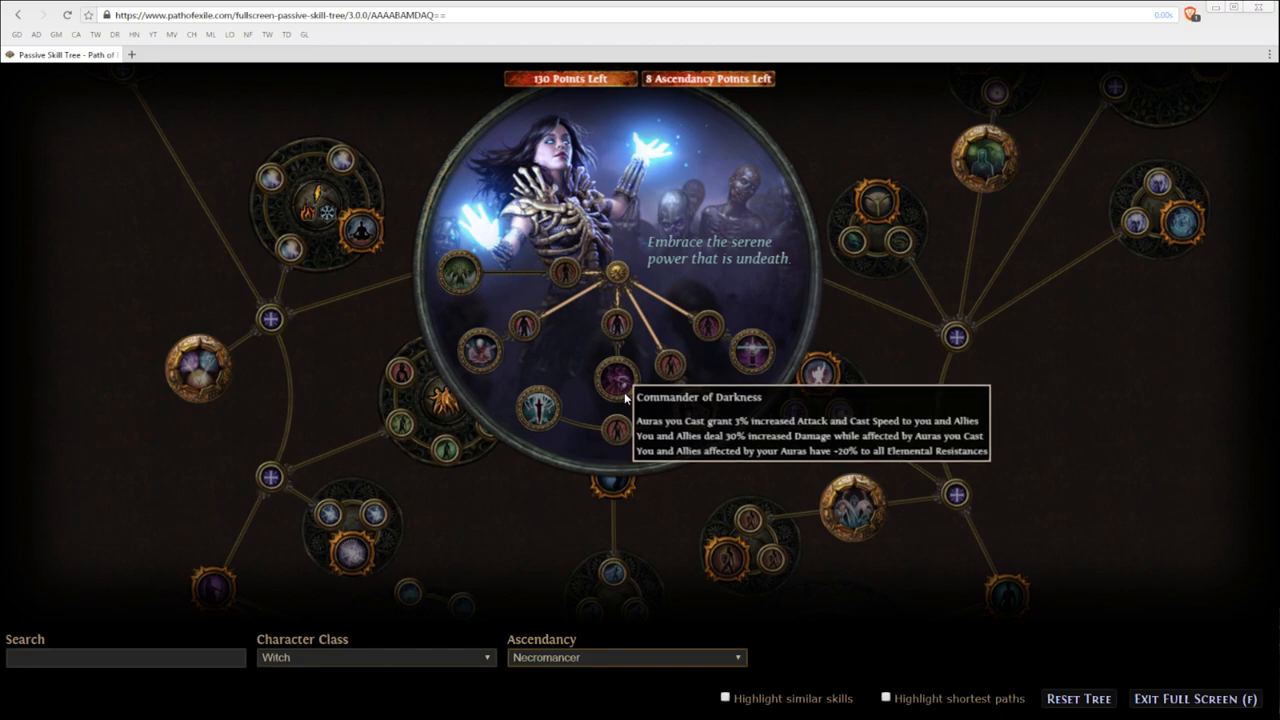
{"action": "mouse_move", "coordinate": [604, 384]}
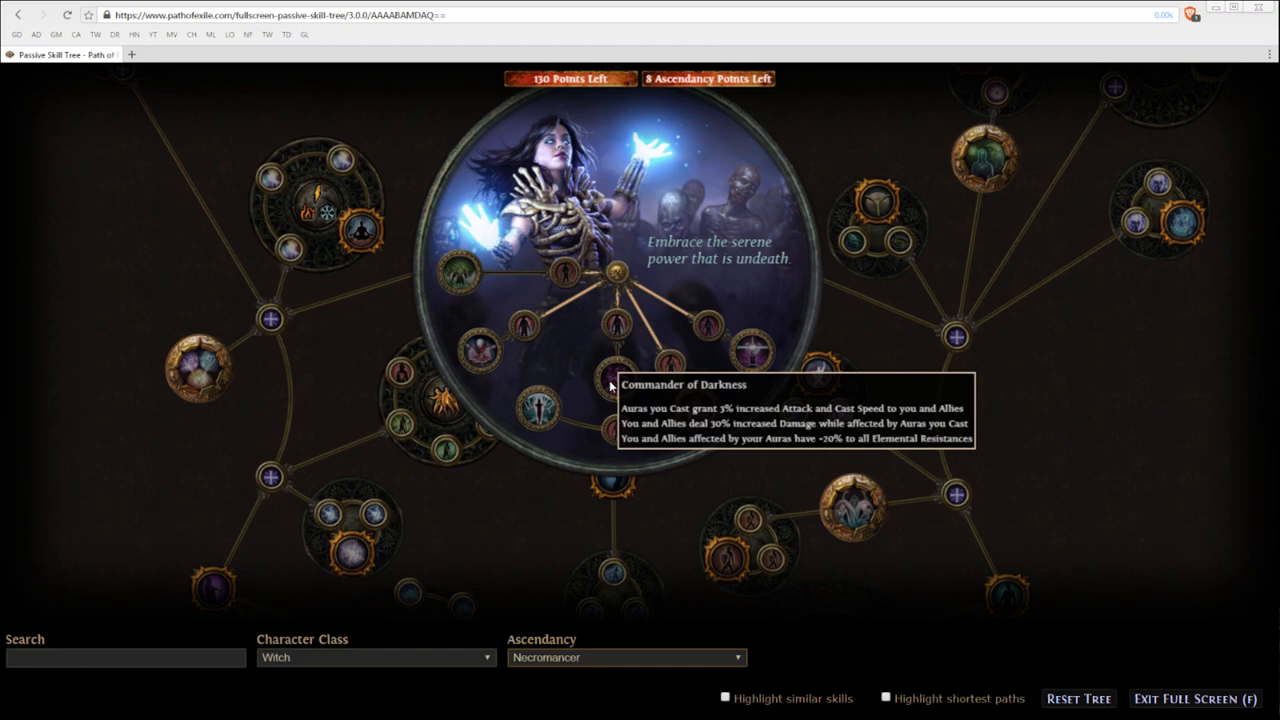
{"action": "mouse_move", "coordinate": [616, 390]}
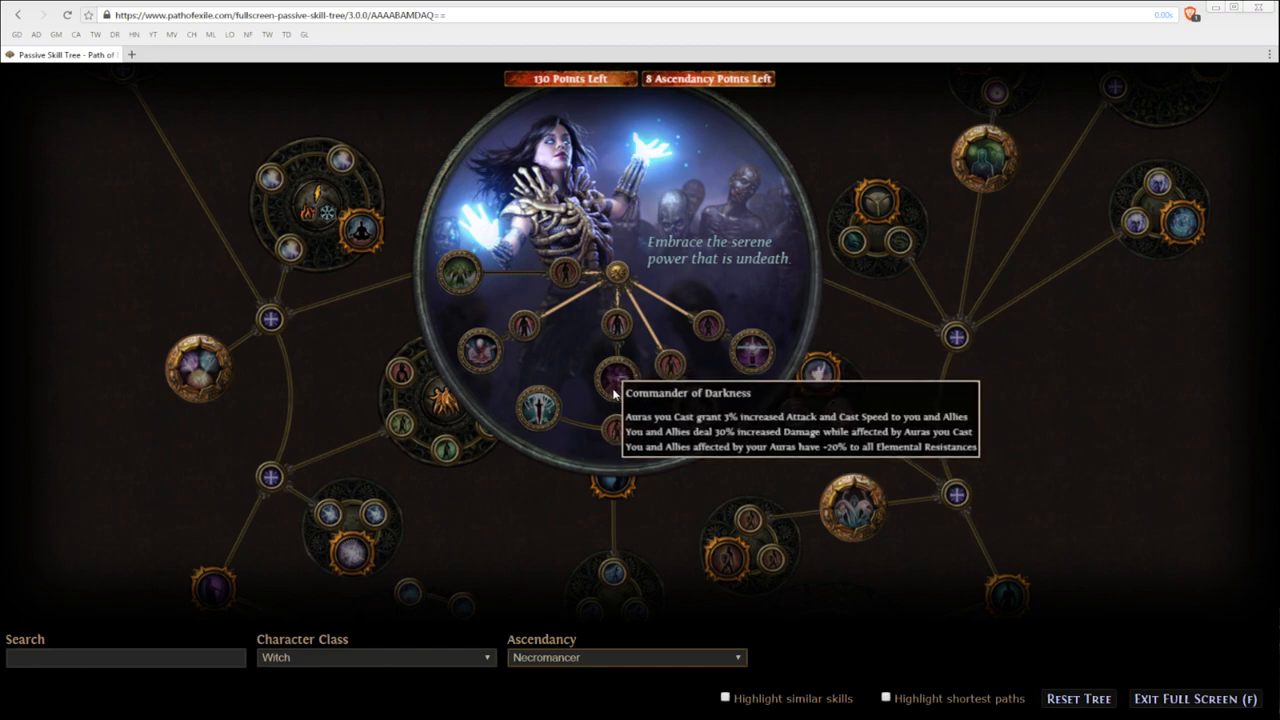
{"action": "mouse_move", "coordinate": [684, 414]}
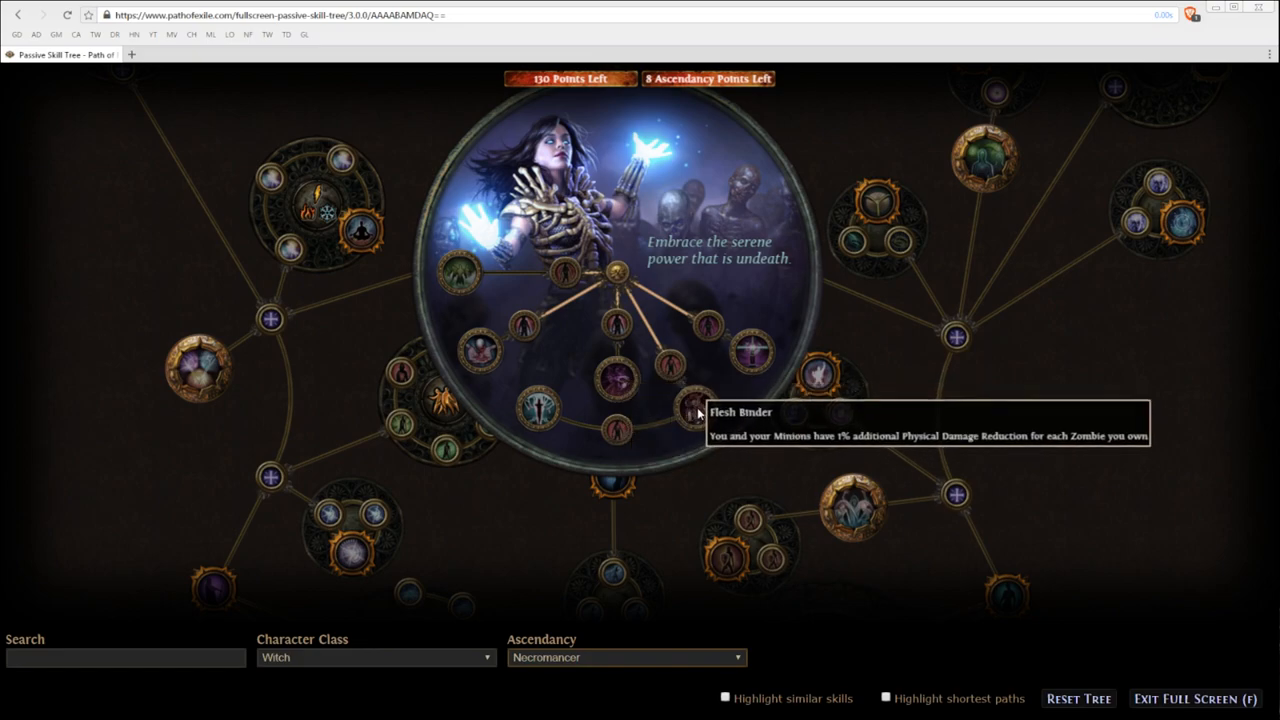
{"action": "mouse_move", "coordinate": [540, 408]}
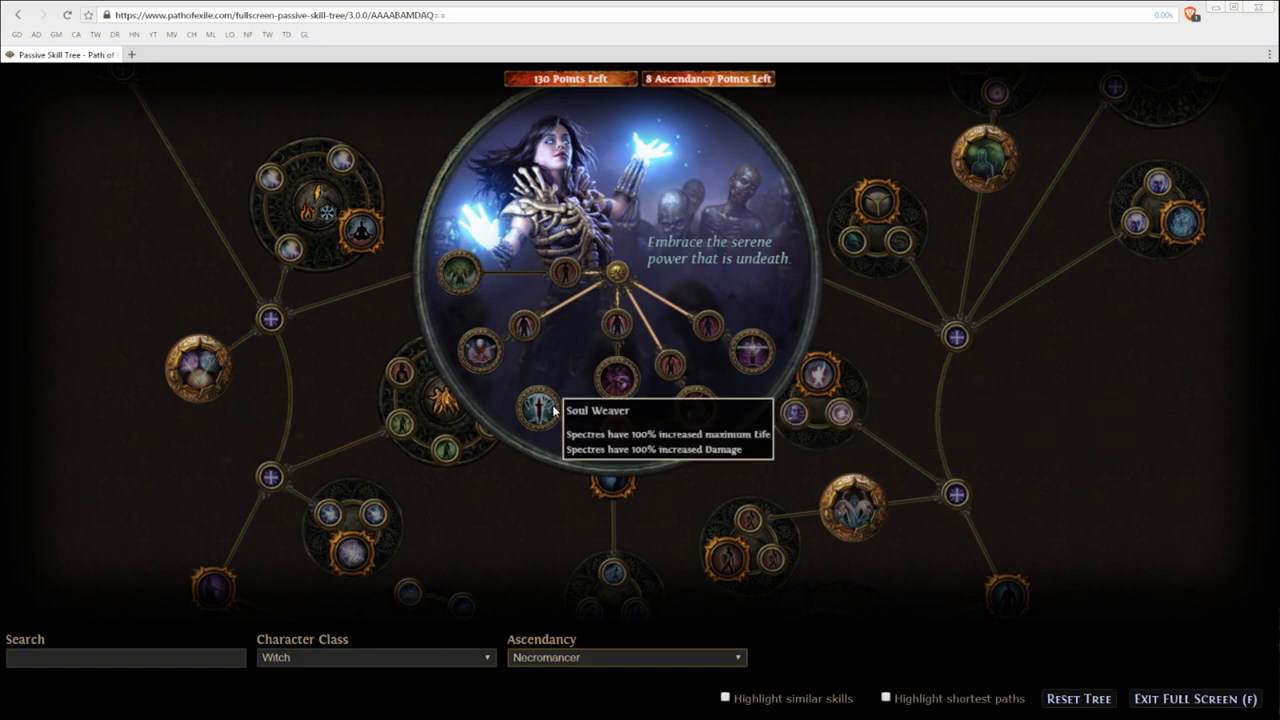
{"action": "mouse_move", "coordinate": [538, 408]}
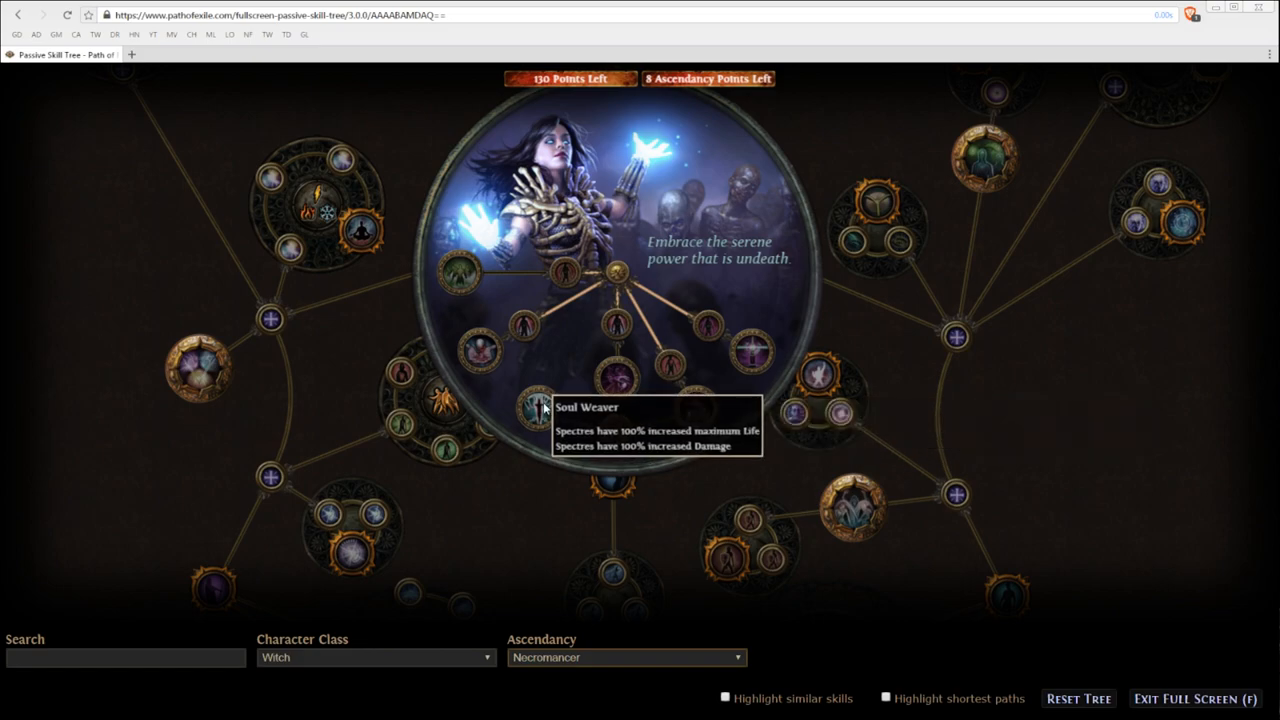
{"action": "mouse_move", "coordinate": [480, 354]}
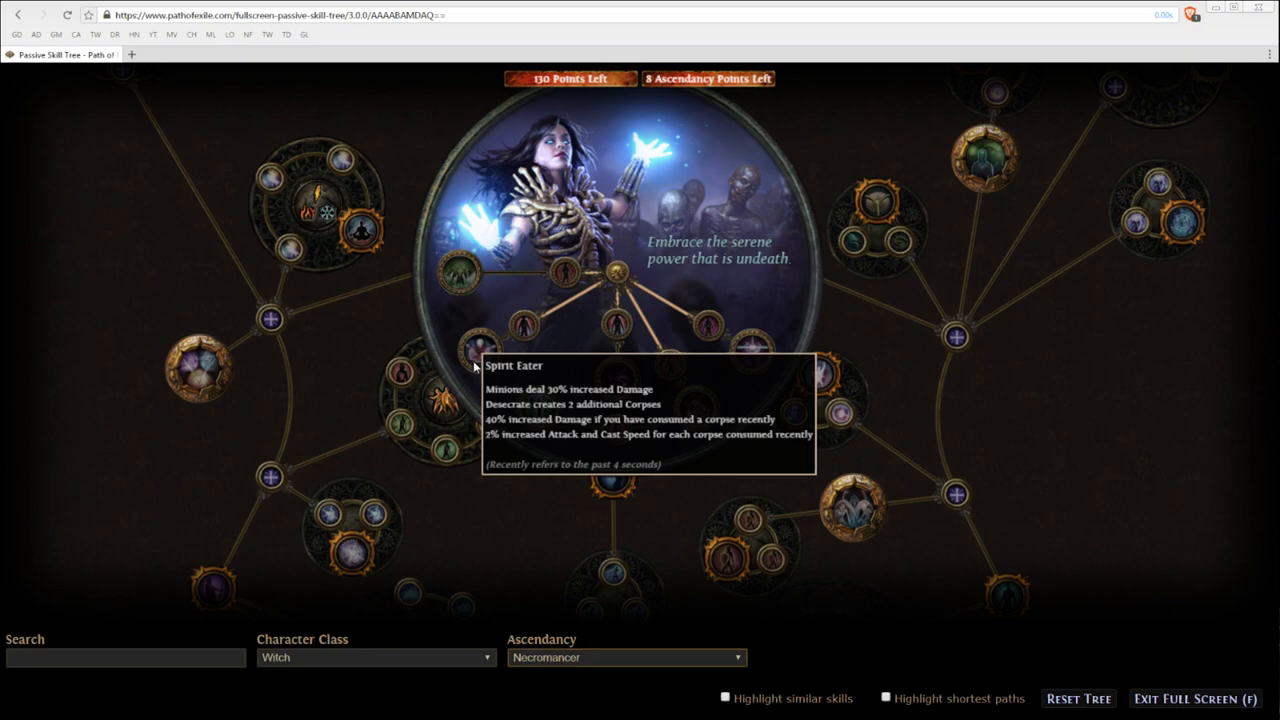
{"action": "mouse_move", "coordinate": [458, 288]}
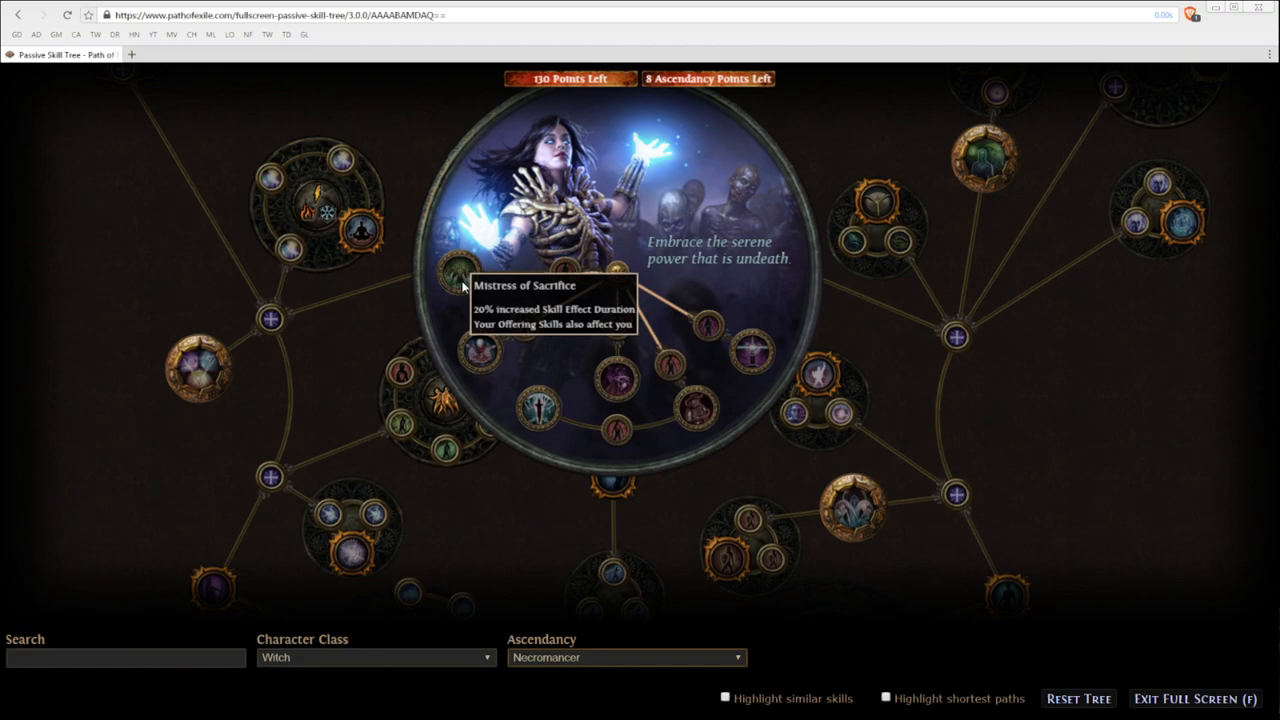
{"action": "mouse_move", "coordinate": [744, 342]}
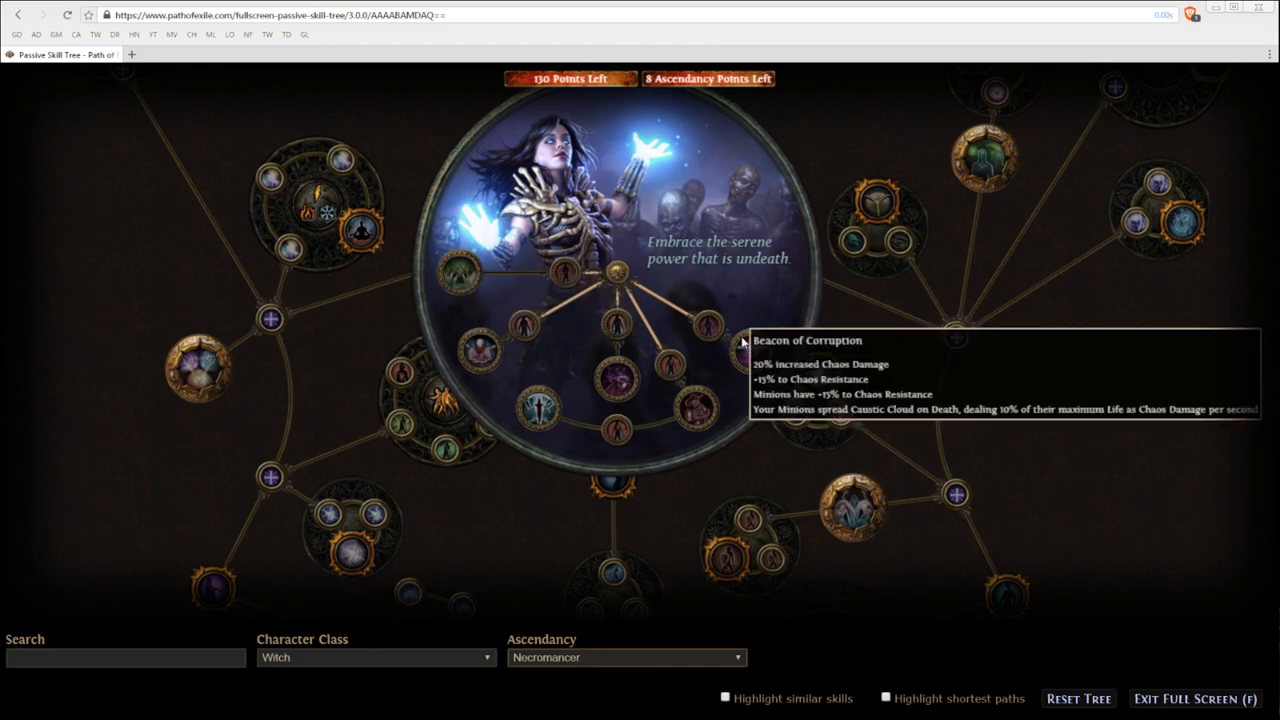
{"action": "mouse_move", "coordinate": [520, 324]}
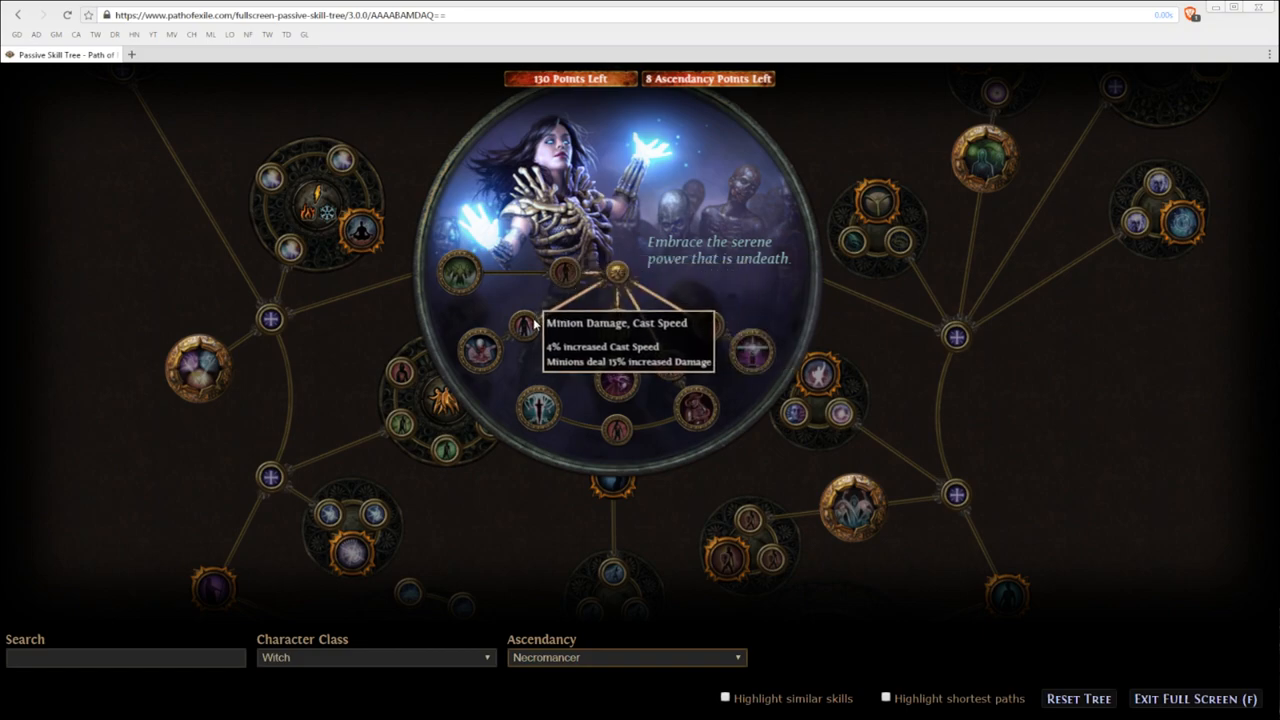
{"action": "mouse_move", "coordinate": [710, 340]}
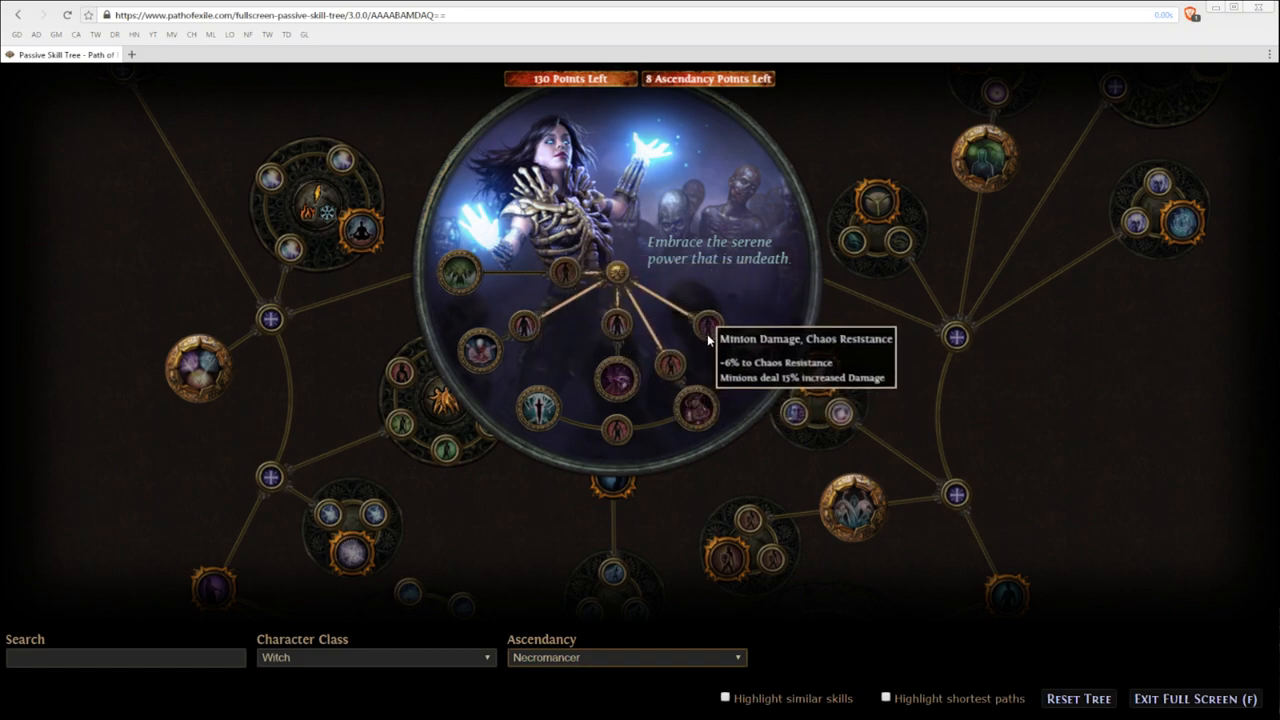
{"action": "mouse_move", "coordinate": [712, 348]}
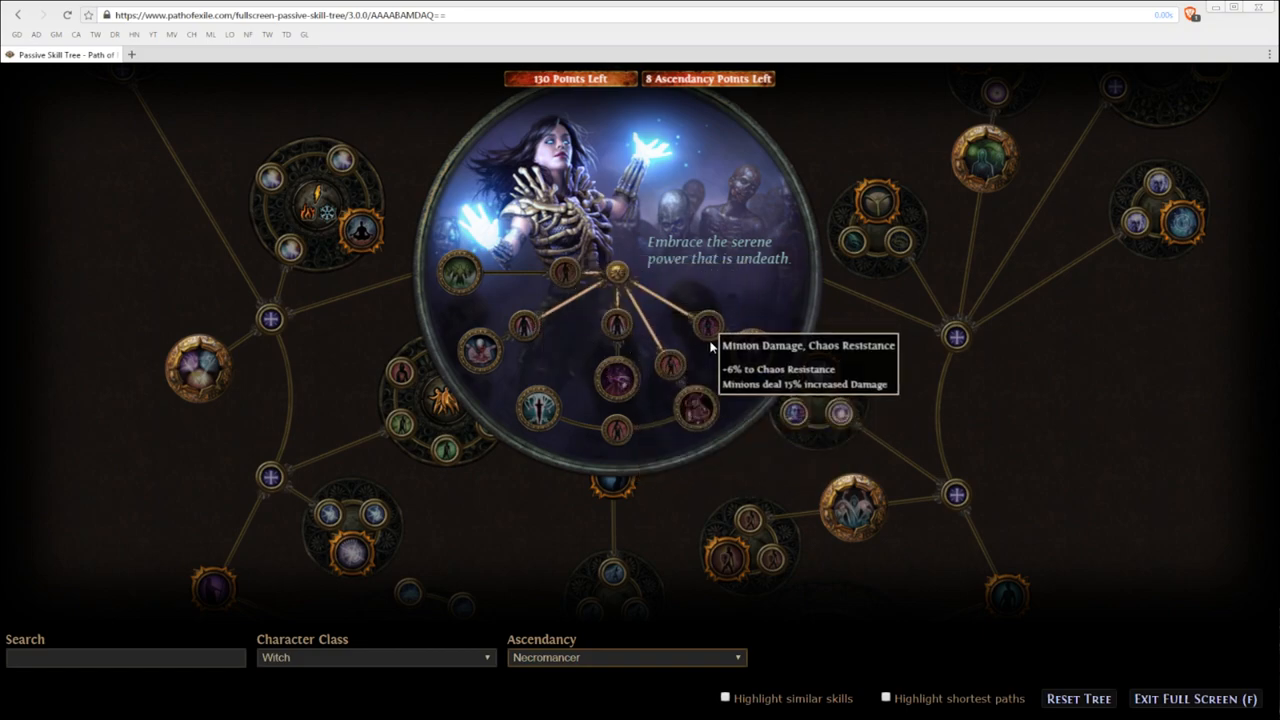
{"action": "mouse_move", "coordinate": [530, 330]}
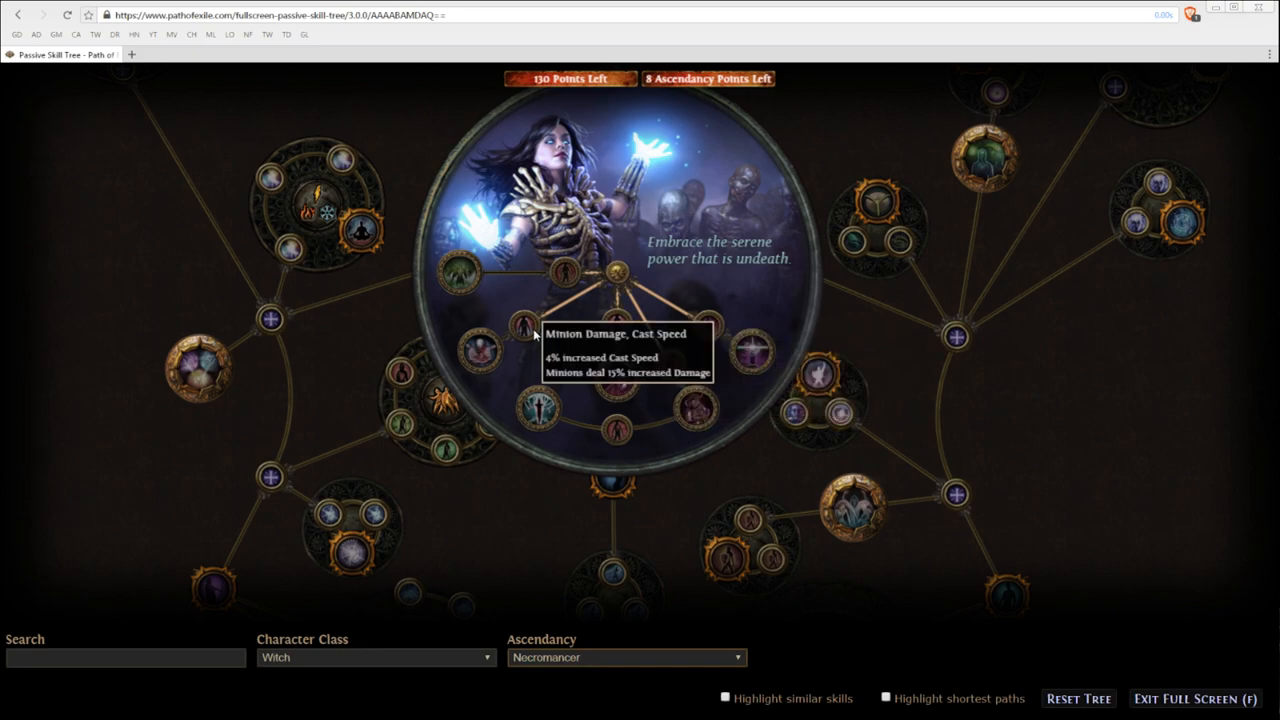
{"action": "scroll", "scroll_direction": "down", "scroll_amount": 3}
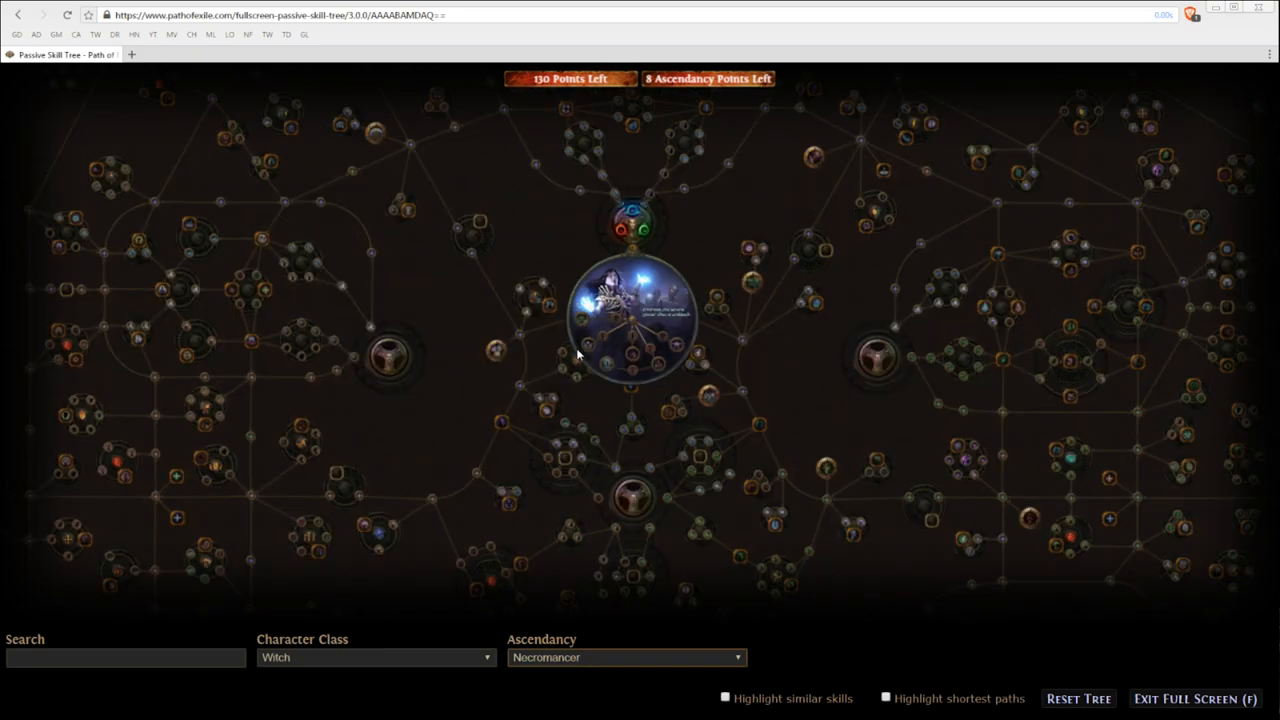
{"action": "scroll", "scroll_direction": "up", "scroll_amount": 3}
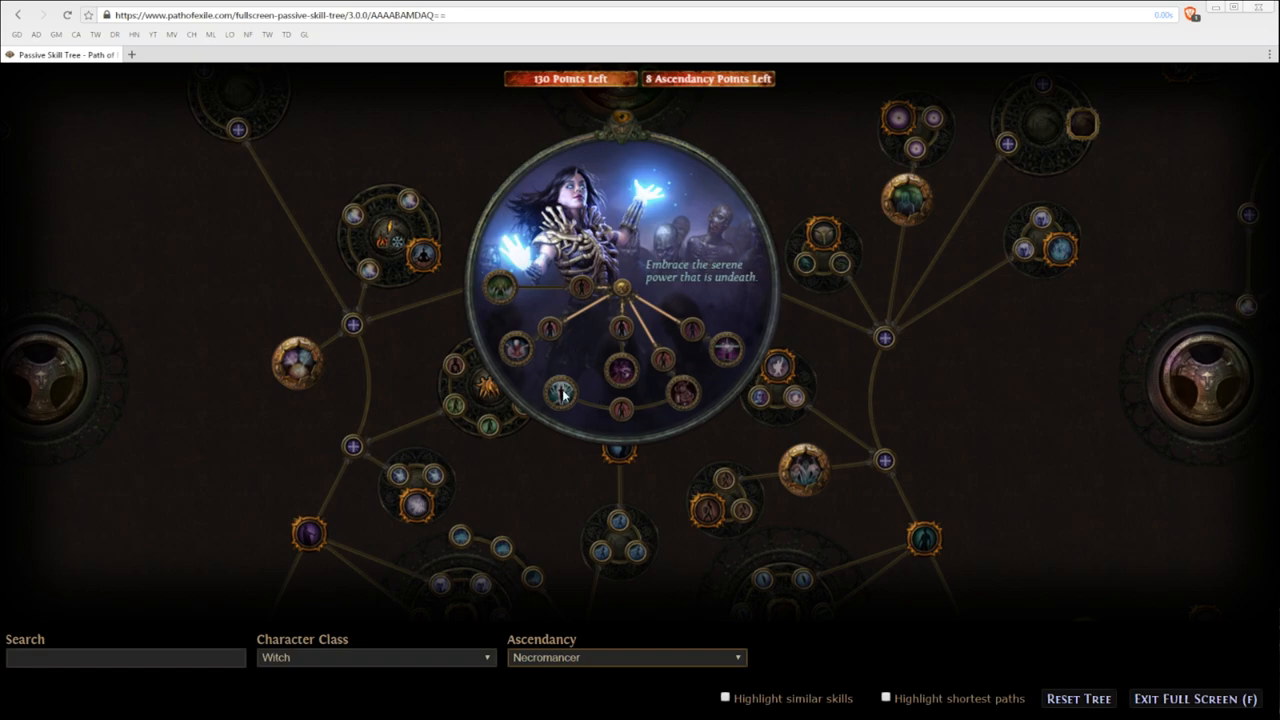
{"action": "mouse_move", "coordinate": [576, 288]}
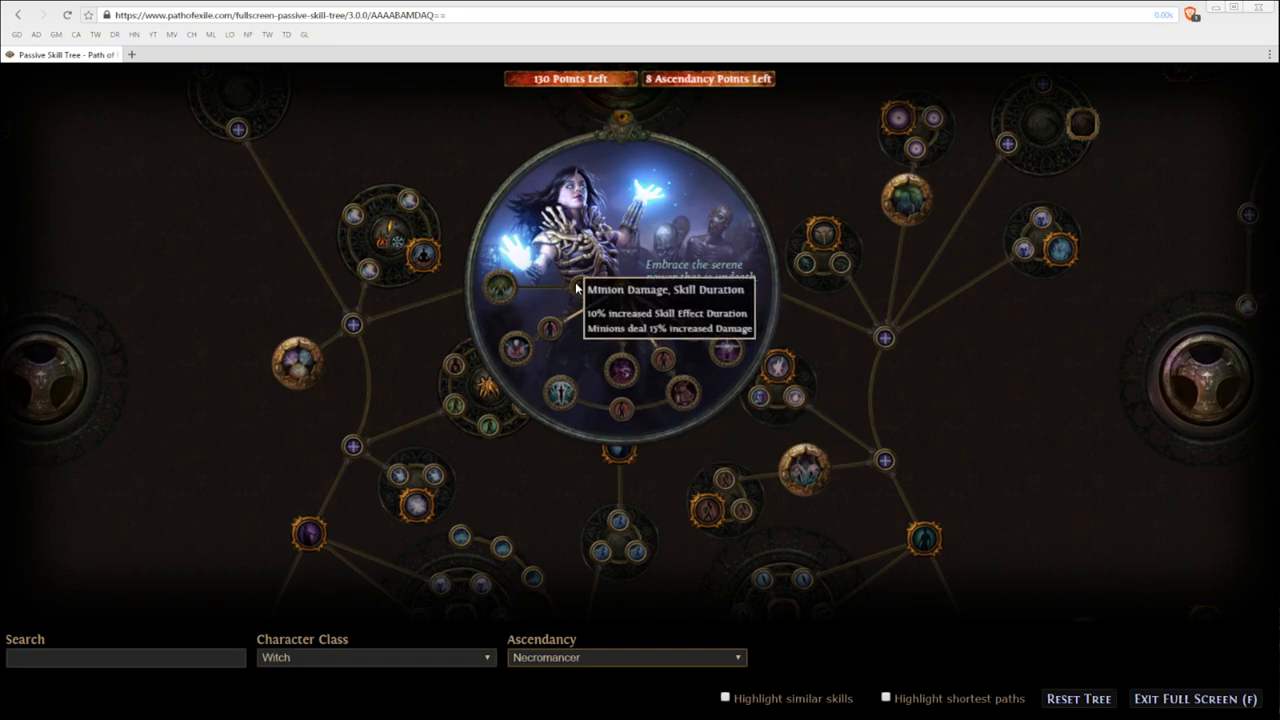
{"action": "mouse_move", "coordinate": [692, 356]}
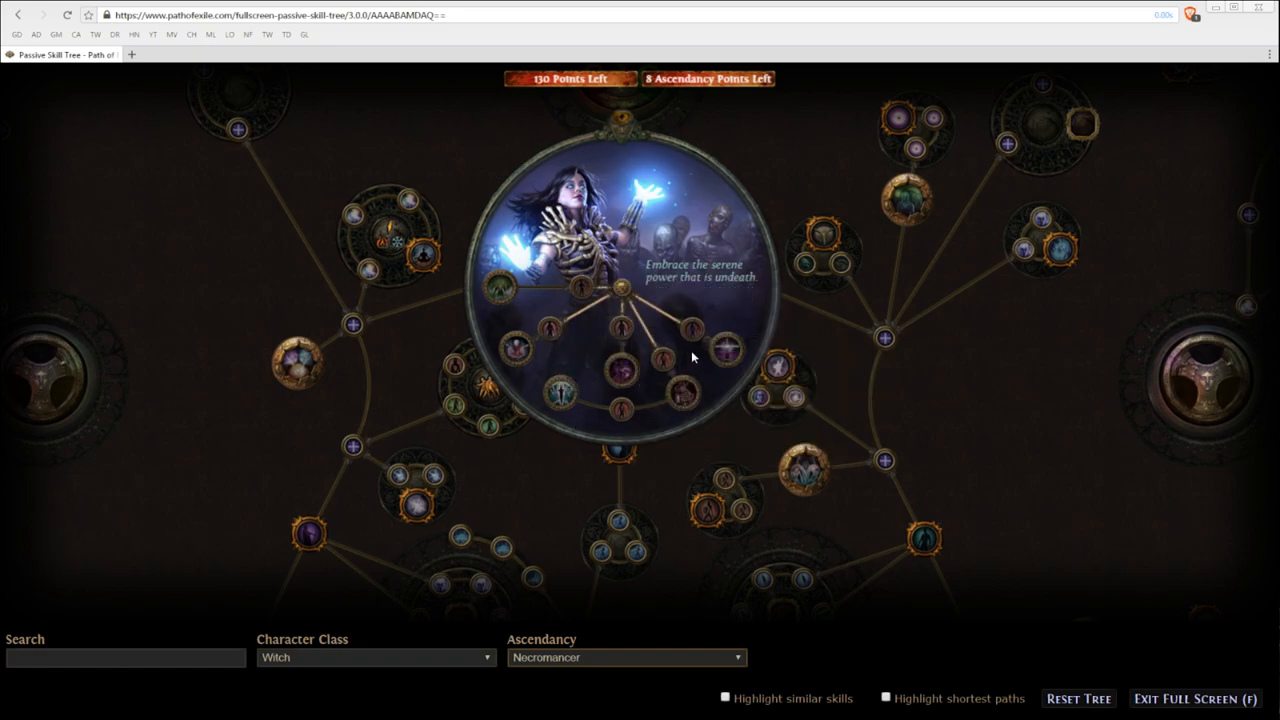
{"action": "mouse_move", "coordinate": [570, 296]}
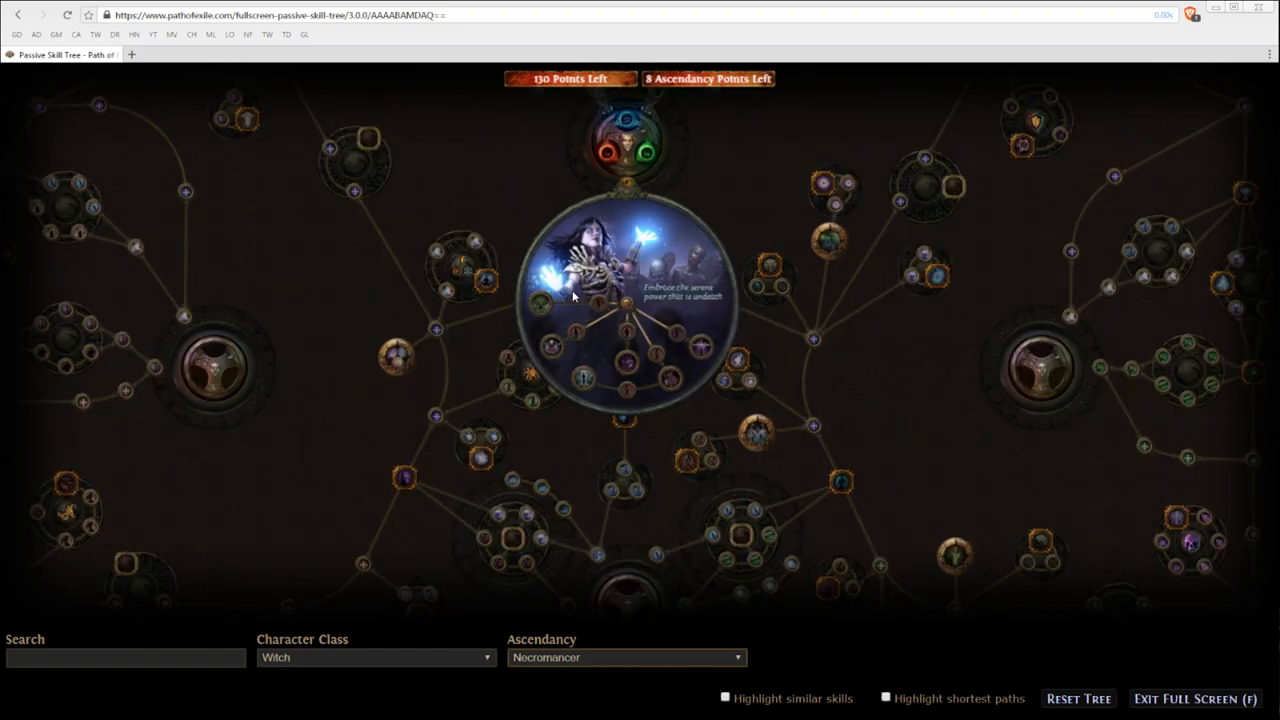
{"action": "mouse_move", "coordinate": [600, 310]}
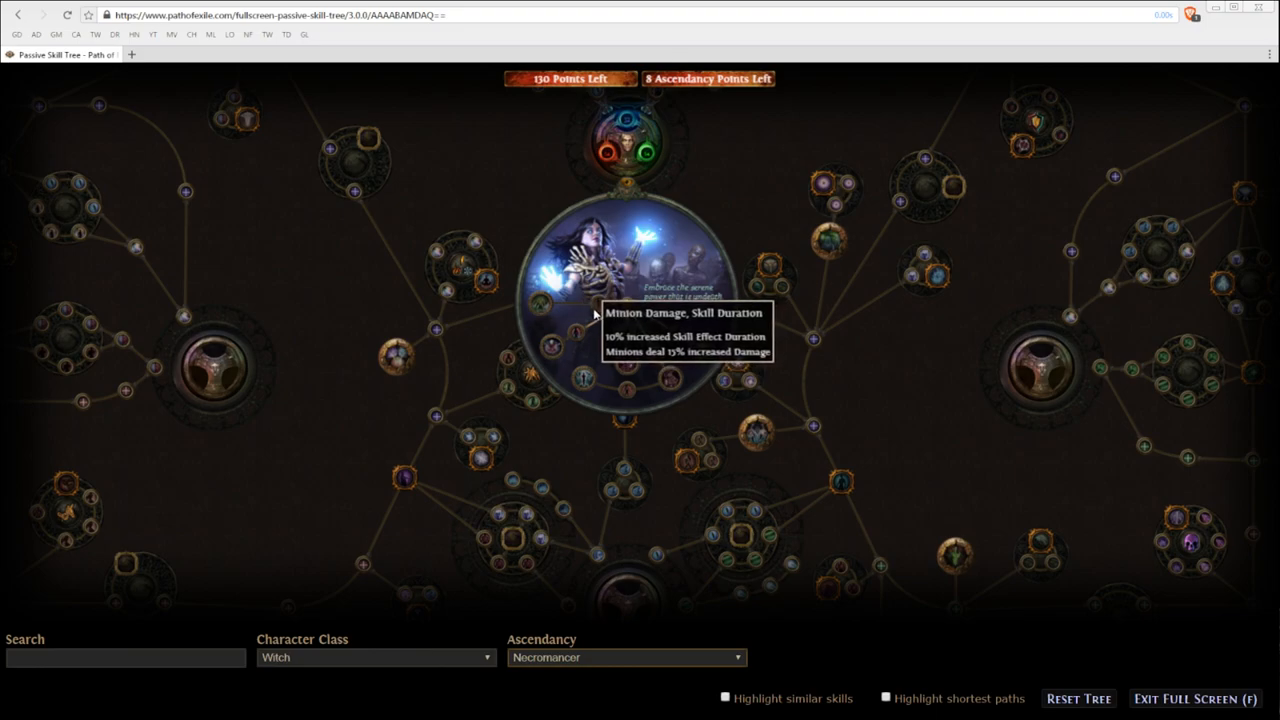
{"action": "scroll", "scroll_direction": "up", "scroll_amount": 3}
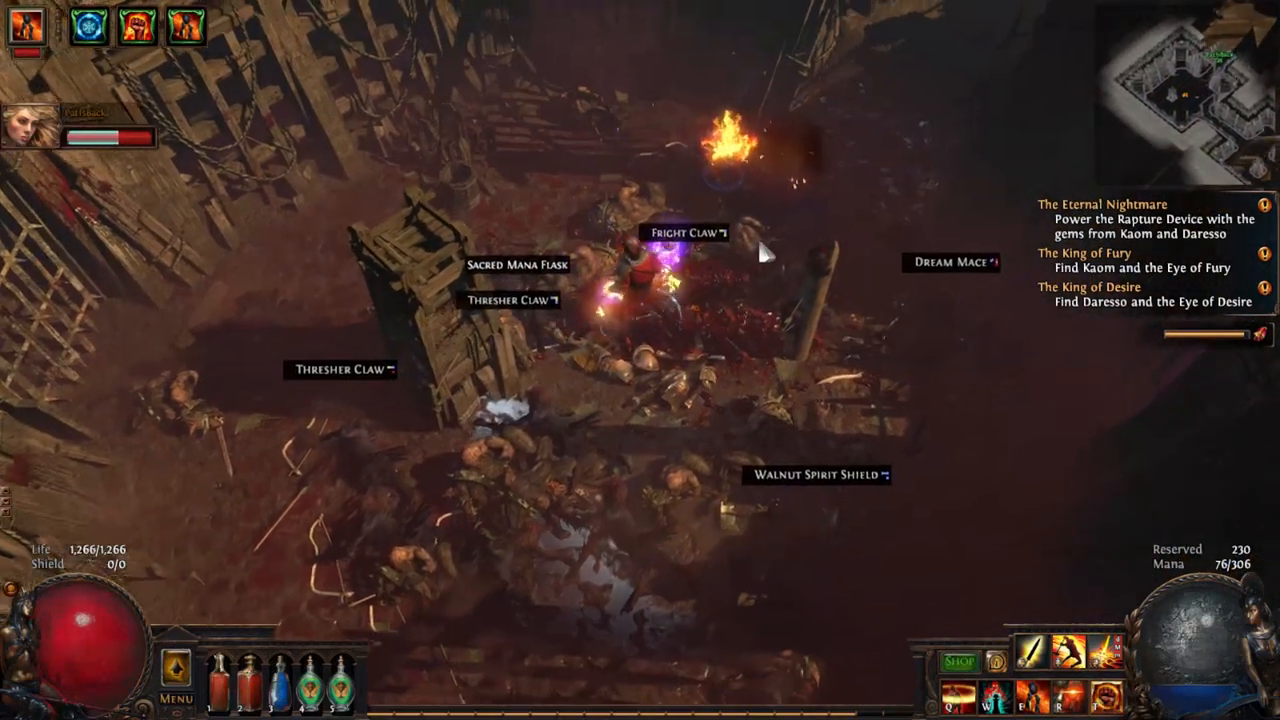
Check the inventory after defeating Daresso and reaching level 39.
{"action": "key", "text": "i"}
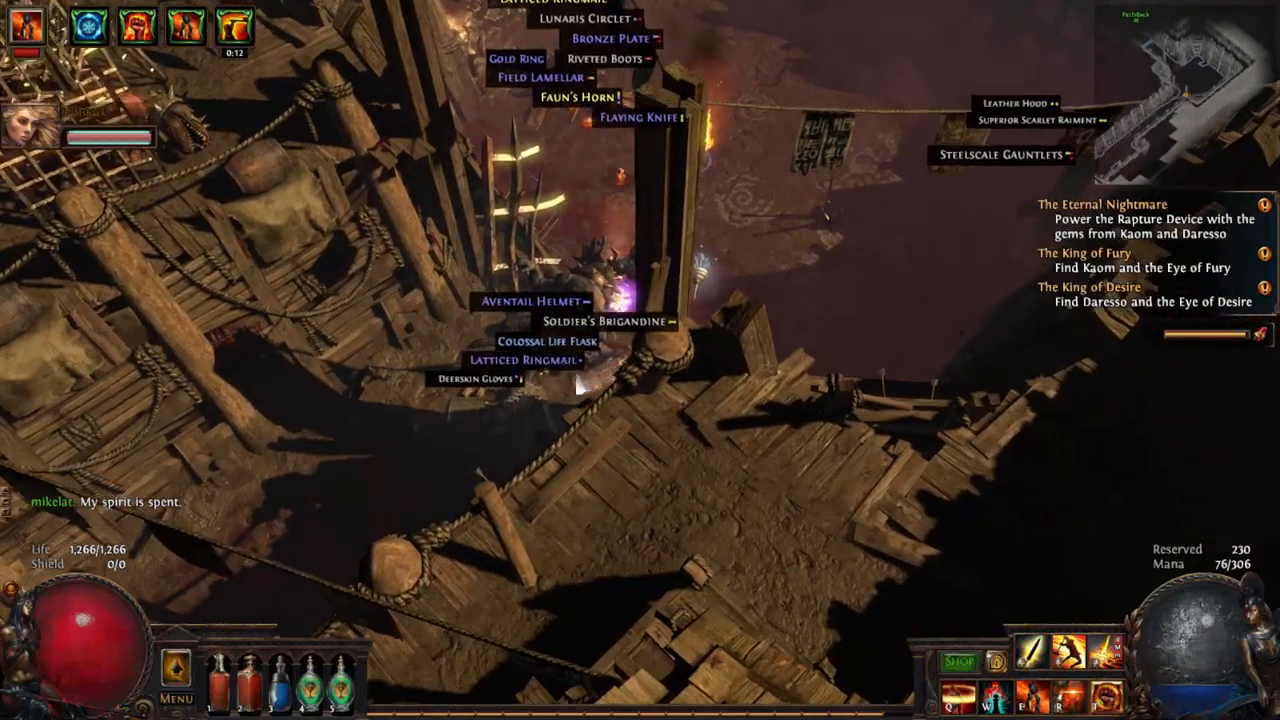
{"action": "key", "text": "i"}
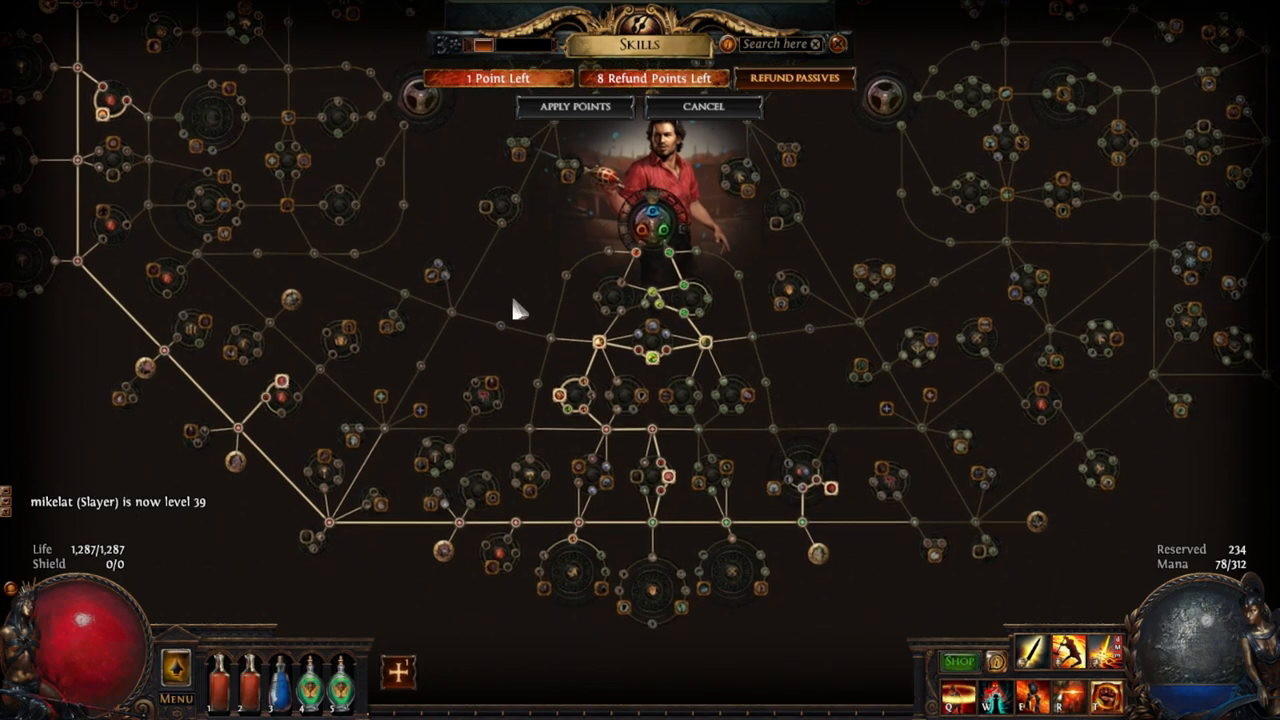
Pan the Slayer's skill tree down toward Hematophagy with 1 point left.
{"action": "left_click_drag", "start_coordinate": [520, 310], "coordinate": [700, 370]}
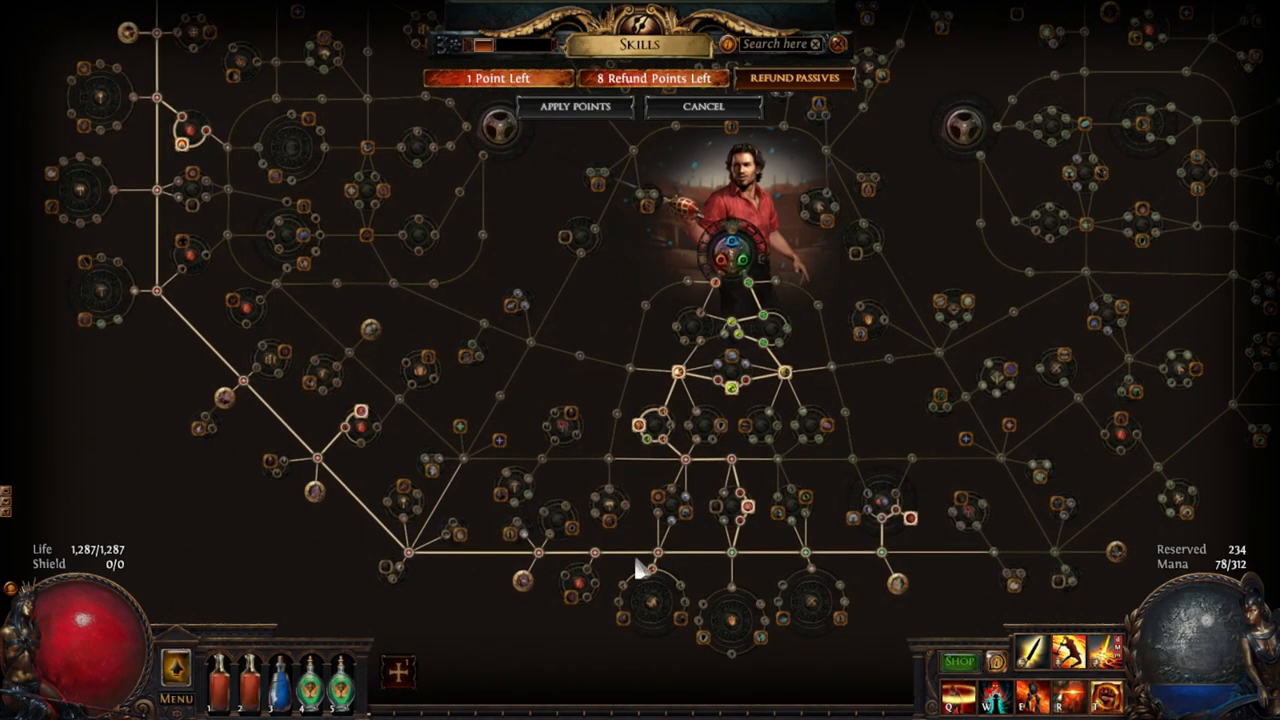
{"action": "mouse_move", "coordinate": [576, 614]}
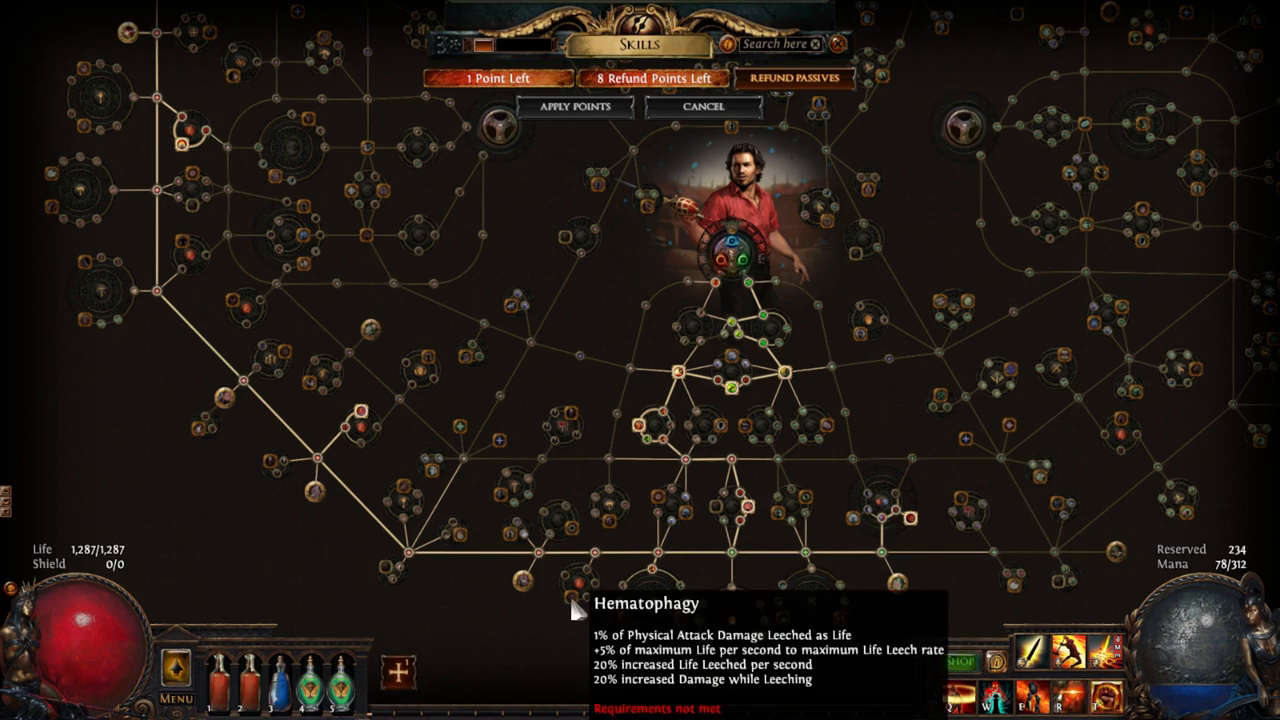
{"action": "mouse_move", "coordinate": [730, 536]}
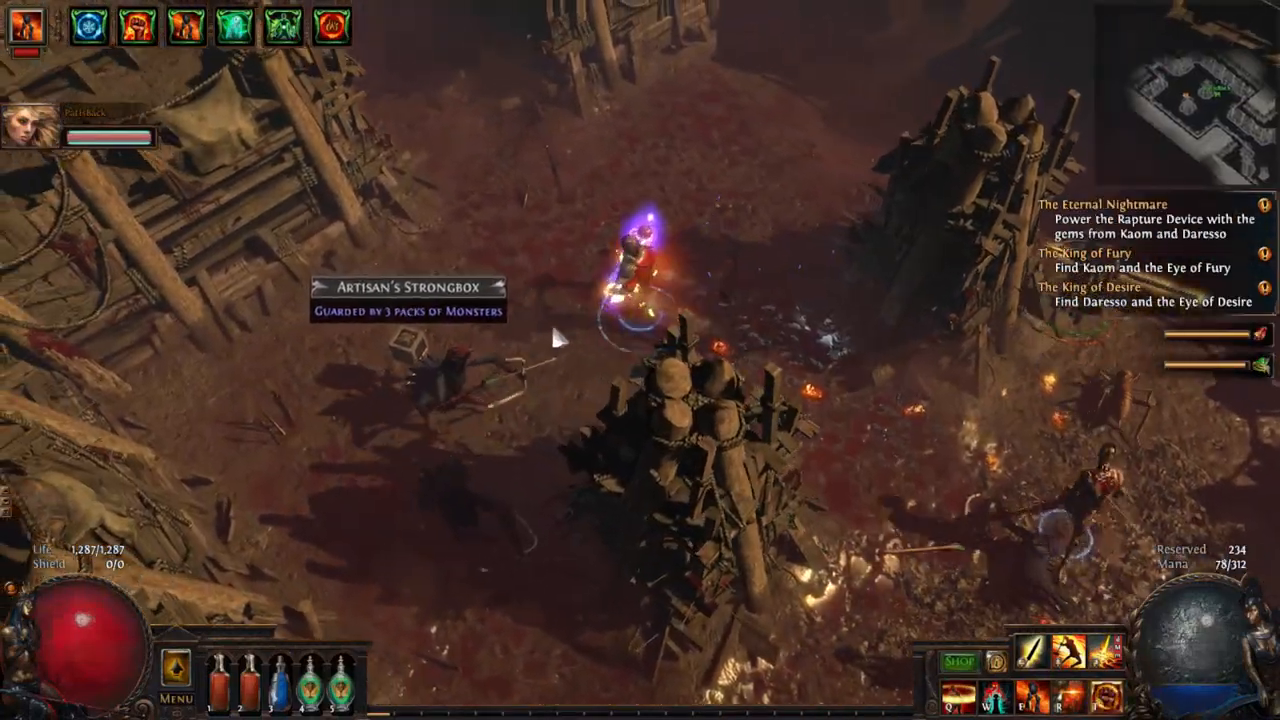
Toggle the inventory while fighting monsters at the Artisan's Strongbox.
{"action": "key", "text": "i"}
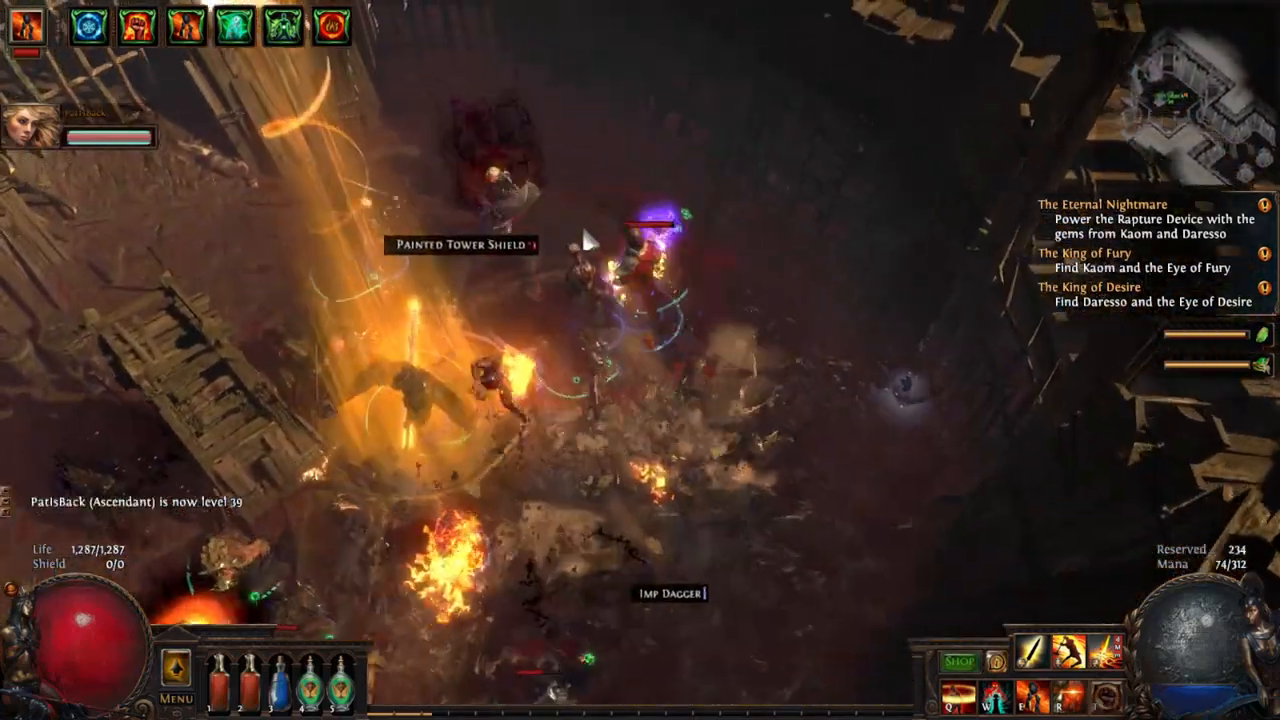
Close the inventory and reach the Grand Arena for Daresso's welcome speech.
{"action": "key", "text": "i"}
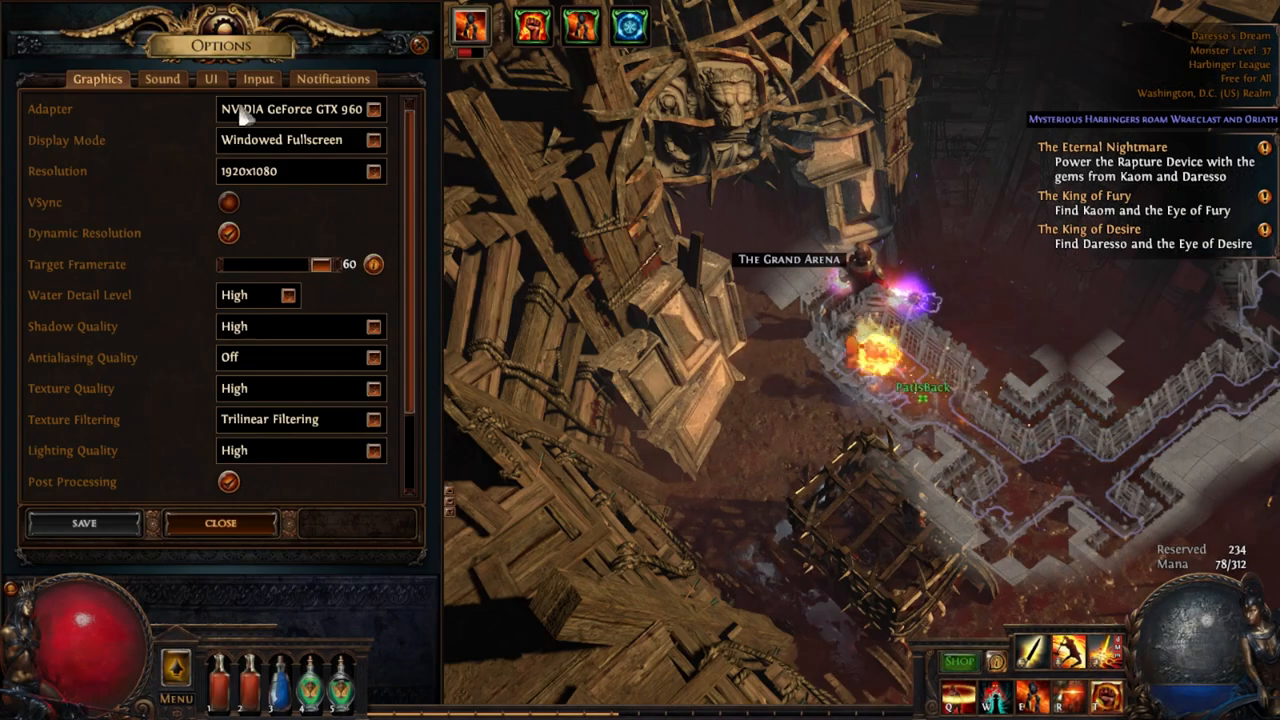
{"action": "left_click", "coordinate": [162, 80]}
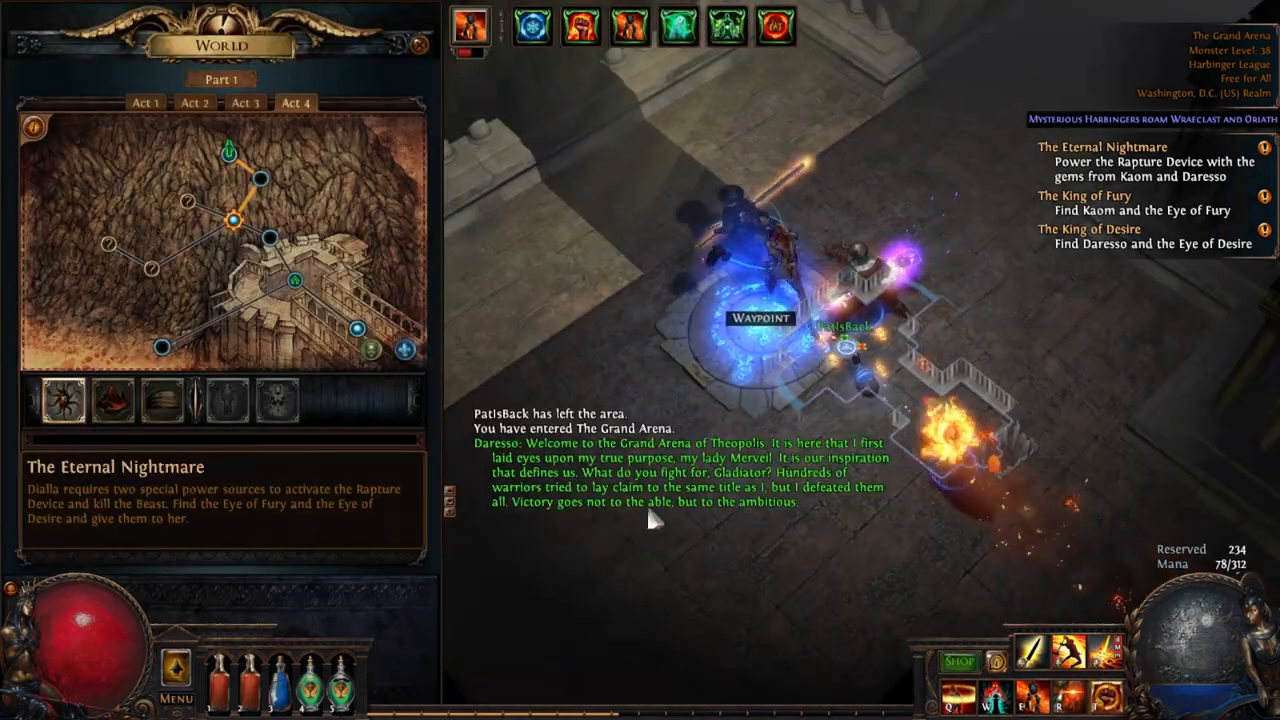
Close the World map panel after arriving at The Grand Arena waypoint.
{"action": "left_click", "coordinate": [414, 38]}
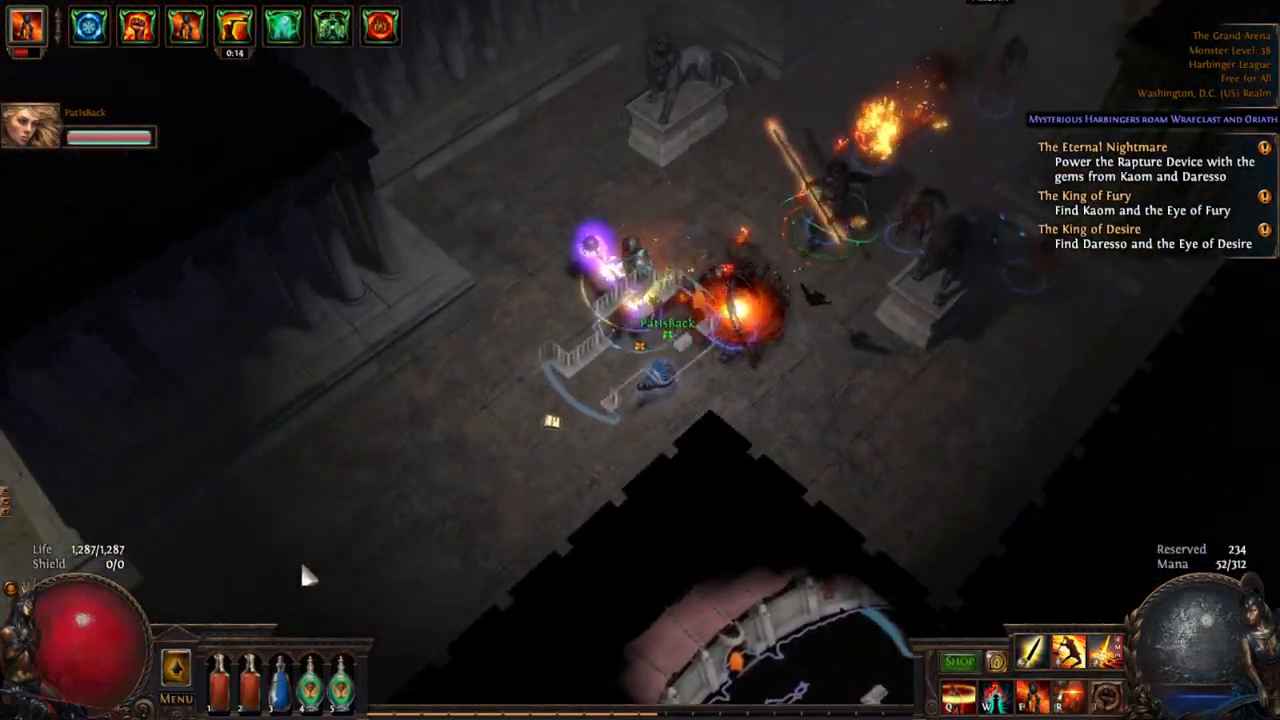
Clear the Grand Arena packs, checking the overlay map and inventory, until Daresso taunts.
{"action": "left_click", "coordinate": [496, 492]}
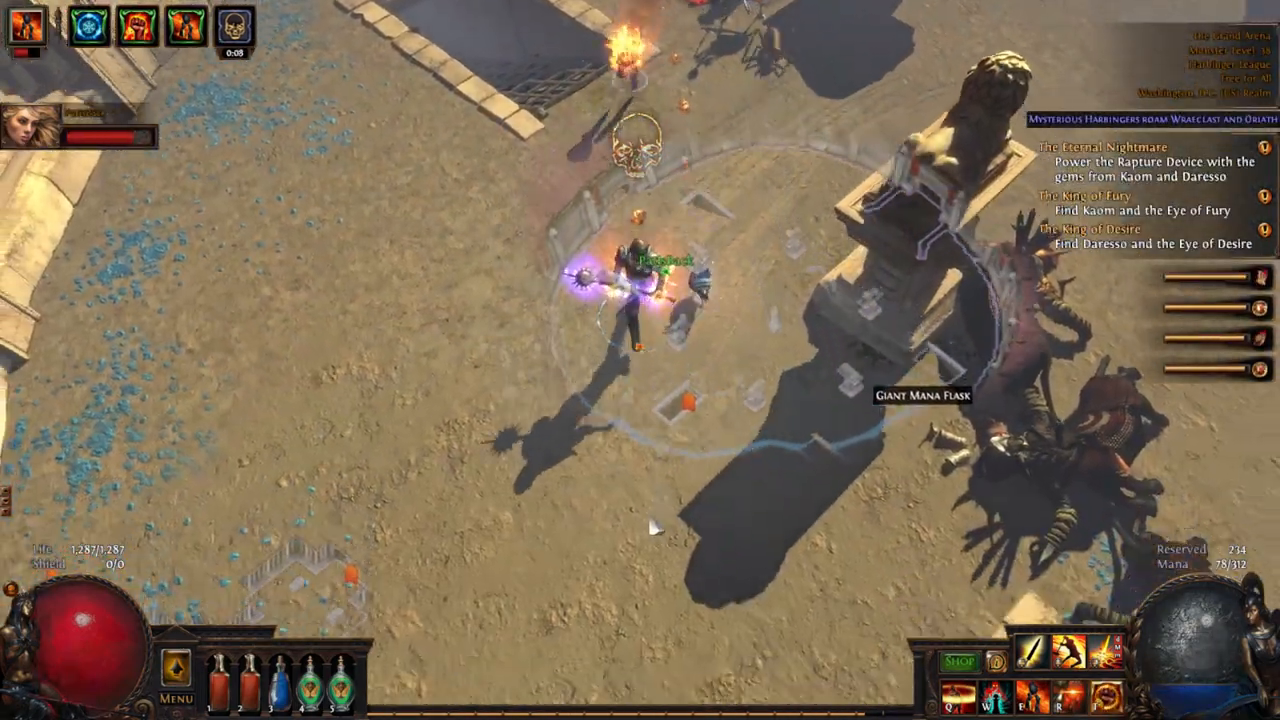
{"action": "key", "text": "tab"}
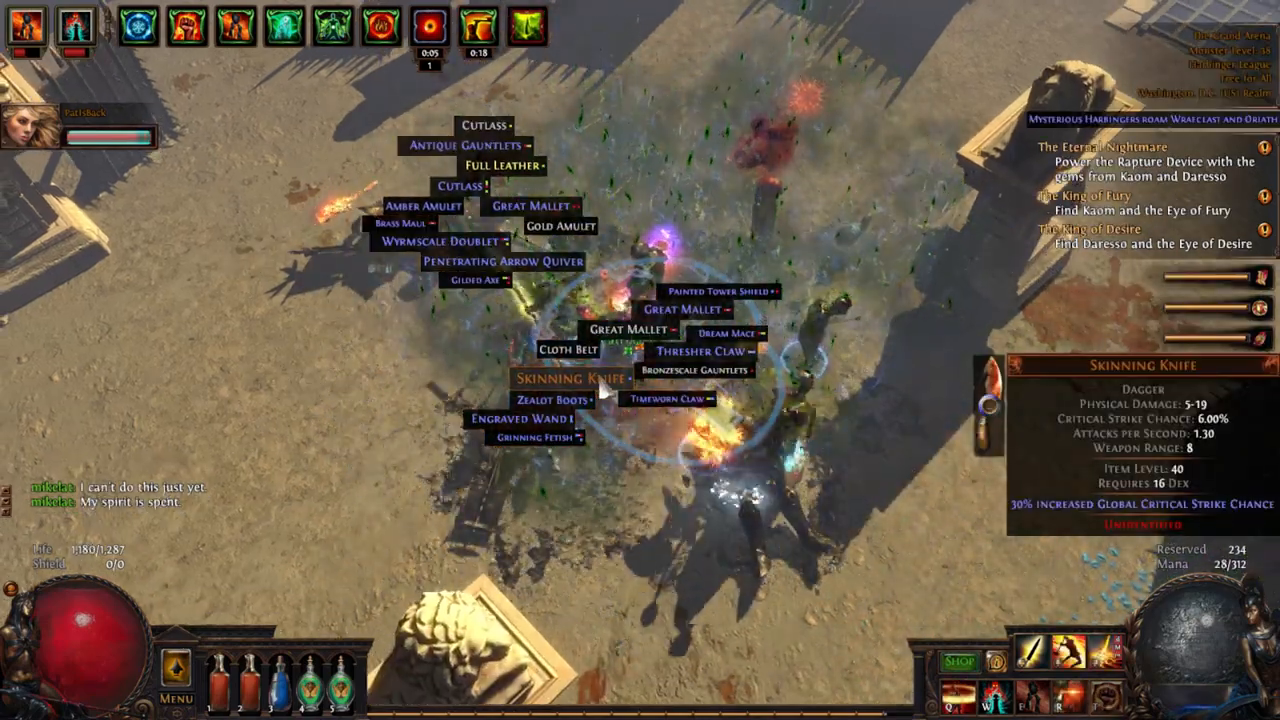
{"action": "key", "text": "i"}
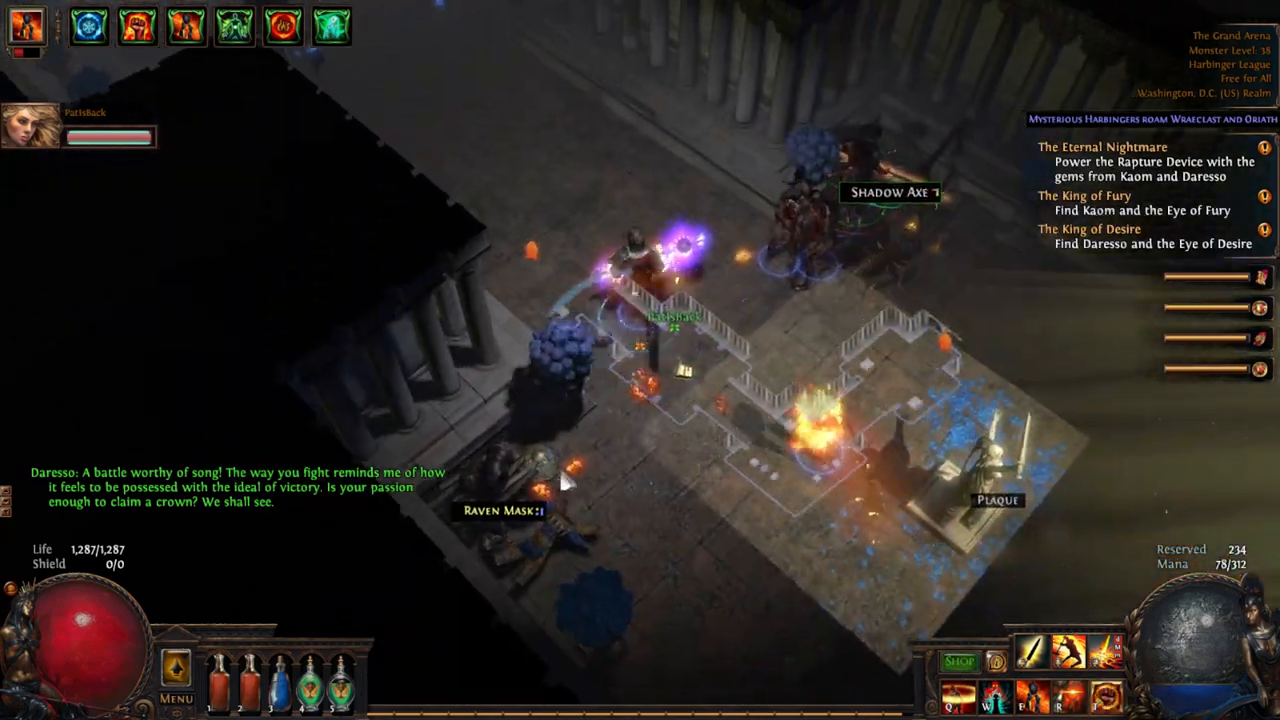
Defeat Daresso, checking the inventory mid-fight, so the Eye of Desire drops at level 40.
{"action": "key", "text": "i"}
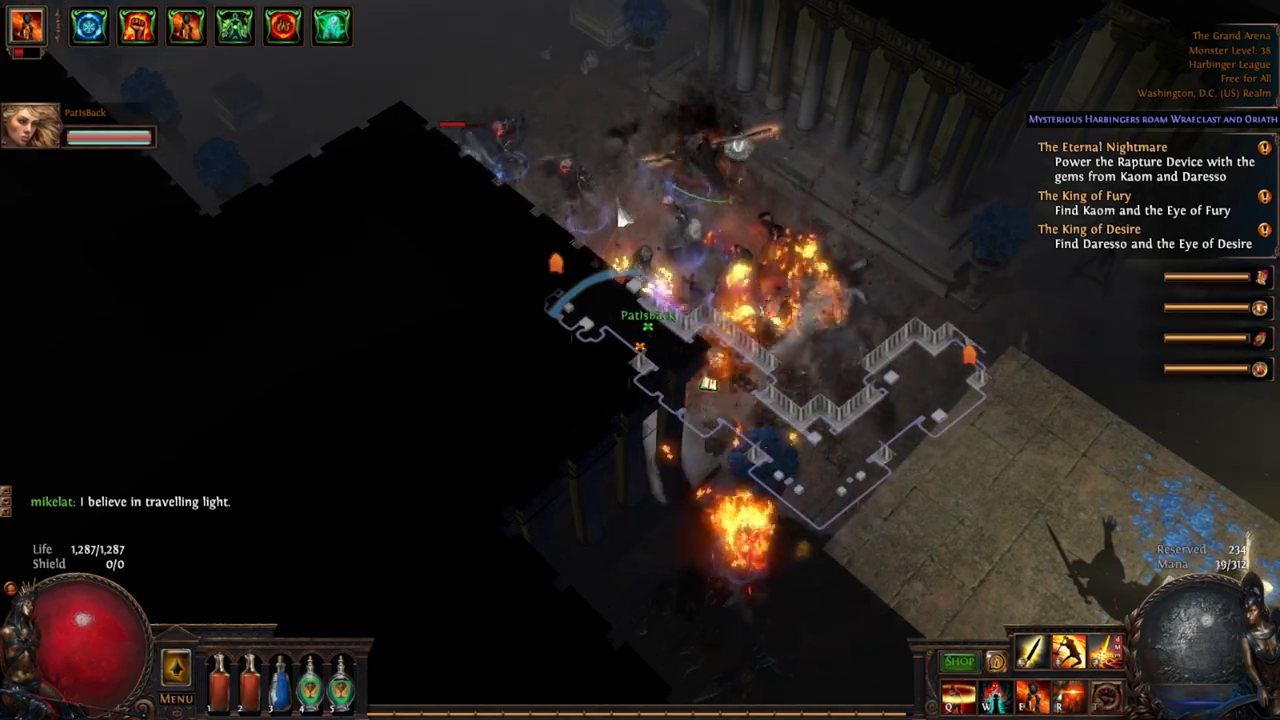
{"action": "key", "text": "i"}
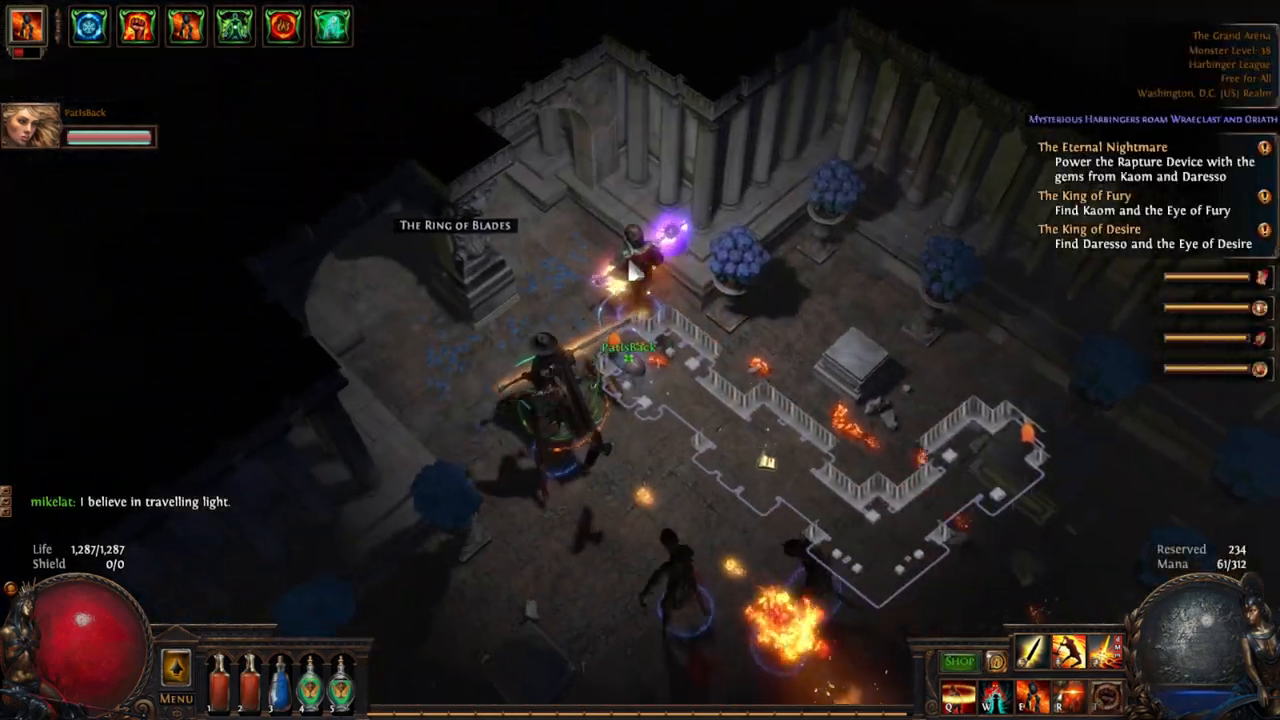
{"action": "key", "text": "i"}
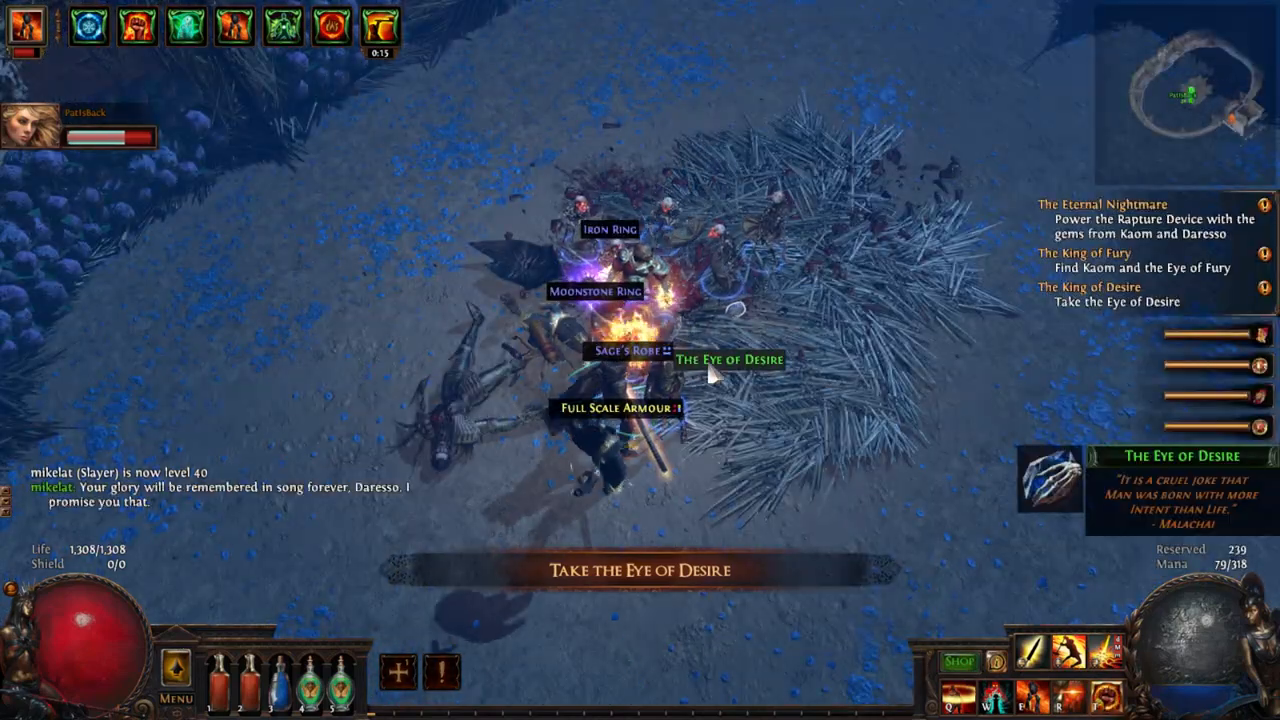
Pick up the Eye of Desire and portal back to Highgate with the quest pointing to Crystal Veins.
{"action": "key", "text": "i"}
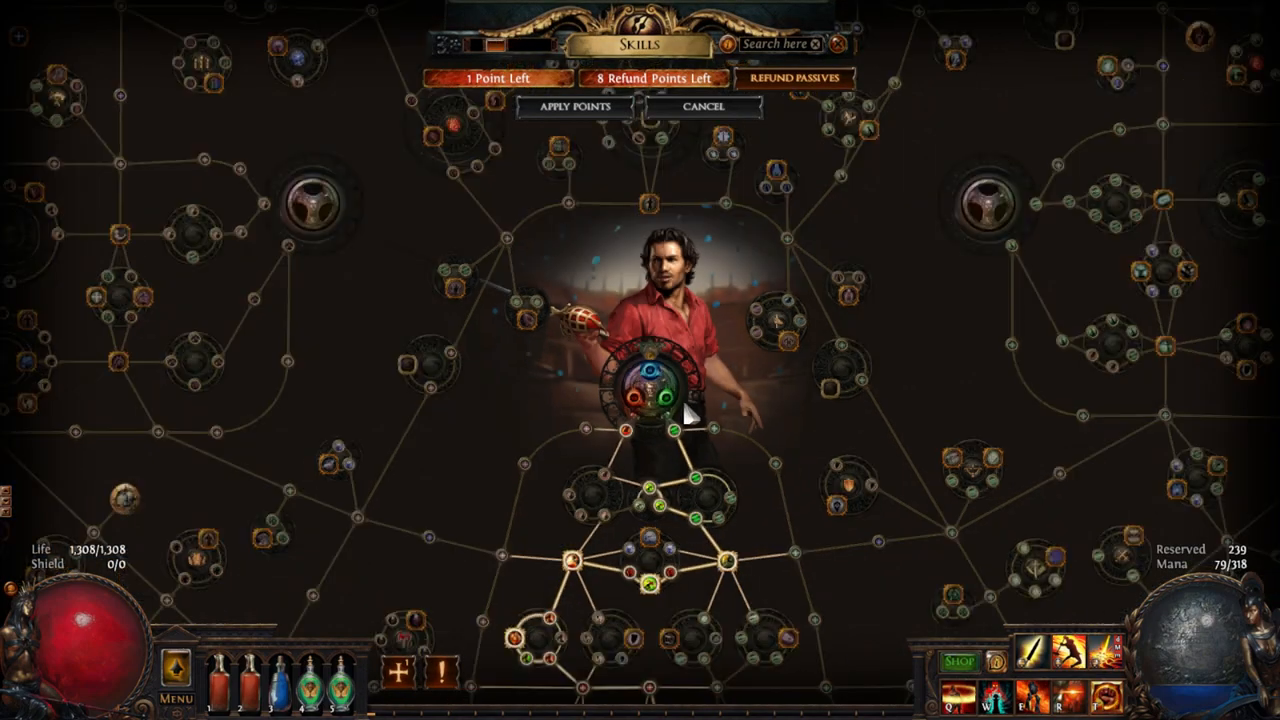
{"action": "scroll", "scroll_direction": "down", "scroll_amount": 3}
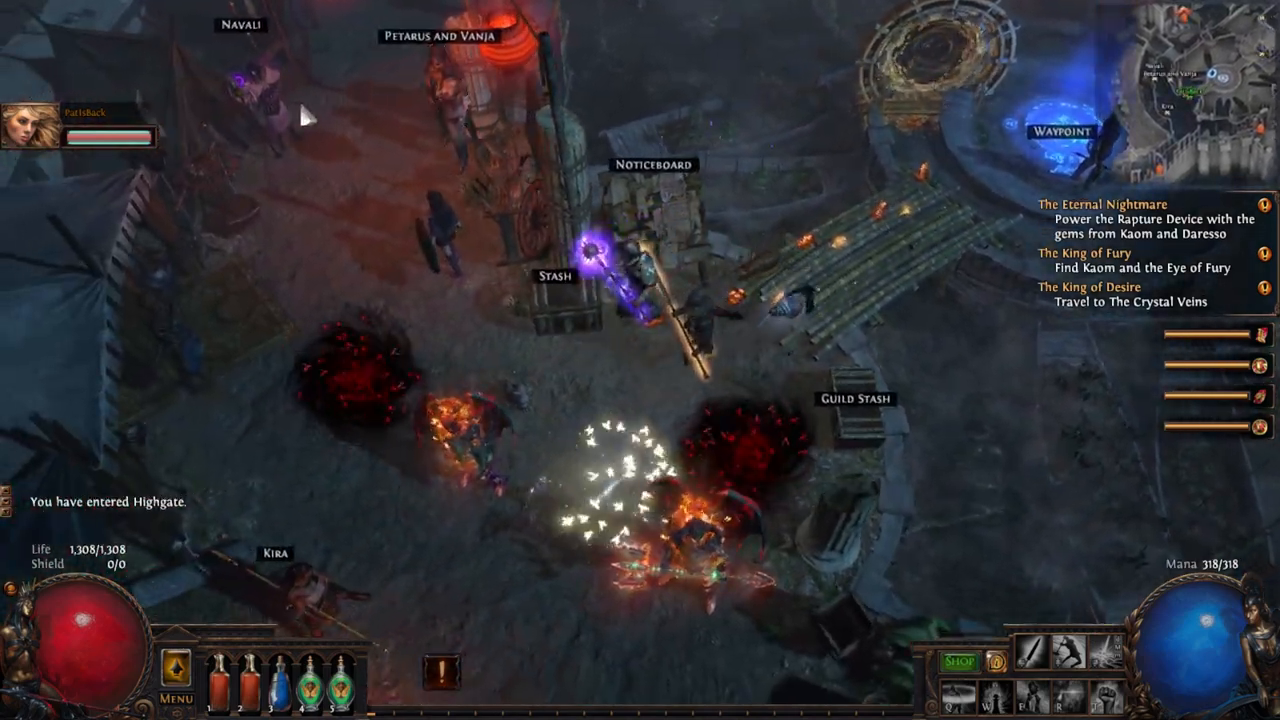
Allocate the remaining passive skill point on the passive tree.
{"action": "left_click", "coordinate": [552, 276]}
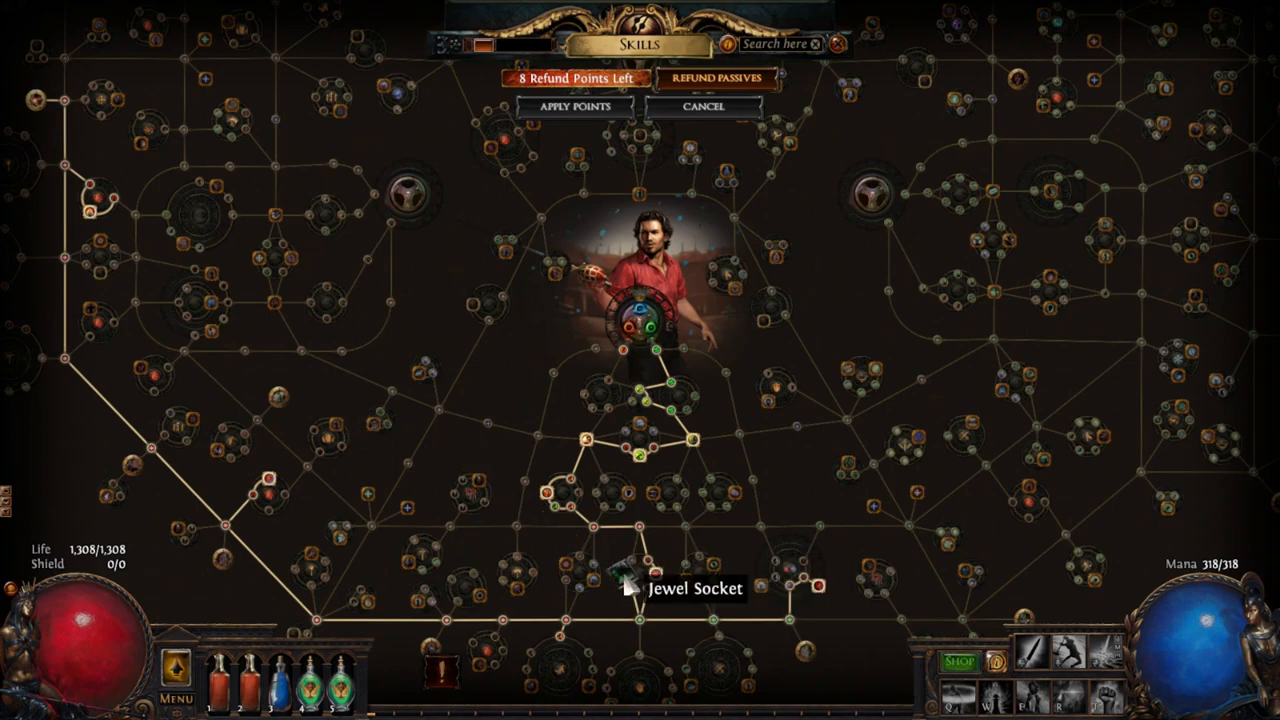
{"action": "mouse_move", "coordinate": [628, 576]}
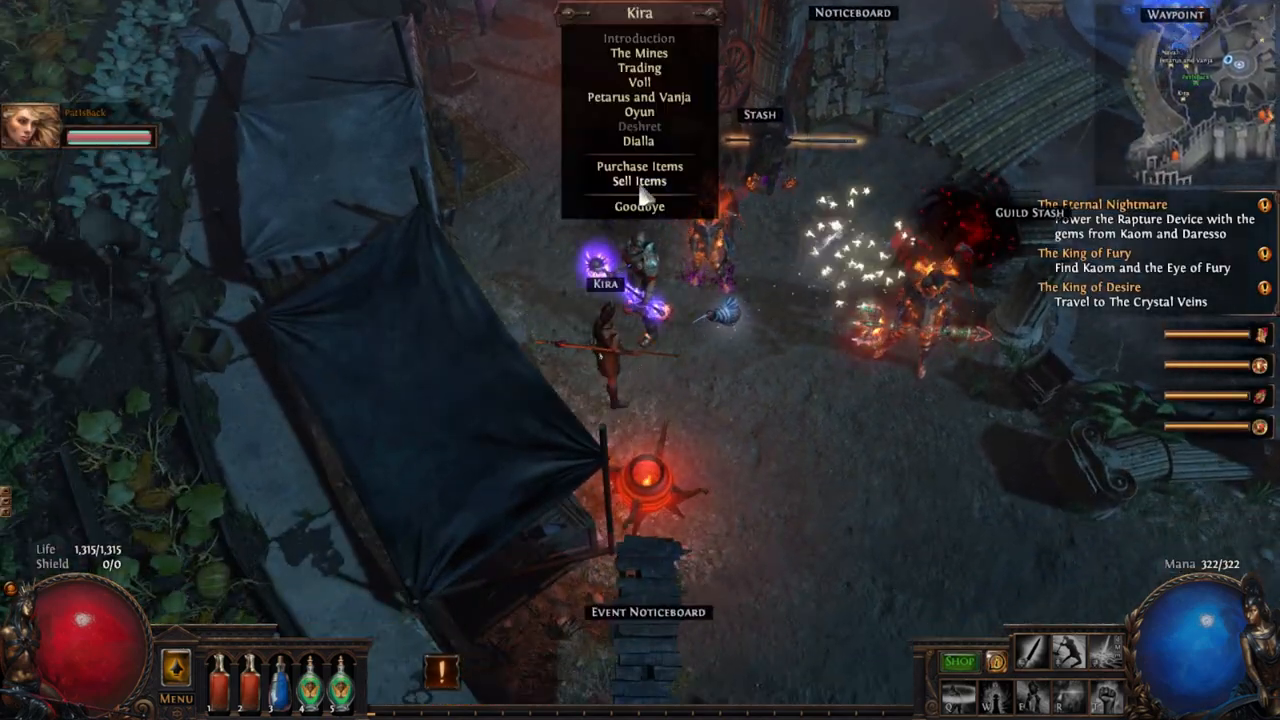
Sell the unwanted gear and flasks to Kira and accept the trade.
{"action": "left_click", "coordinate": [638, 182]}
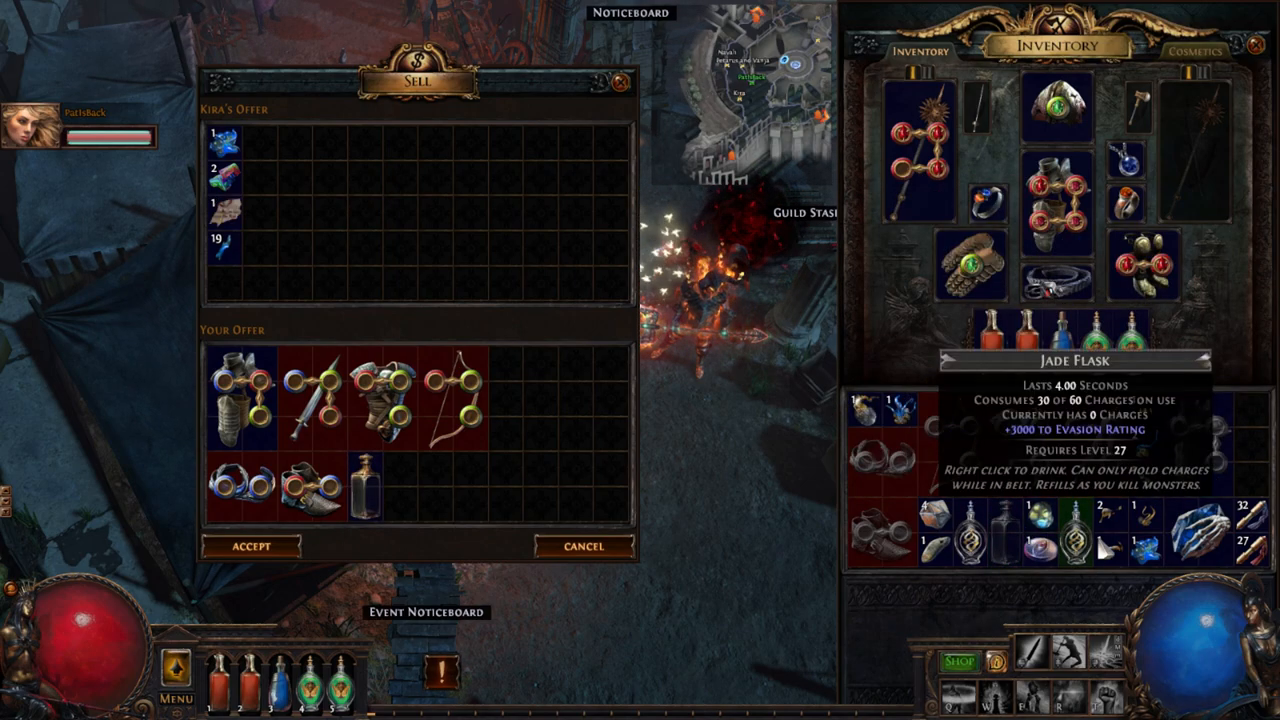
{"action": "left_click", "coordinate": [248, 546]}
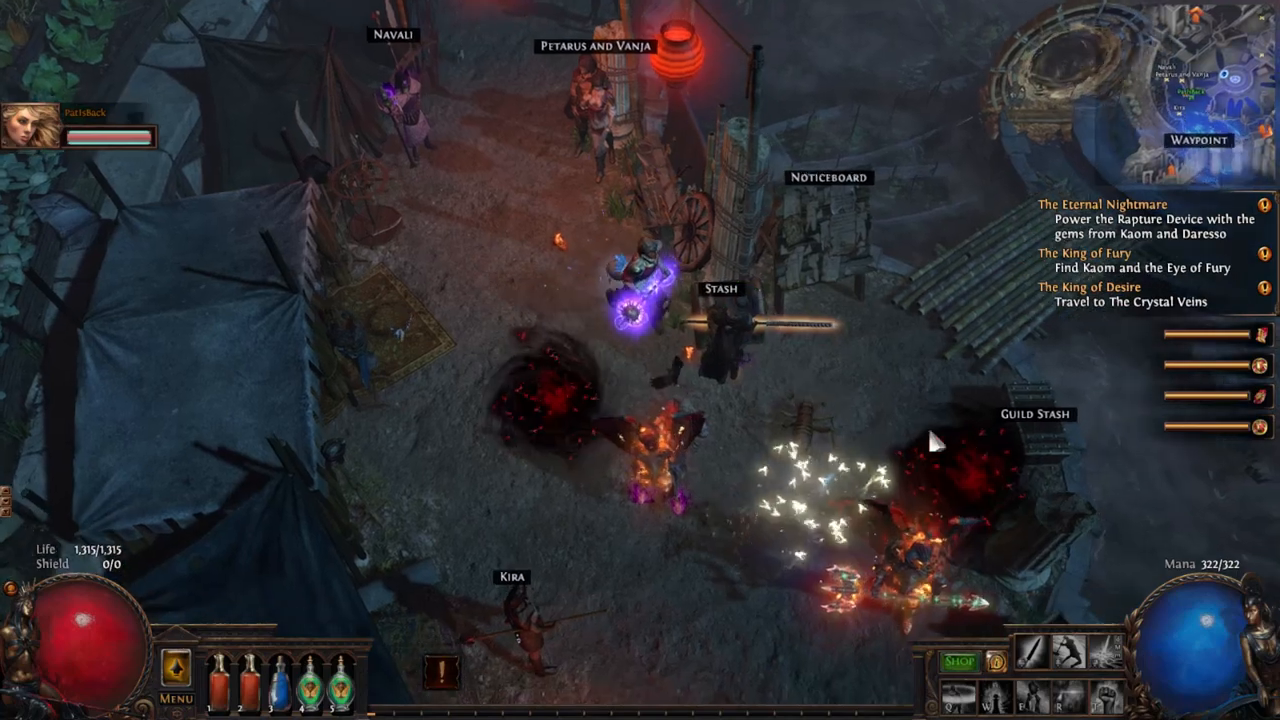
Open the Highgate stash chest beside the inventory.
{"action": "left_click", "coordinate": [718, 320]}
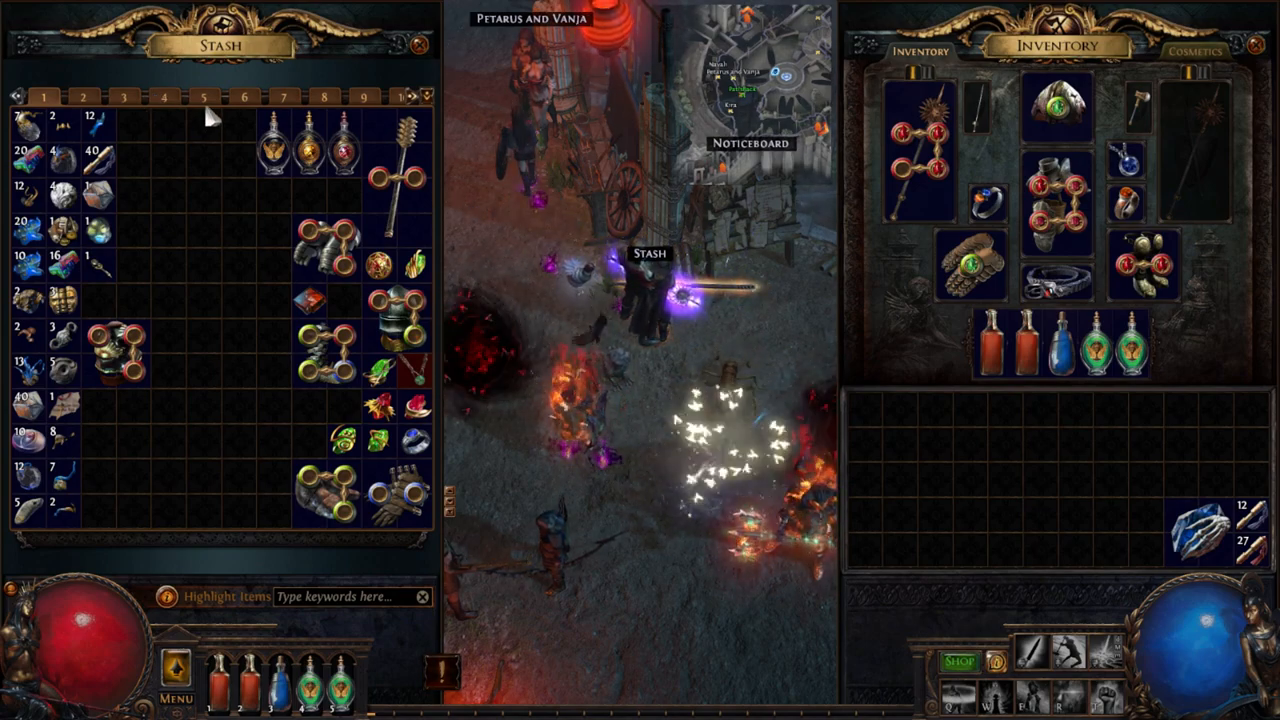
{"action": "mouse_move", "coordinate": [342, 150]}
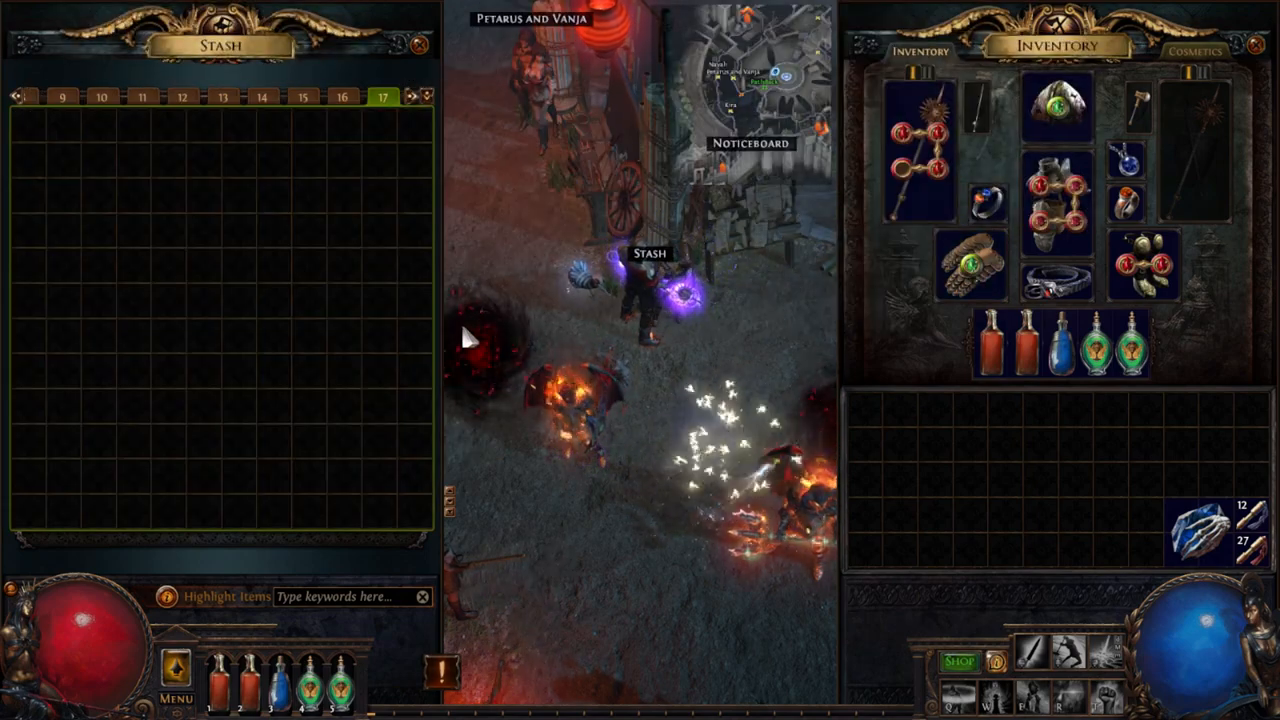
{"action": "mouse_move", "coordinate": [384, 96]}
{"action": "type", "text": "pat is a fucker"}
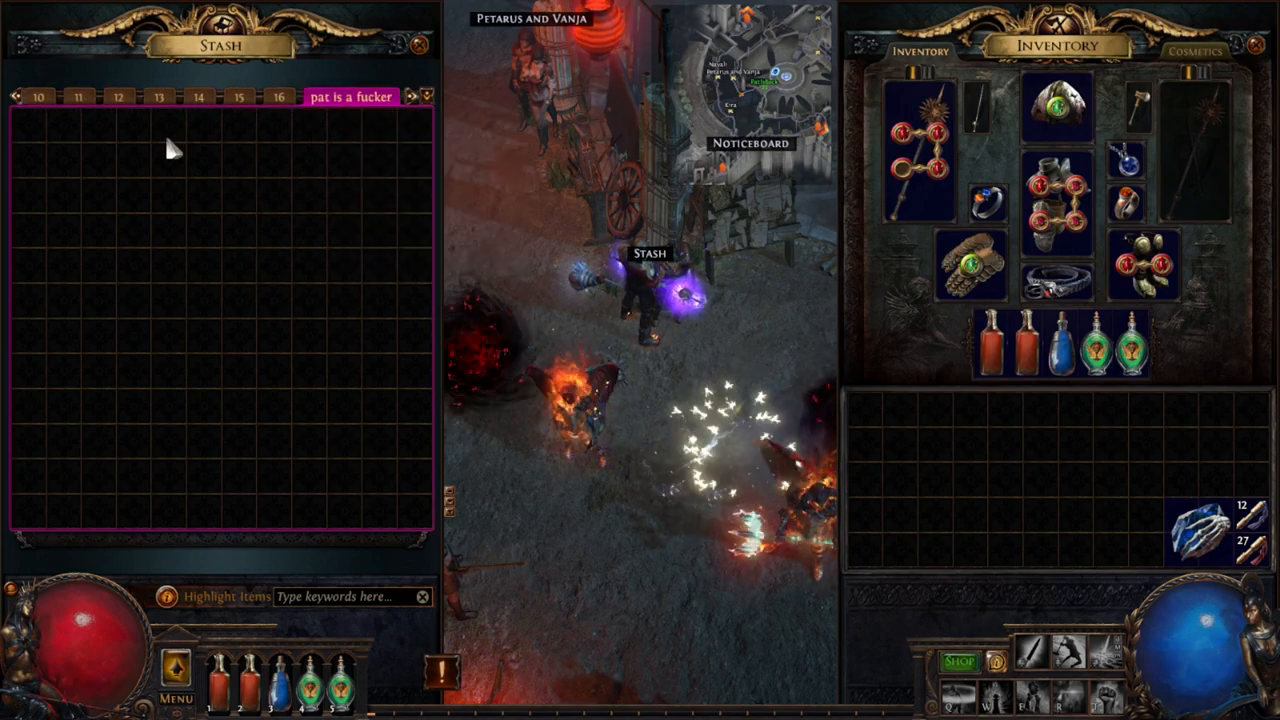
Bring up the in-game Shop with the Microtransactions panel.
{"action": "left_click", "coordinate": [412, 96]}
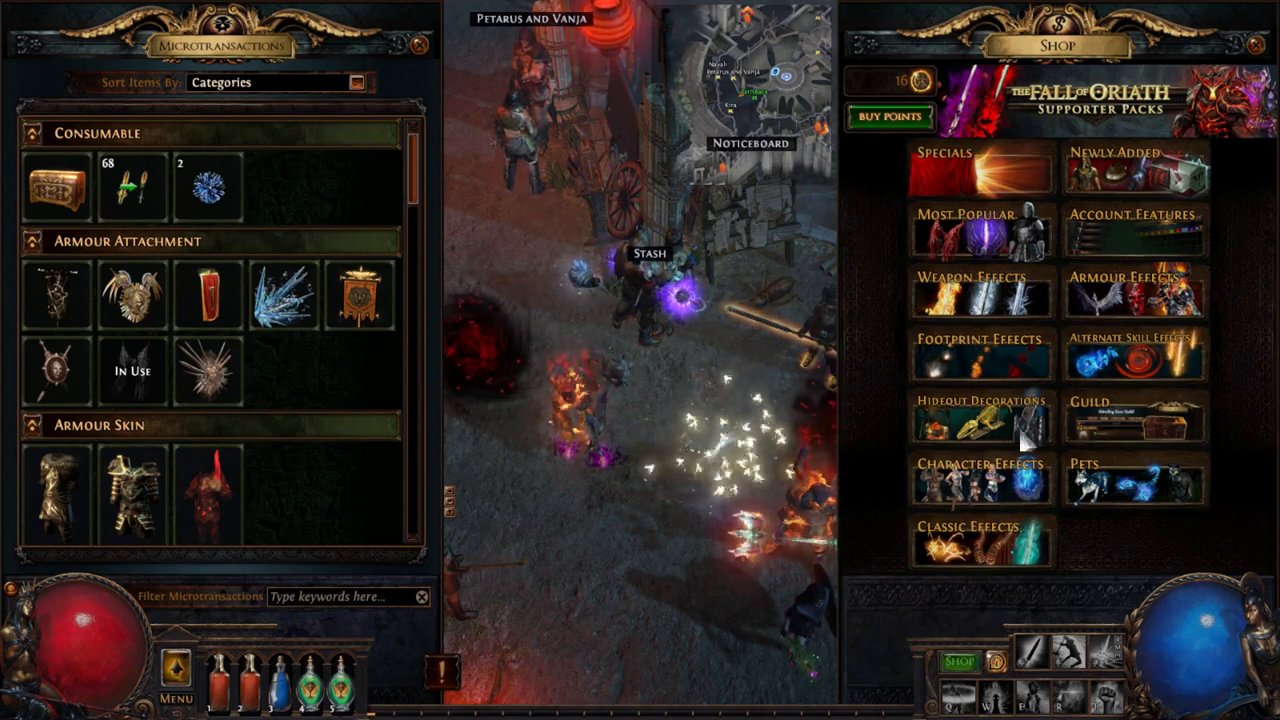
Browse the Account Features section, scrolling through the extra stash tab offers.
{"action": "left_click", "coordinate": [1132, 220]}
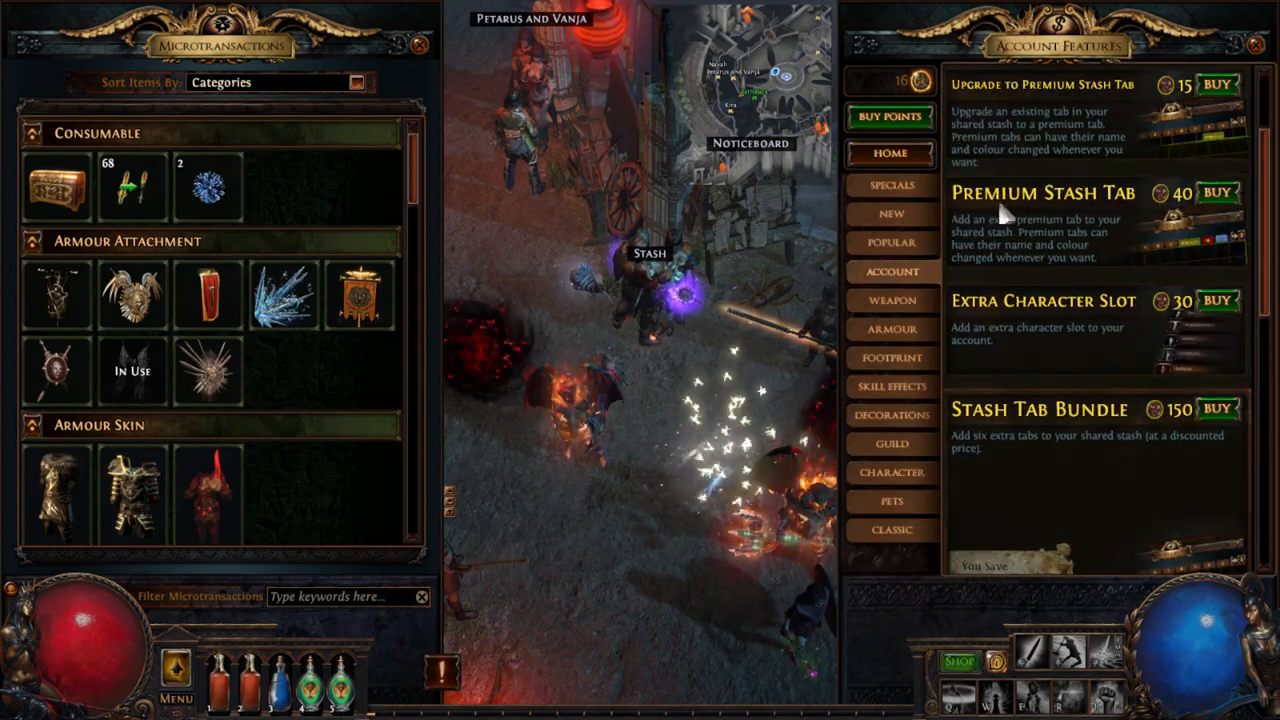
{"action": "scroll", "scroll_direction": "down", "scroll_amount": 3}
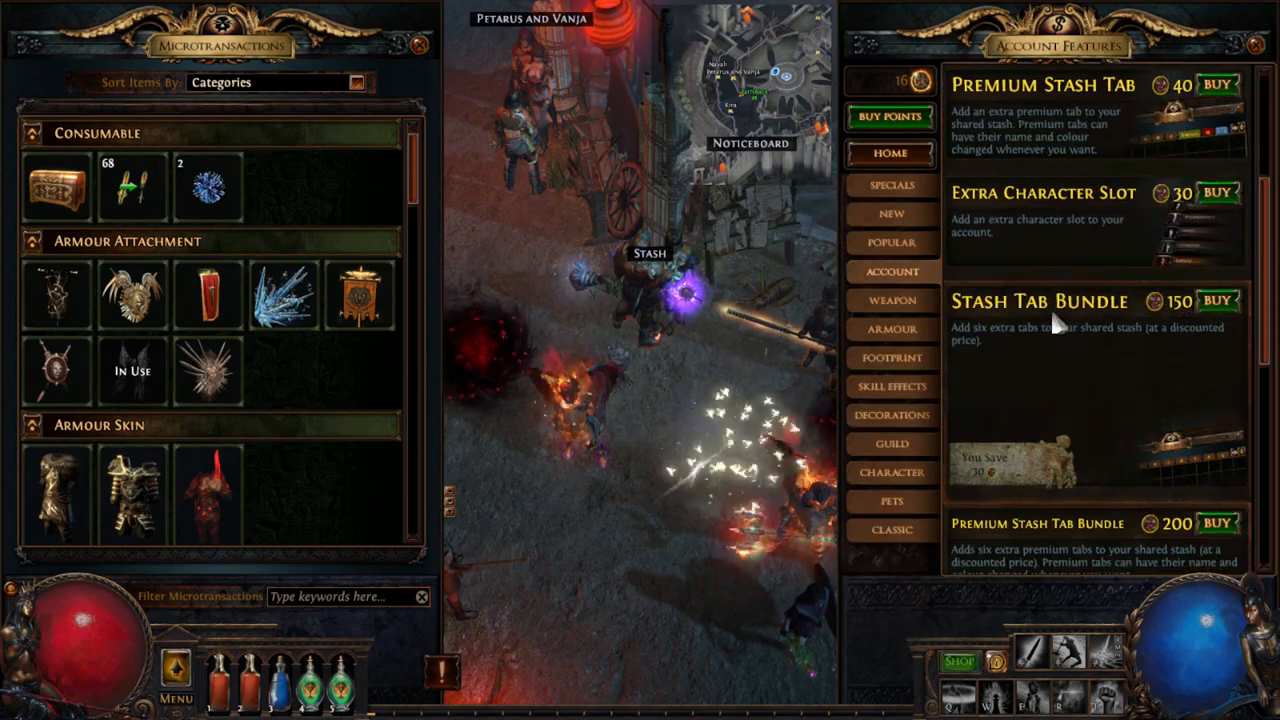
{"action": "scroll", "scroll_direction": "down", "scroll_amount": 3}
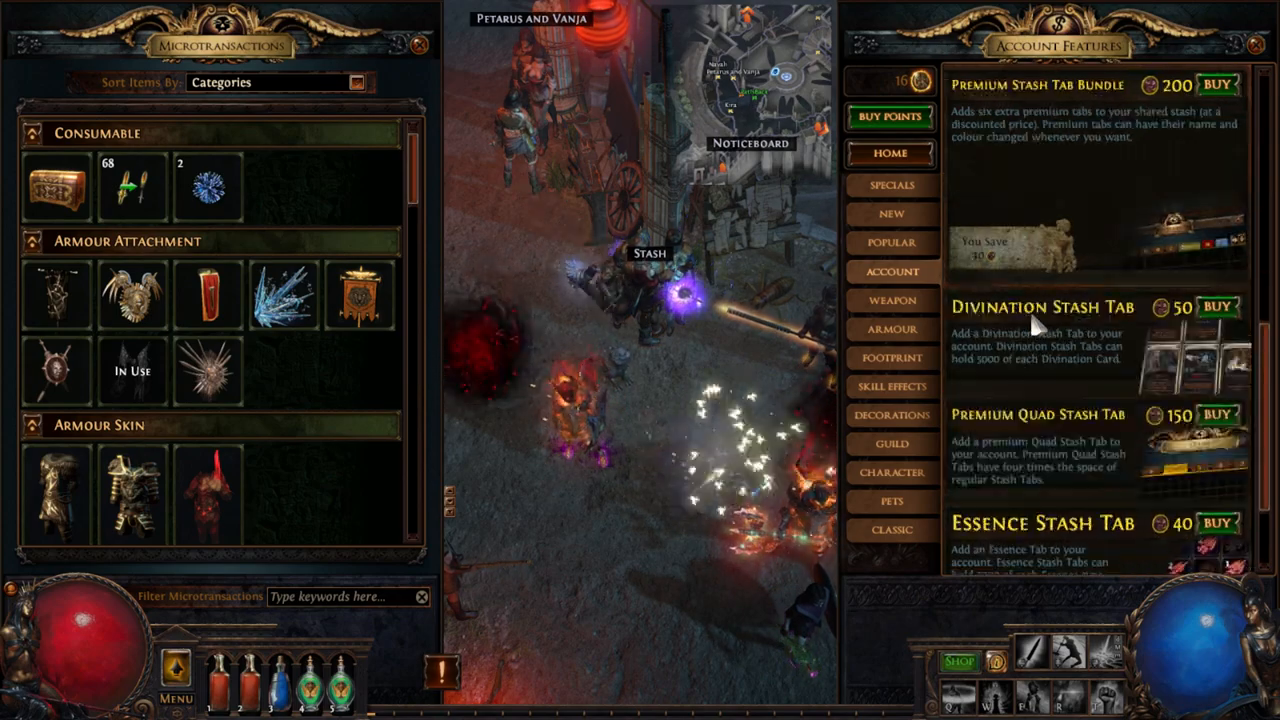
{"action": "scroll", "scroll_direction": "down", "scroll_amount": 3}
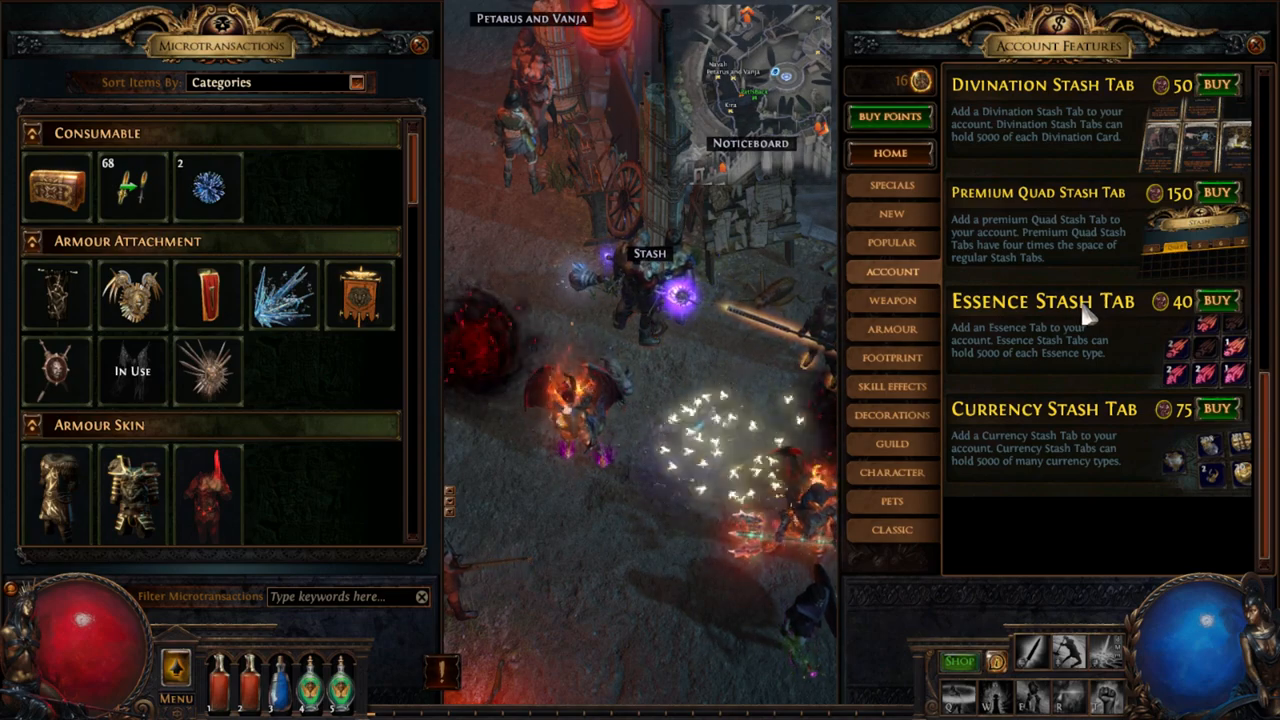
{"action": "scroll", "scroll_direction": "up", "scroll_amount": 3}
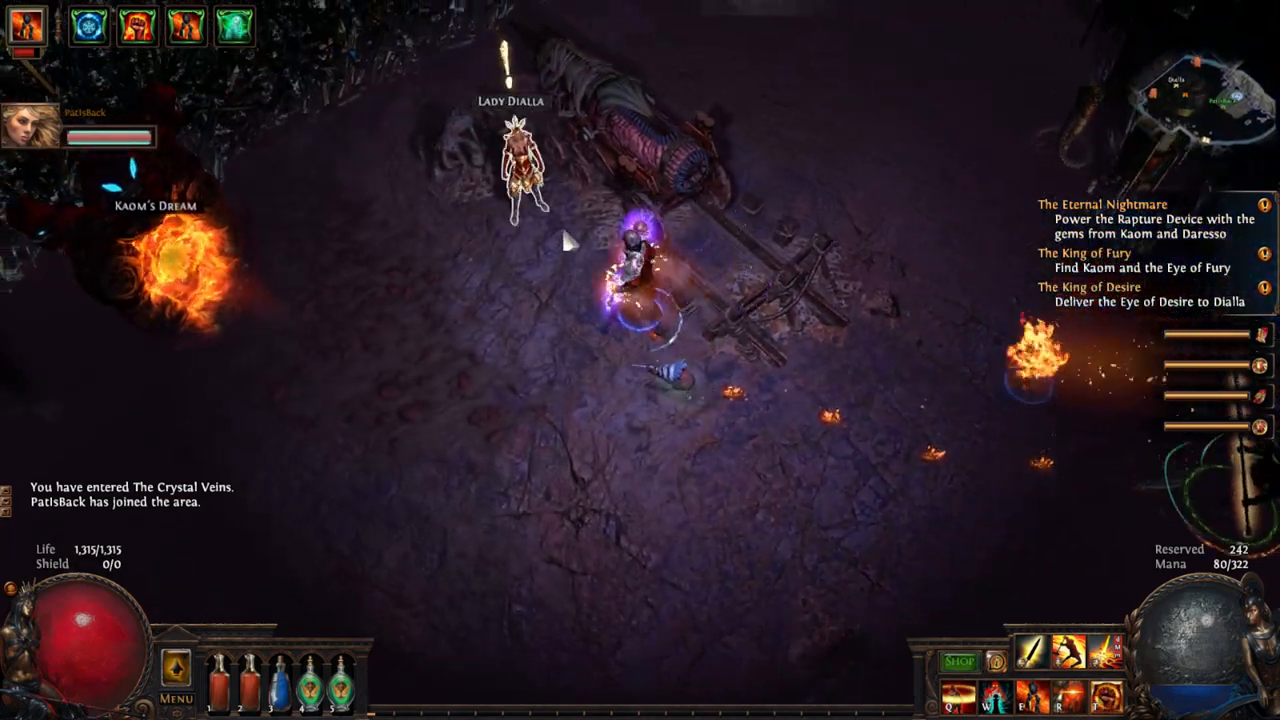
Deliver the Eye of Desire to Lady Dialla, continue her dialogue, then bring up the Options settings.
{"action": "left_click", "coordinate": [510, 160]}
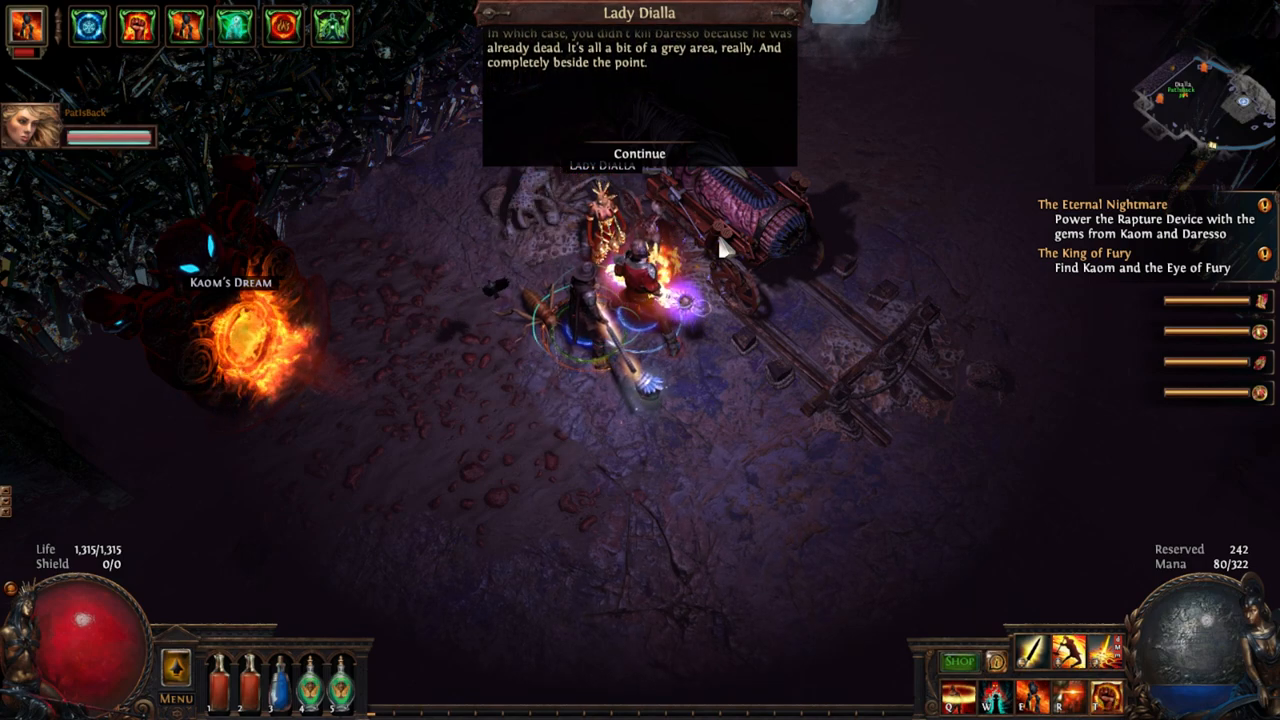
{"action": "left_click", "coordinate": [640, 152]}
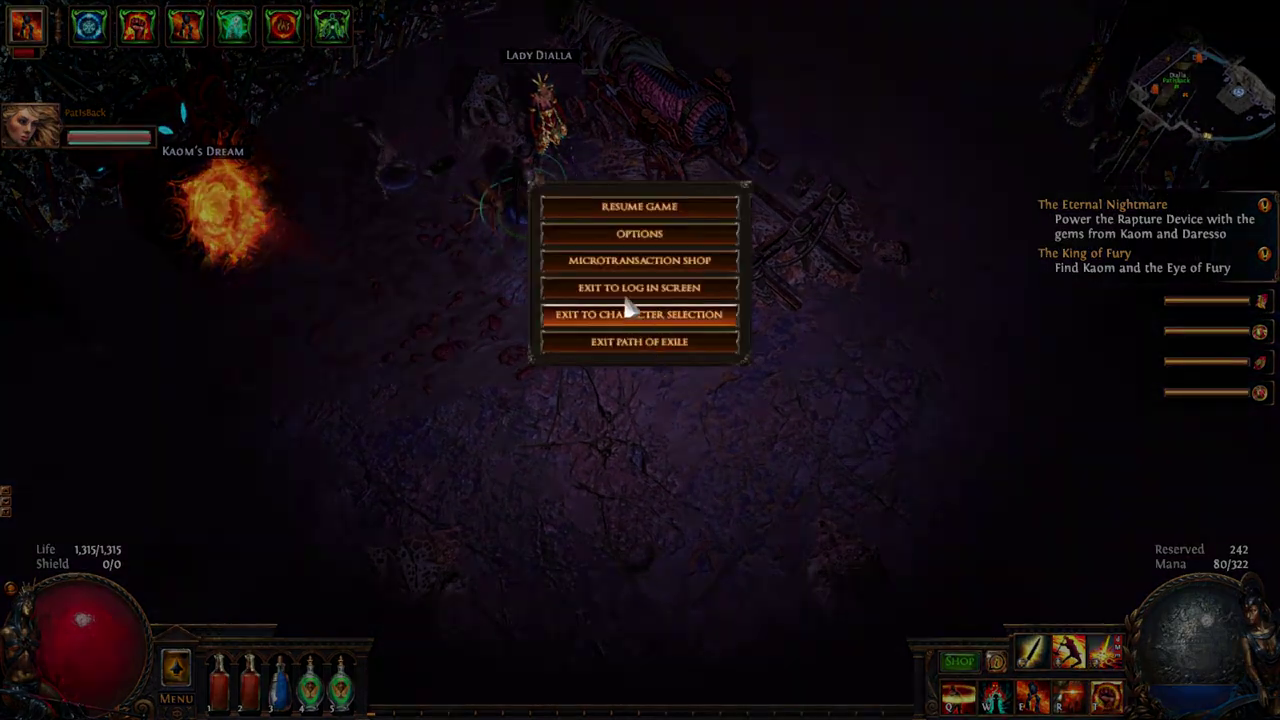
{"action": "left_click", "coordinate": [640, 232]}
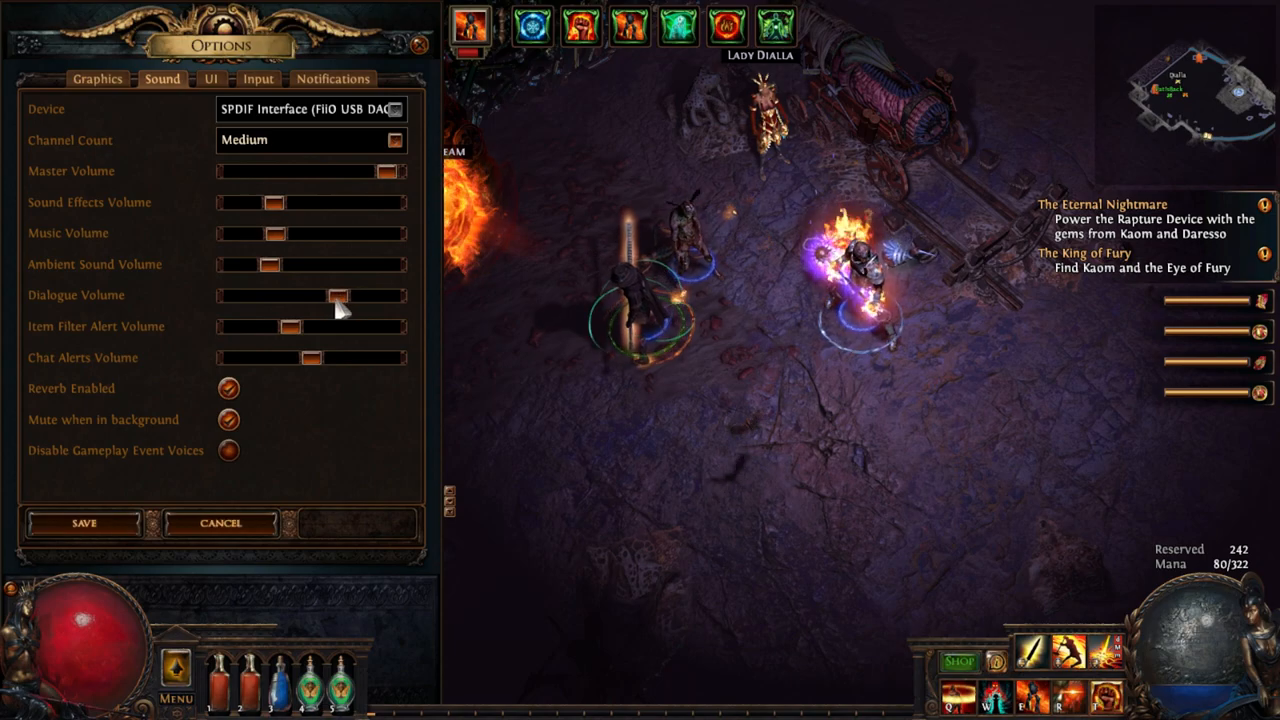